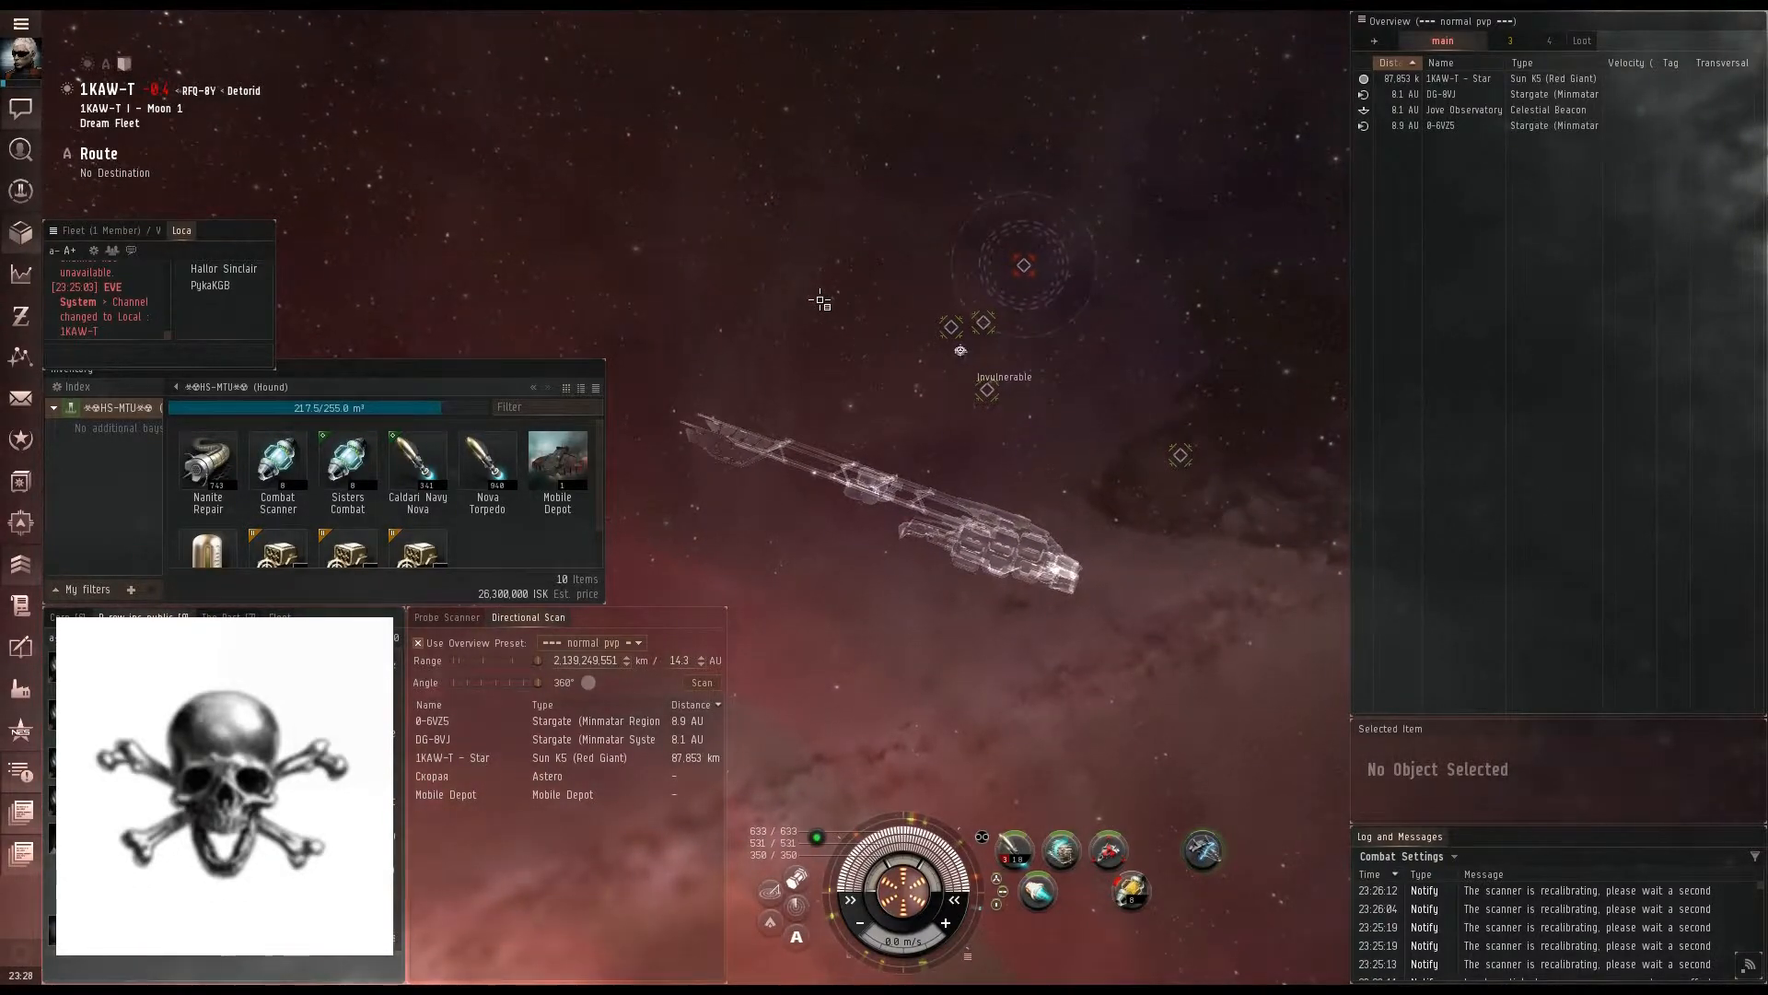
{"action": "mouse_move", "coordinate": [20, 188]}
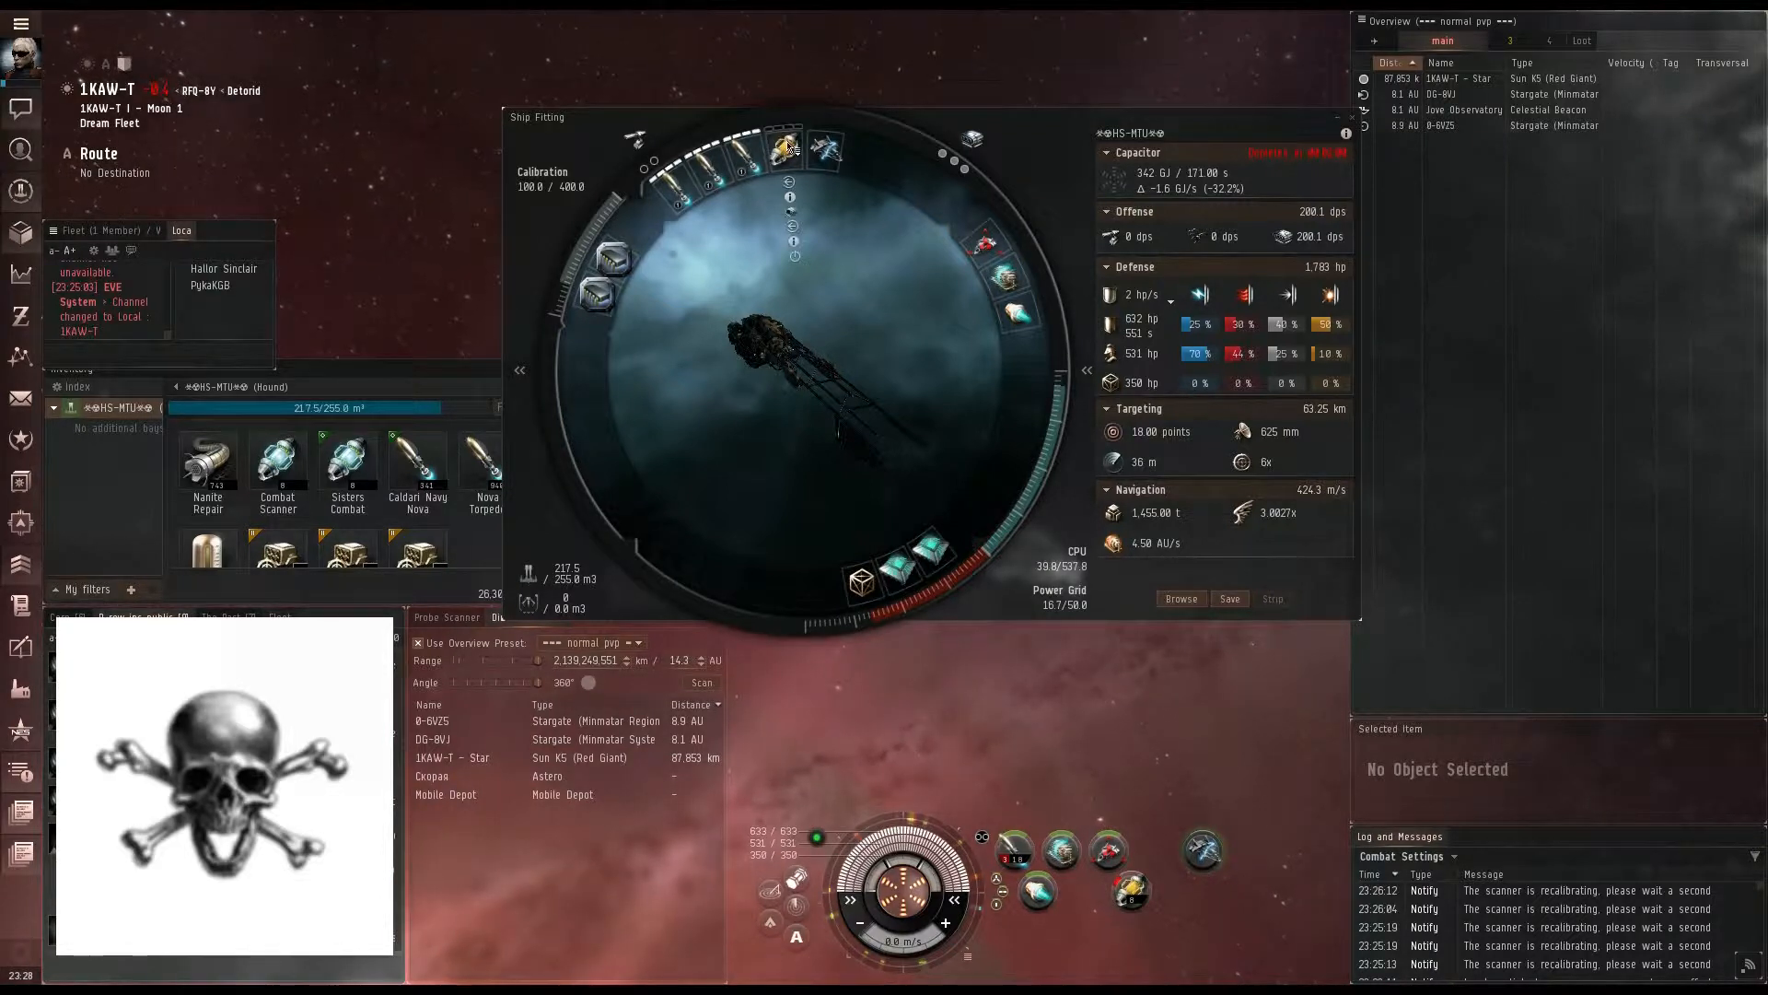
{"action": "mouse_move", "coordinate": [784, 147]}
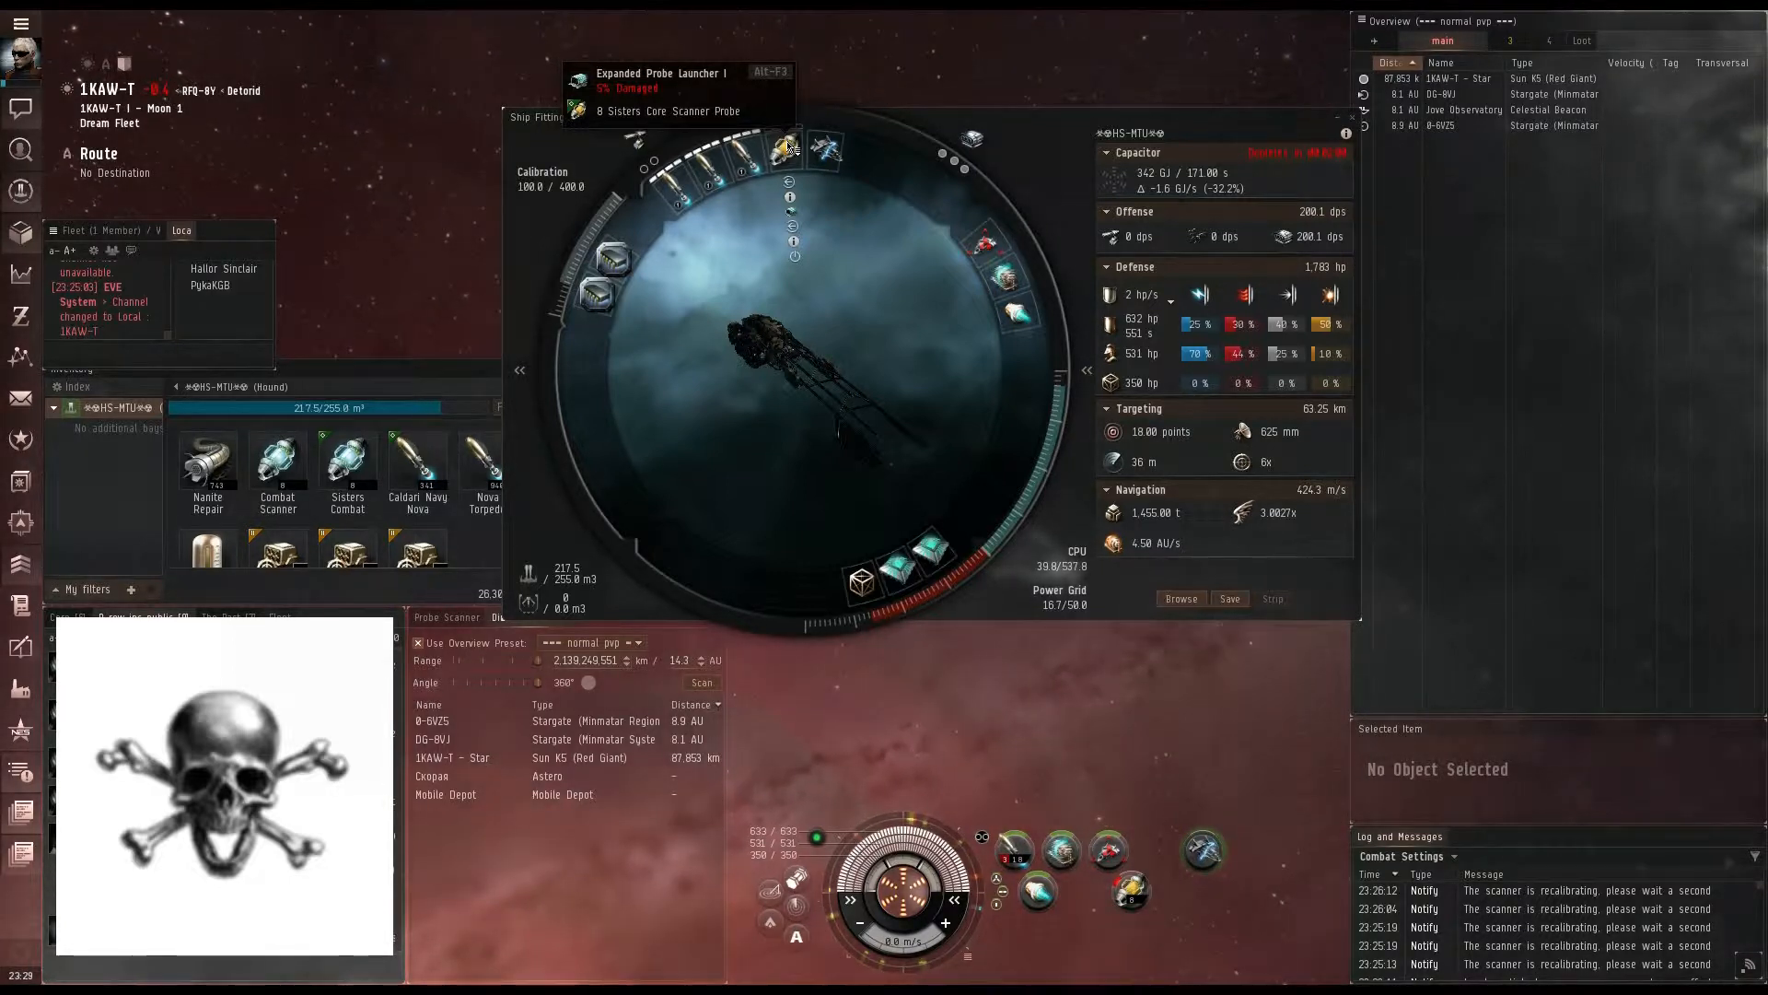
{"action": "mouse_move", "coordinate": [793, 146]}
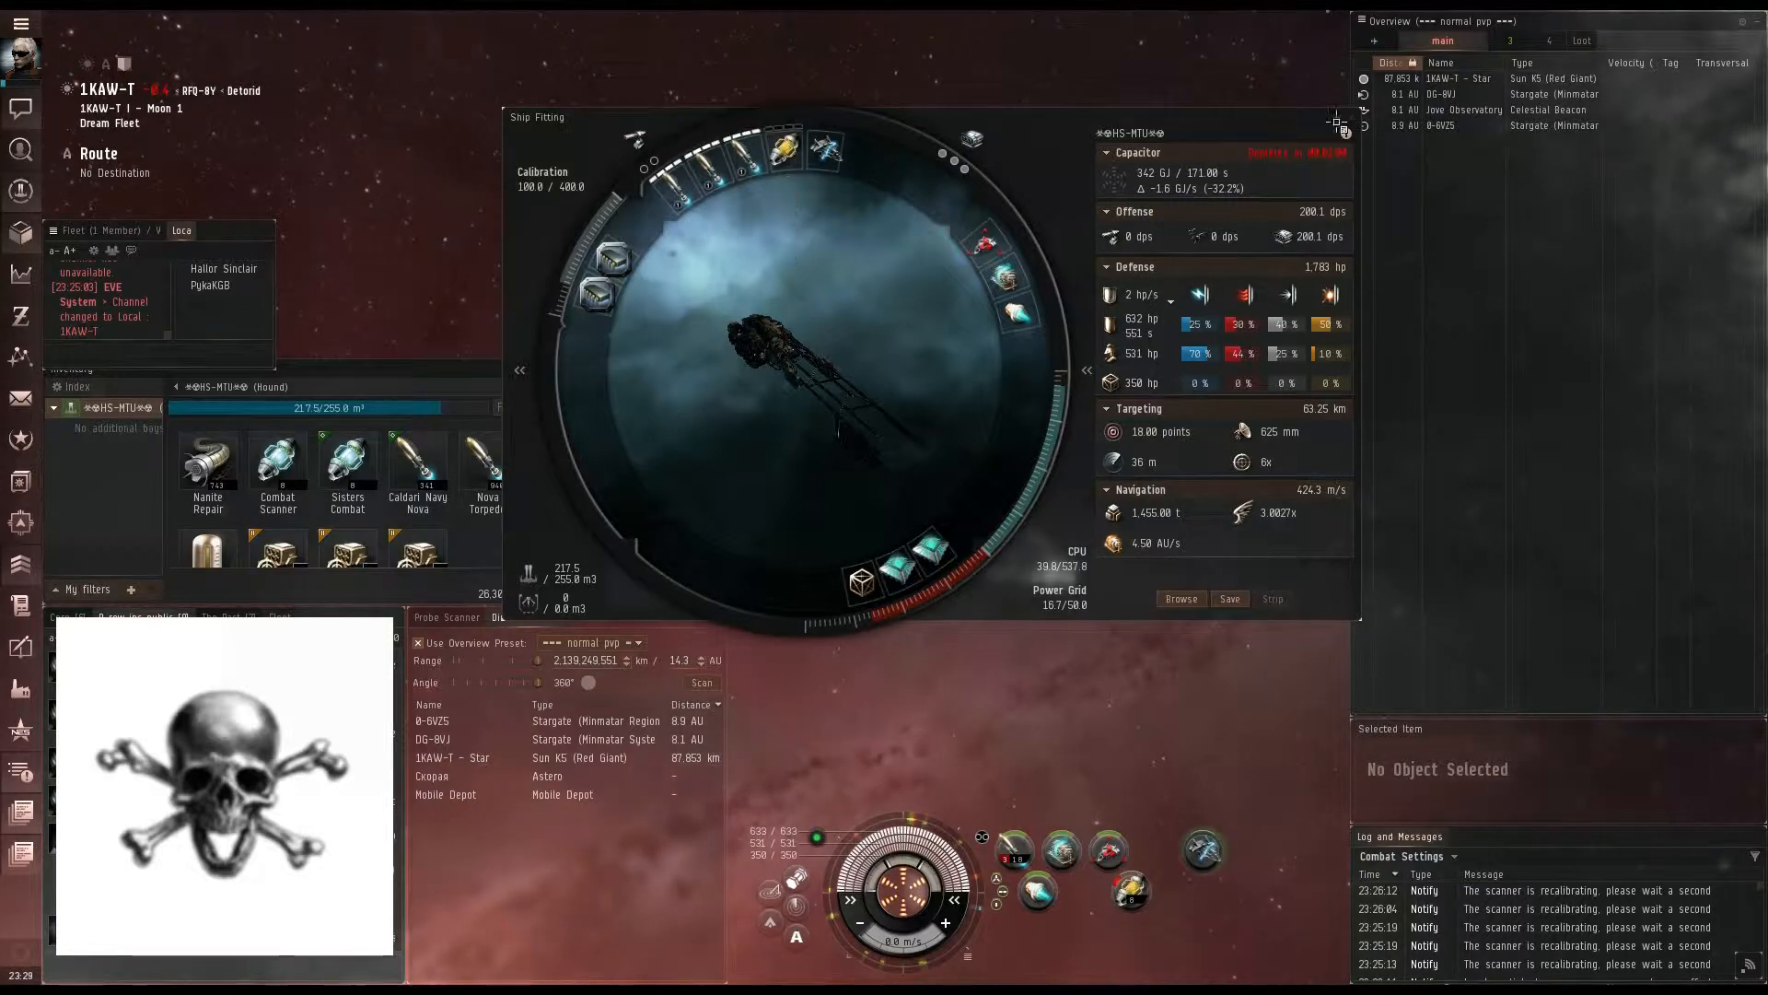
Step: Close the Fitting window and deploy eight scanner probes from the probe launcher
{"action": "left_click", "coordinate": [1342, 124]}
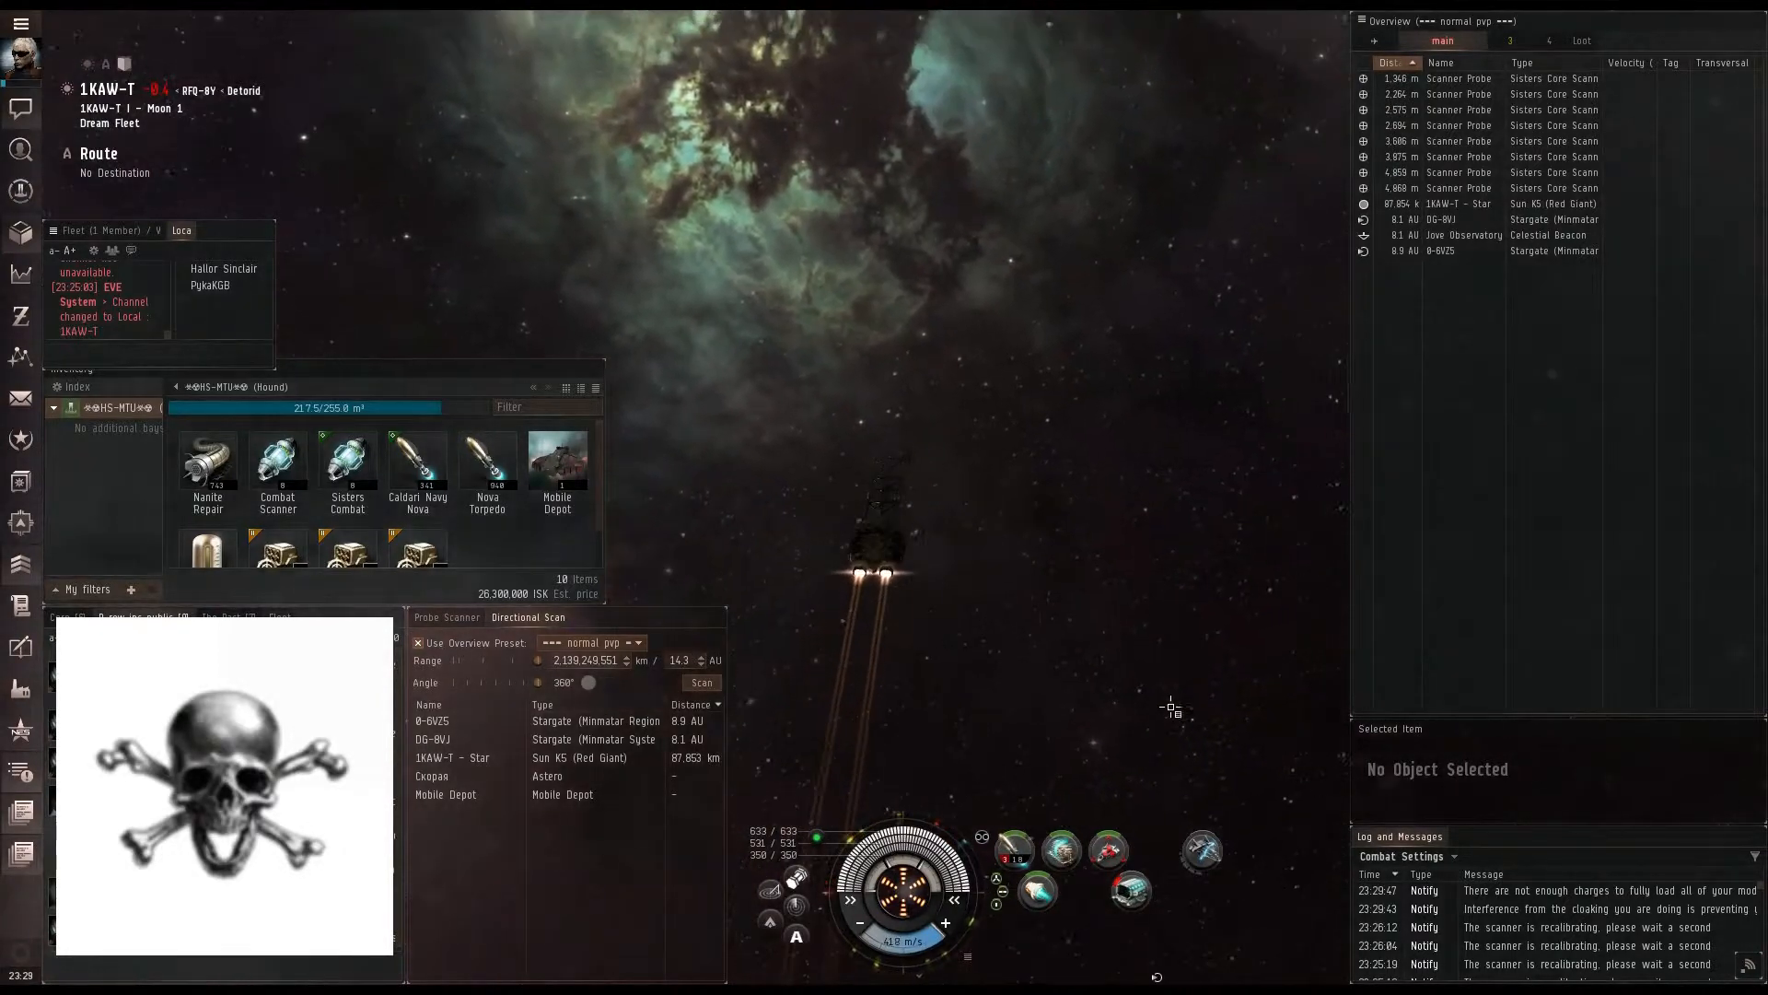
{"action": "left_click", "coordinate": [700, 682]}
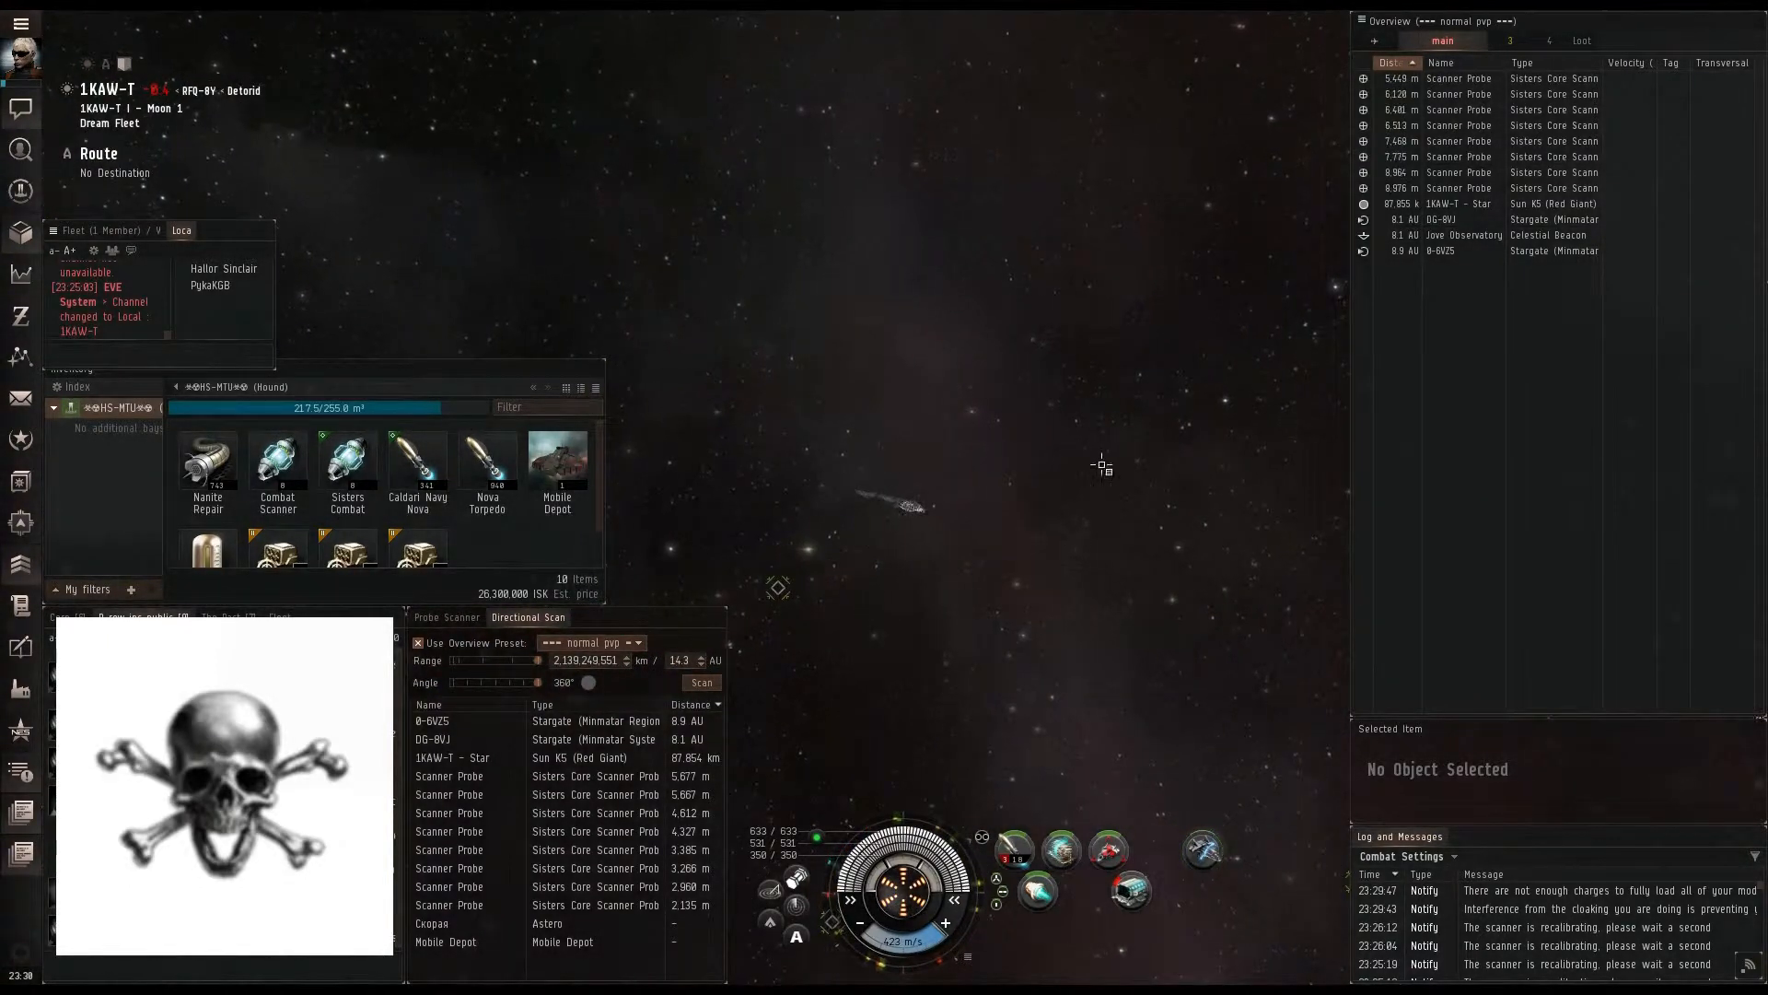
{"action": "left_click", "coordinate": [805, 196]}
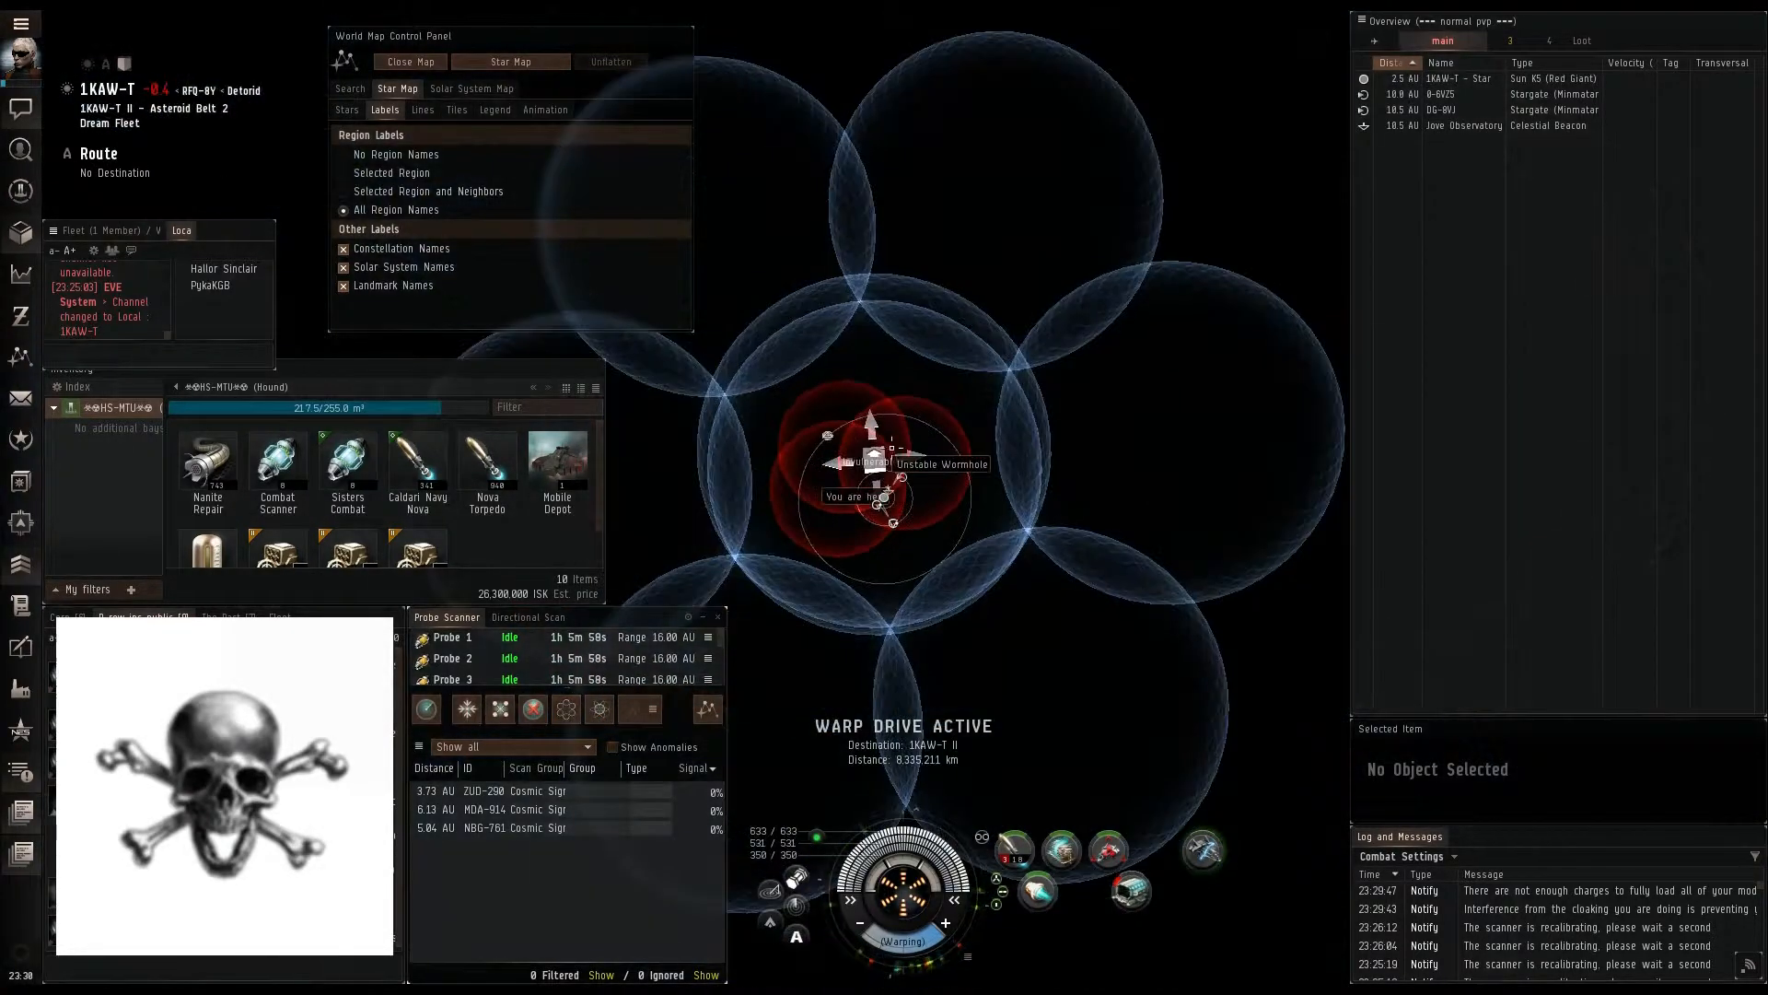
{"action": "mouse_move", "coordinate": [599, 709]}
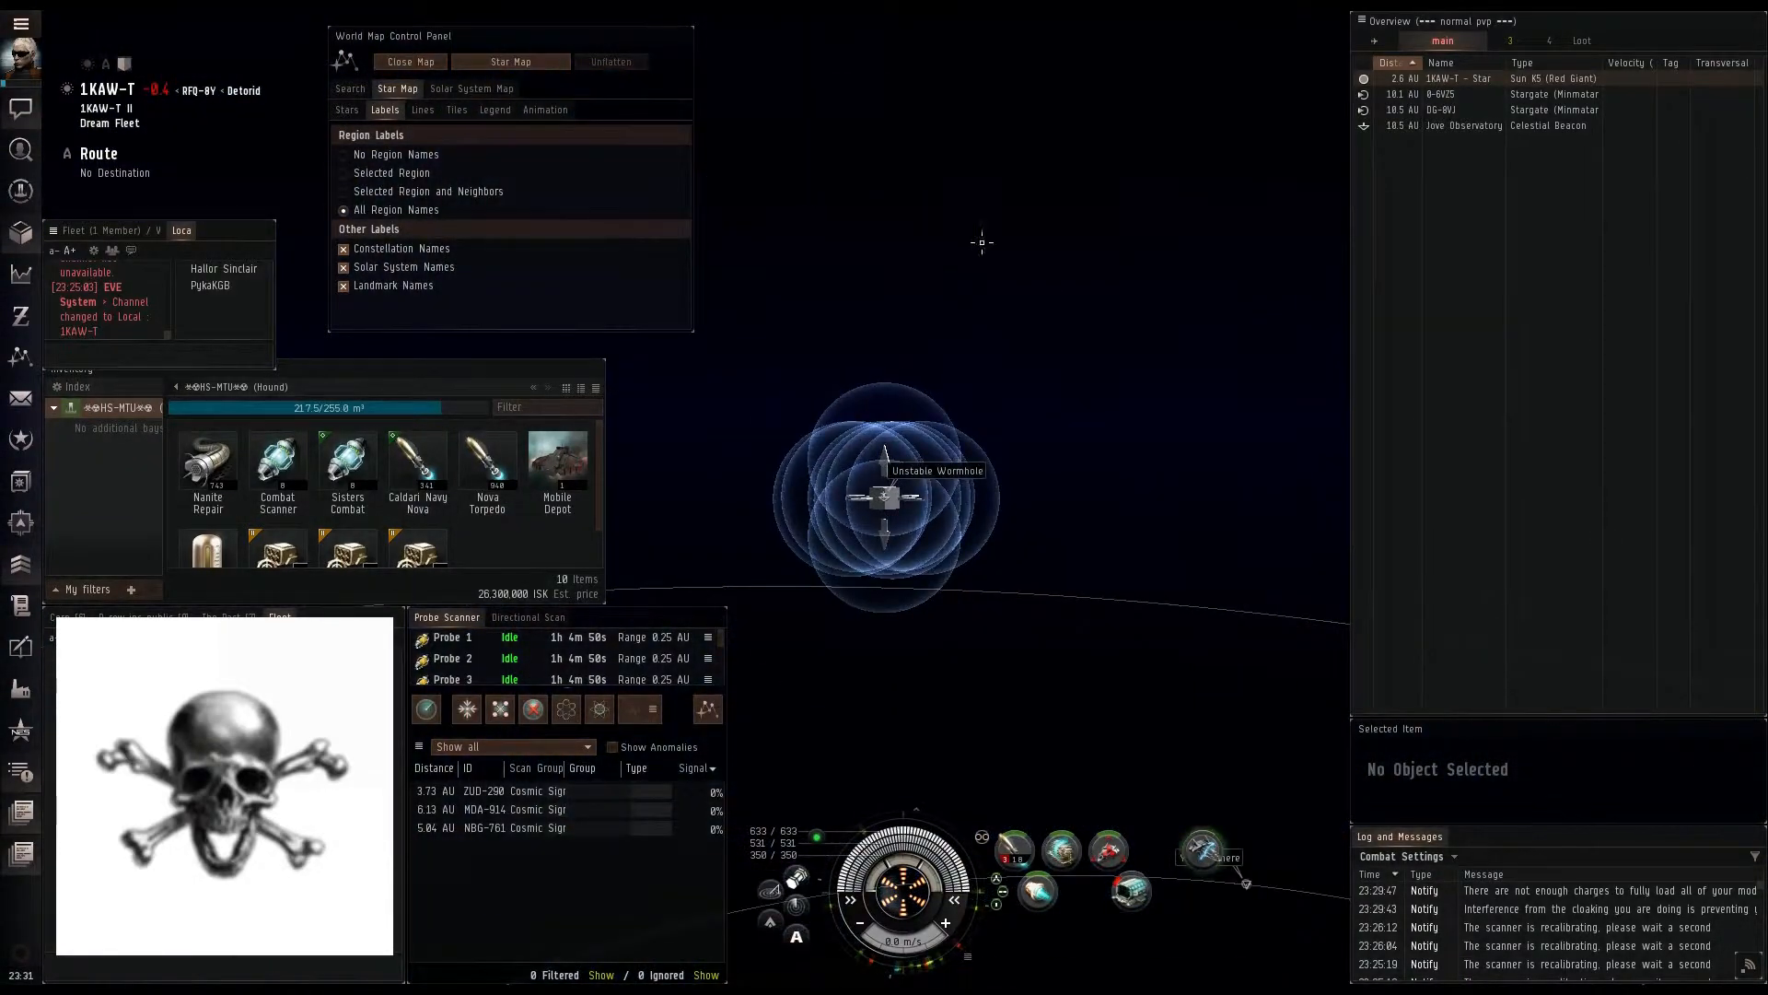
Step: Run probe scans until signature NBG-761 resolves fully as an Unstable Wormhole
{"action": "left_click", "coordinate": [426, 709]}
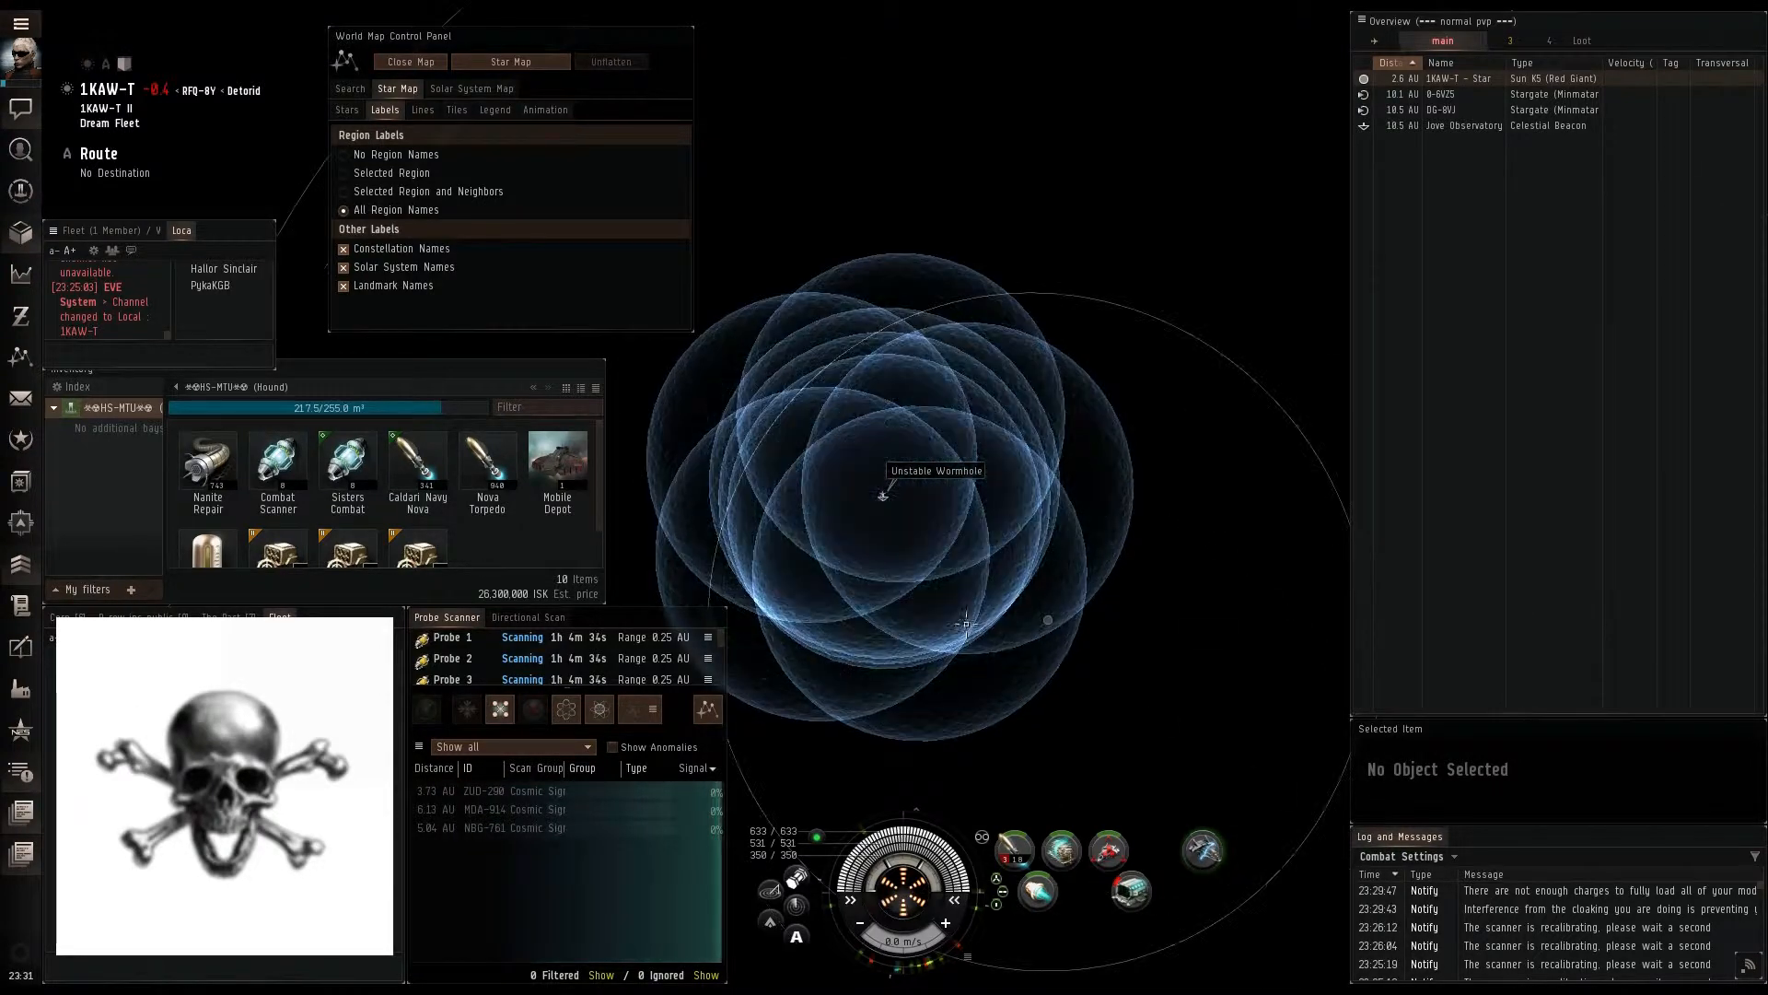
{"action": "left_click", "coordinate": [426, 709]}
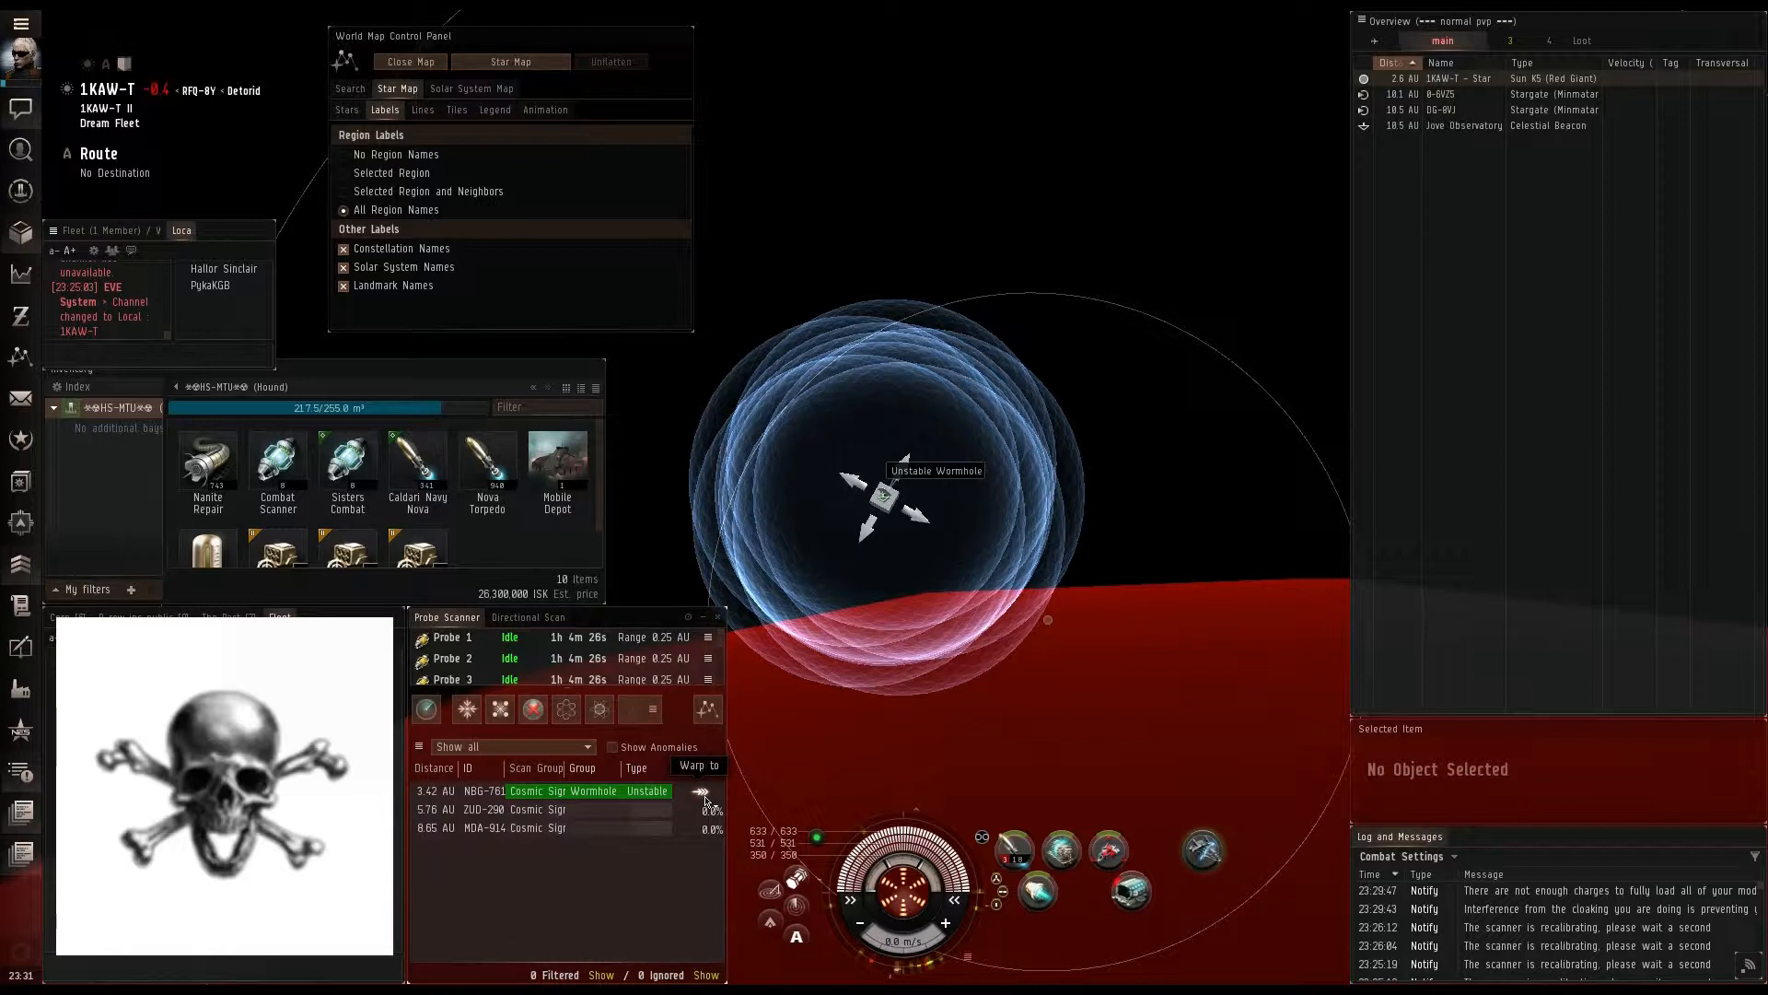
Step: Warp to the 100% wormhole result, arriving beside Wormhole K162
{"action": "left_click", "coordinate": [698, 768]}
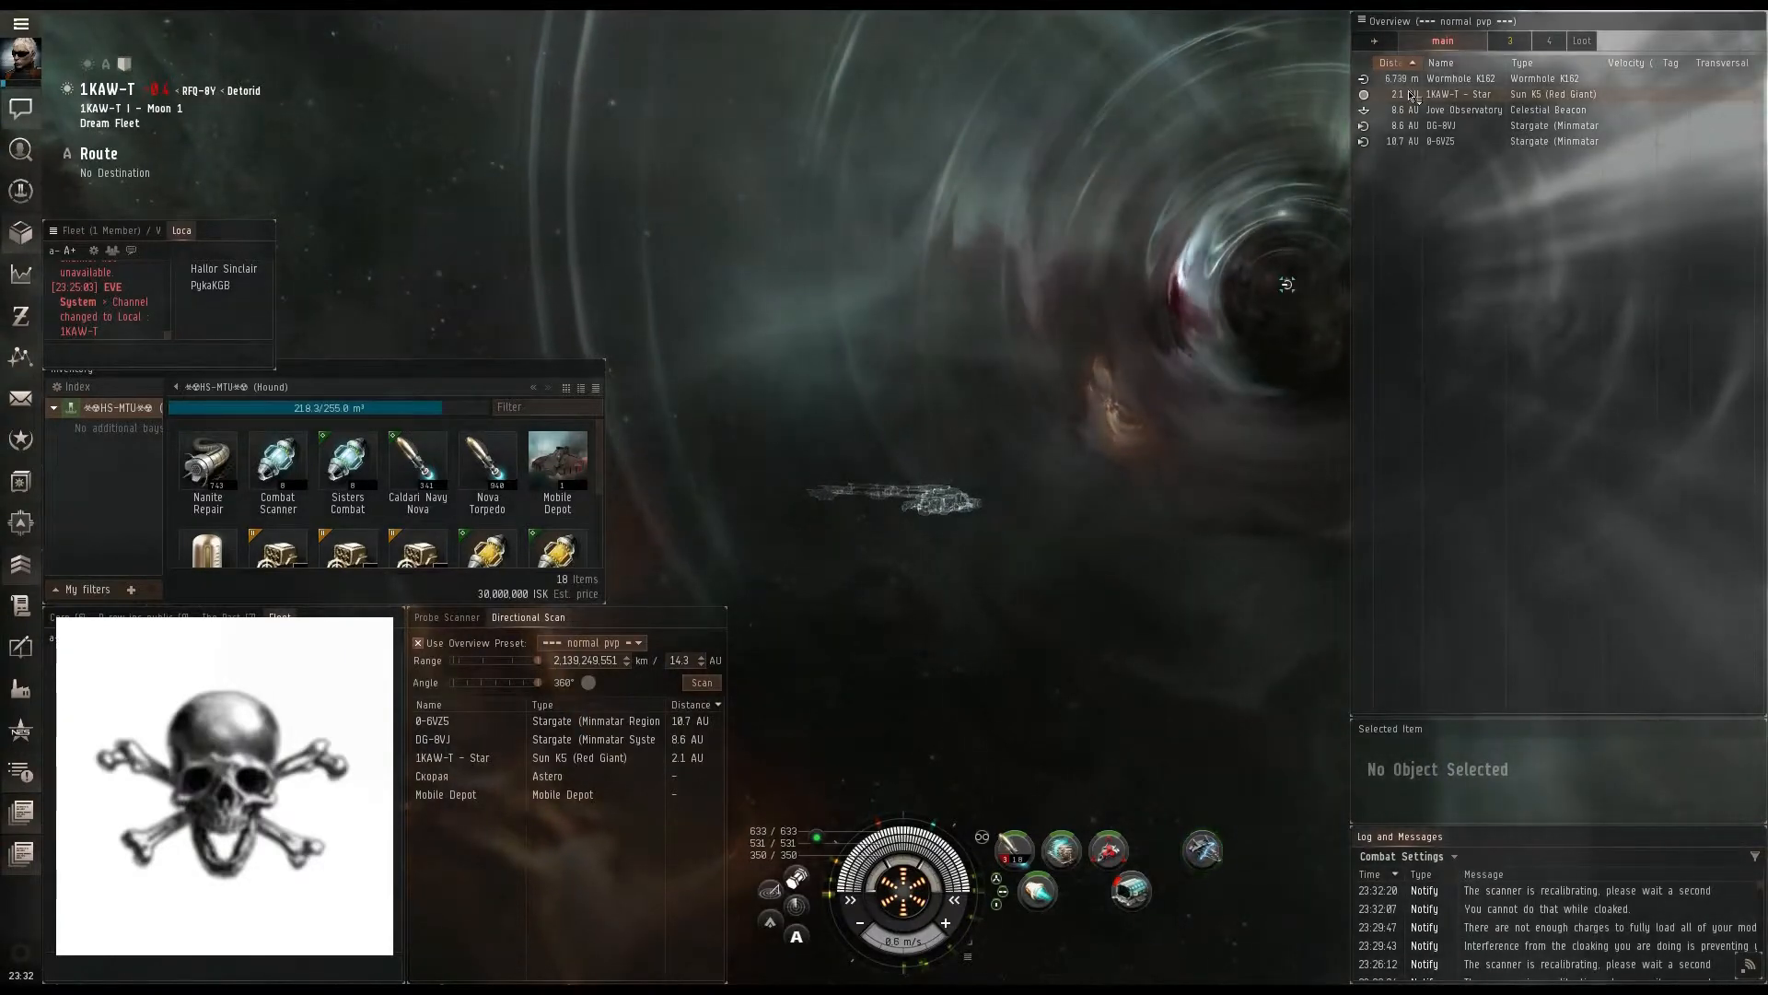
Step: Inspect Wormhole K162's info and bookmark its location with the label 'Wormhole'
{"action": "left_click", "coordinate": [1461, 77]}
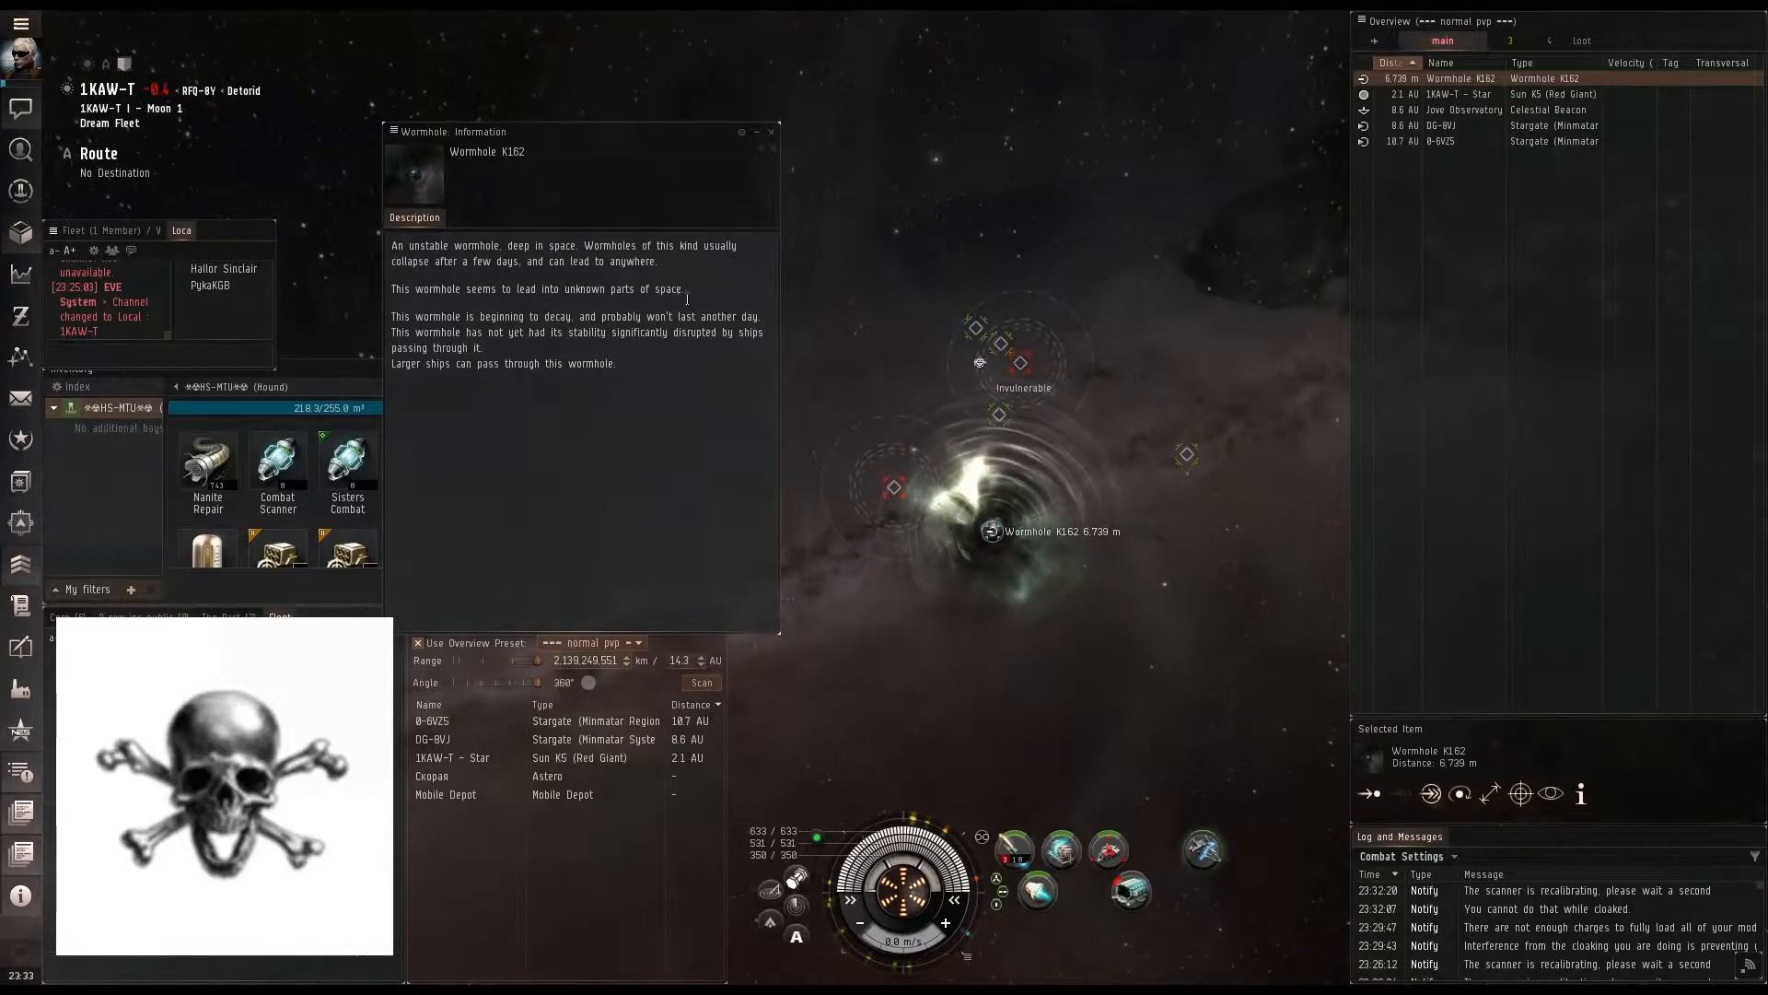
{"action": "left_click", "coordinate": [772, 130]}
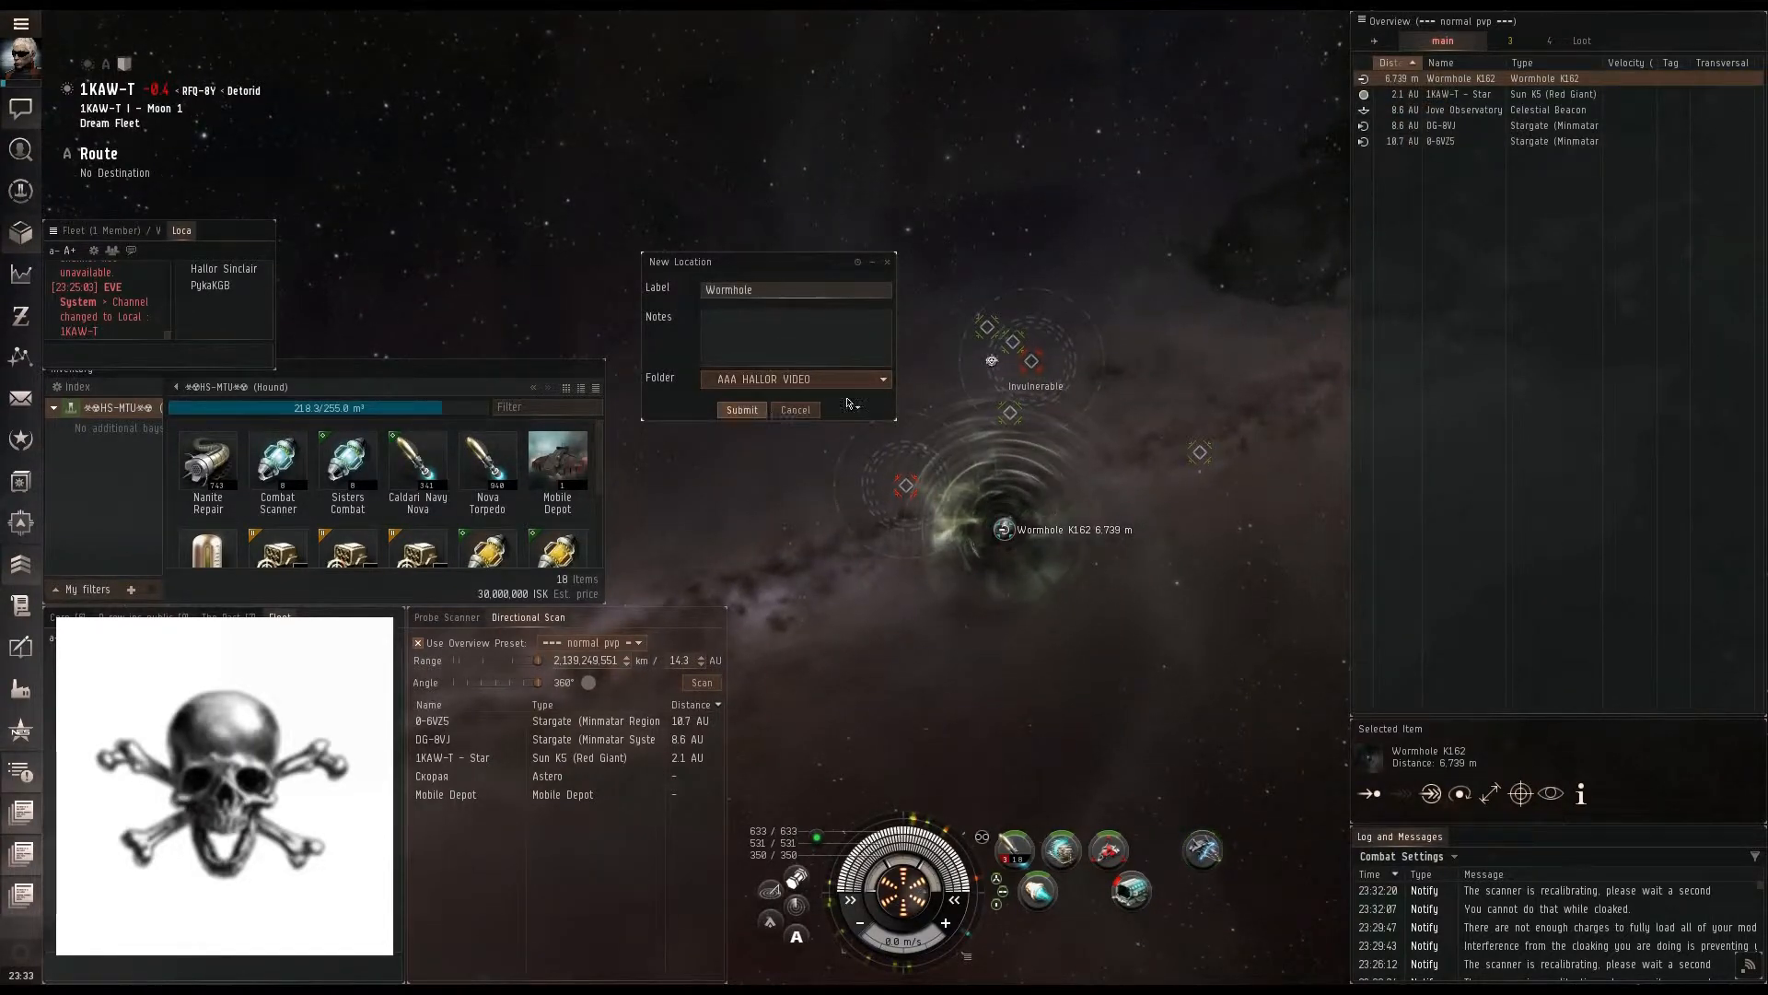
{"action": "left_click", "coordinate": [740, 409]}
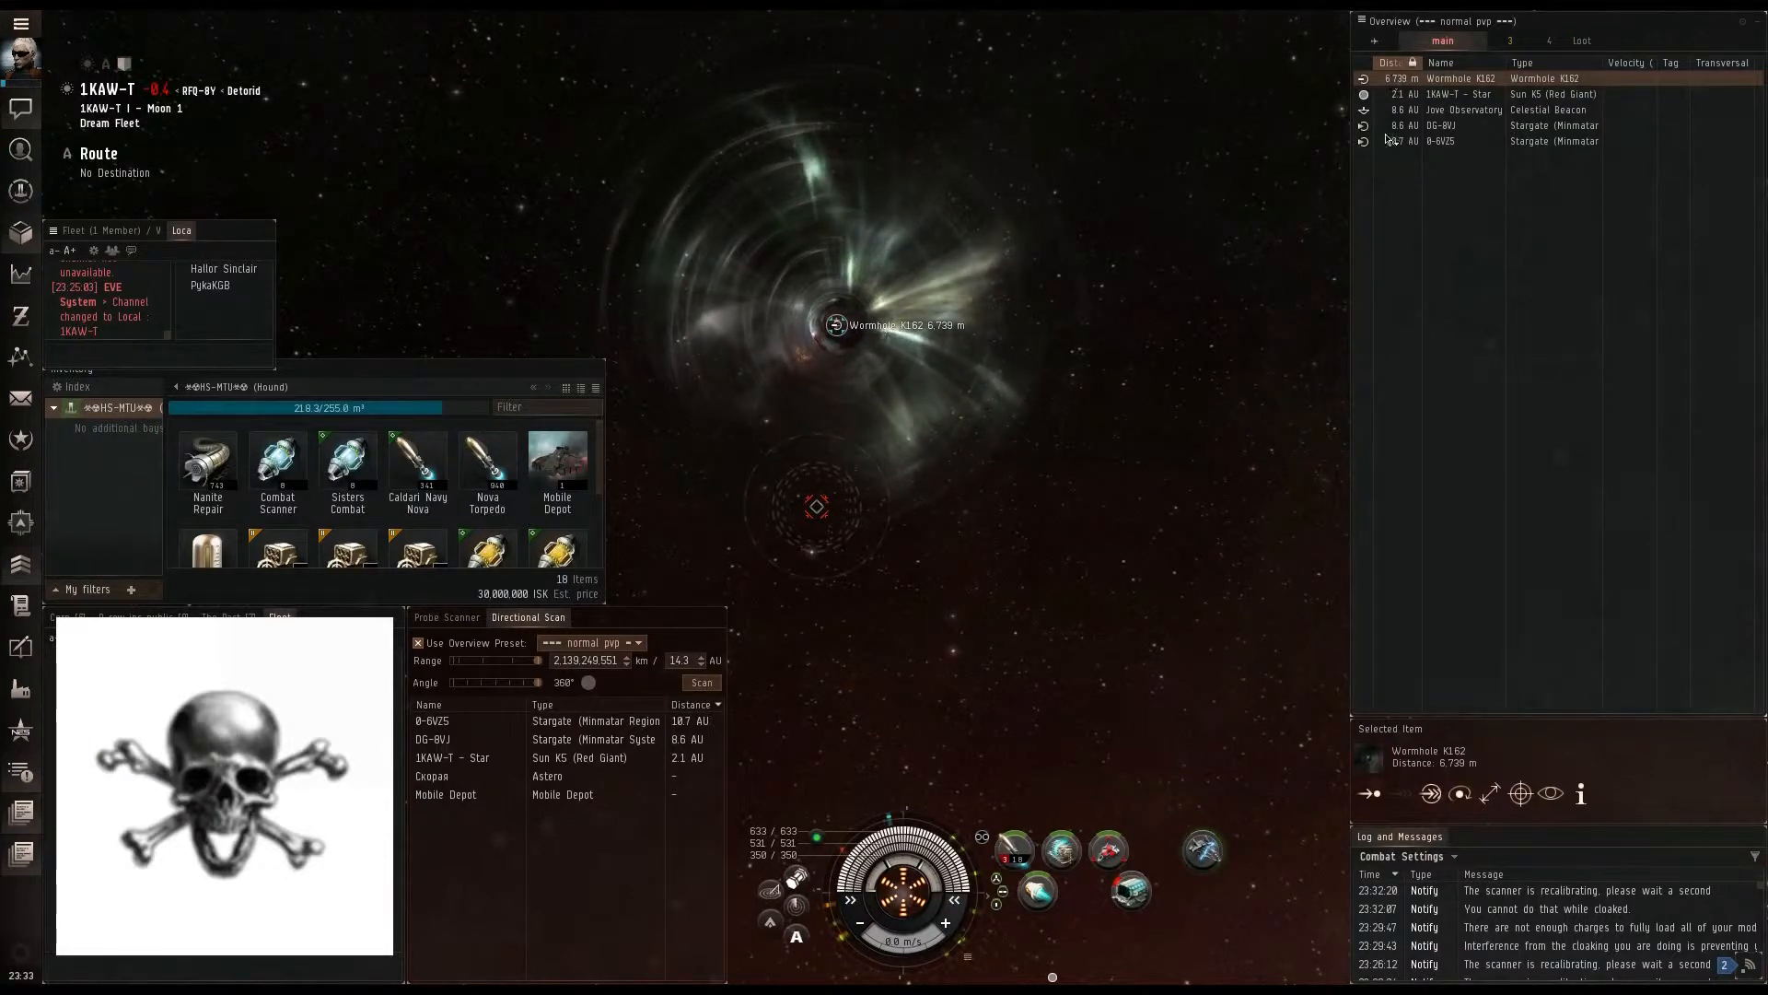
Step: Jump through Wormhole K162 into the J165847 system
{"action": "left_click", "coordinate": [1366, 793]}
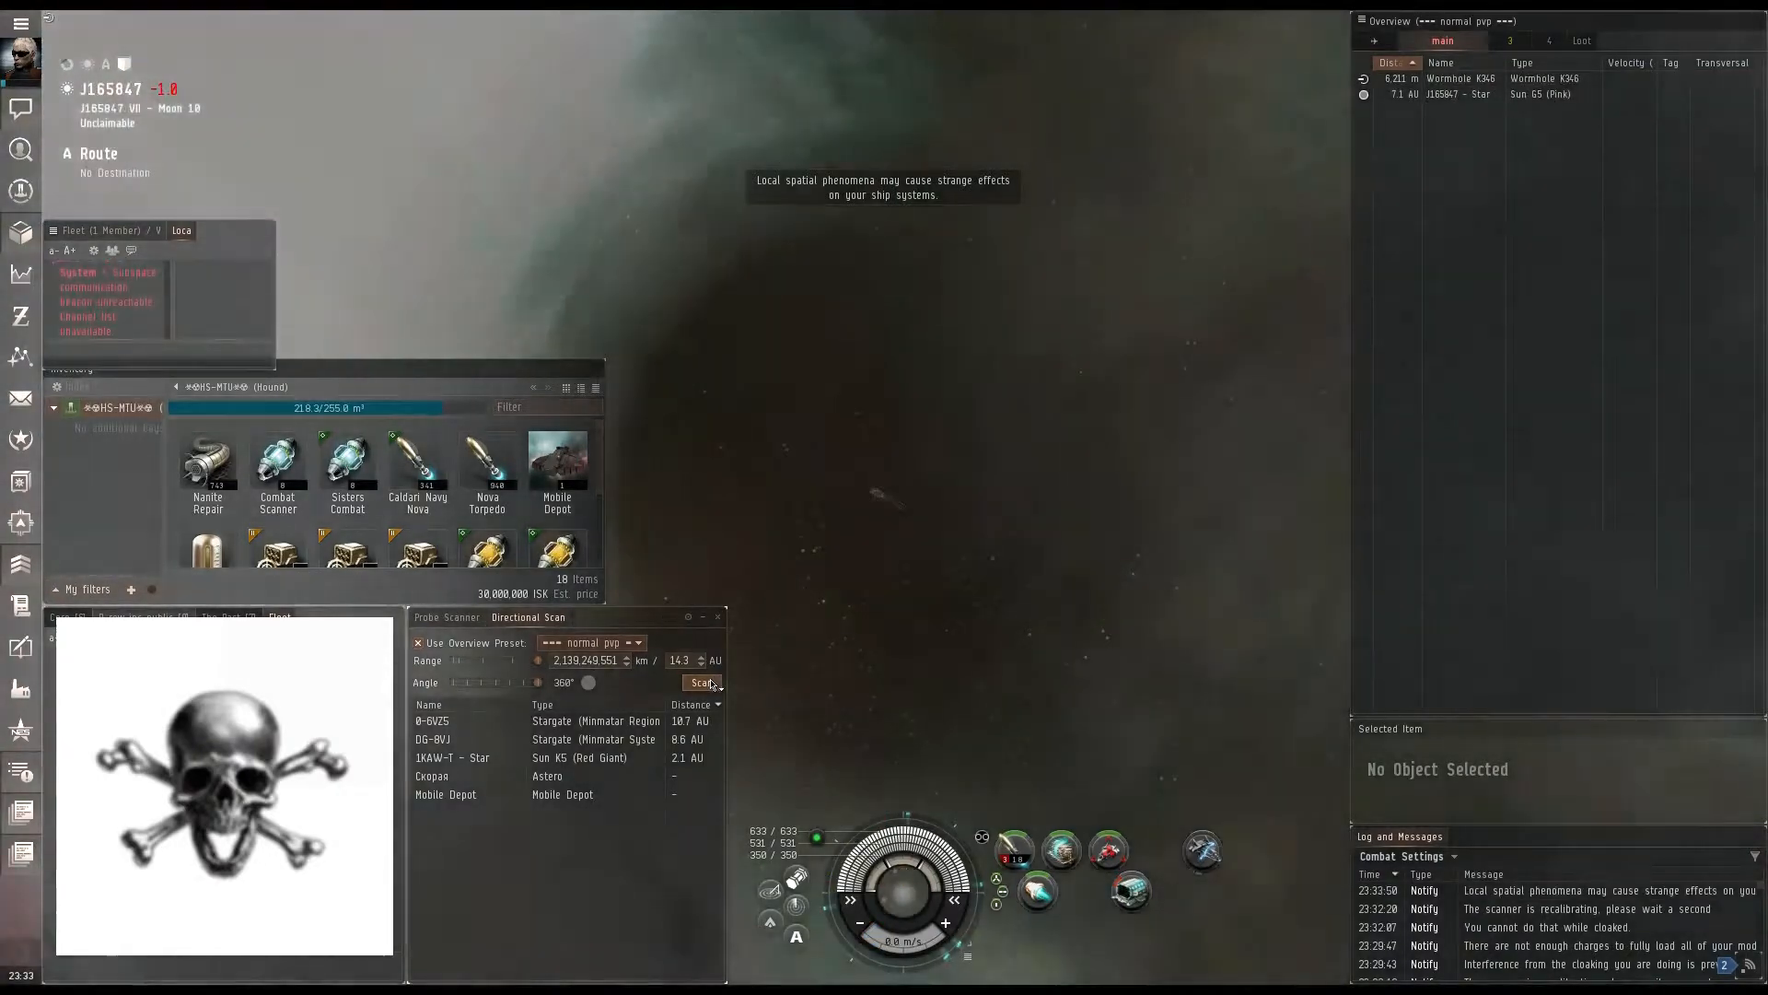
Step: Launch scanner probes beside Wormhole K346 and start a probe scan of J165847
{"action": "left_click", "coordinate": [699, 683]}
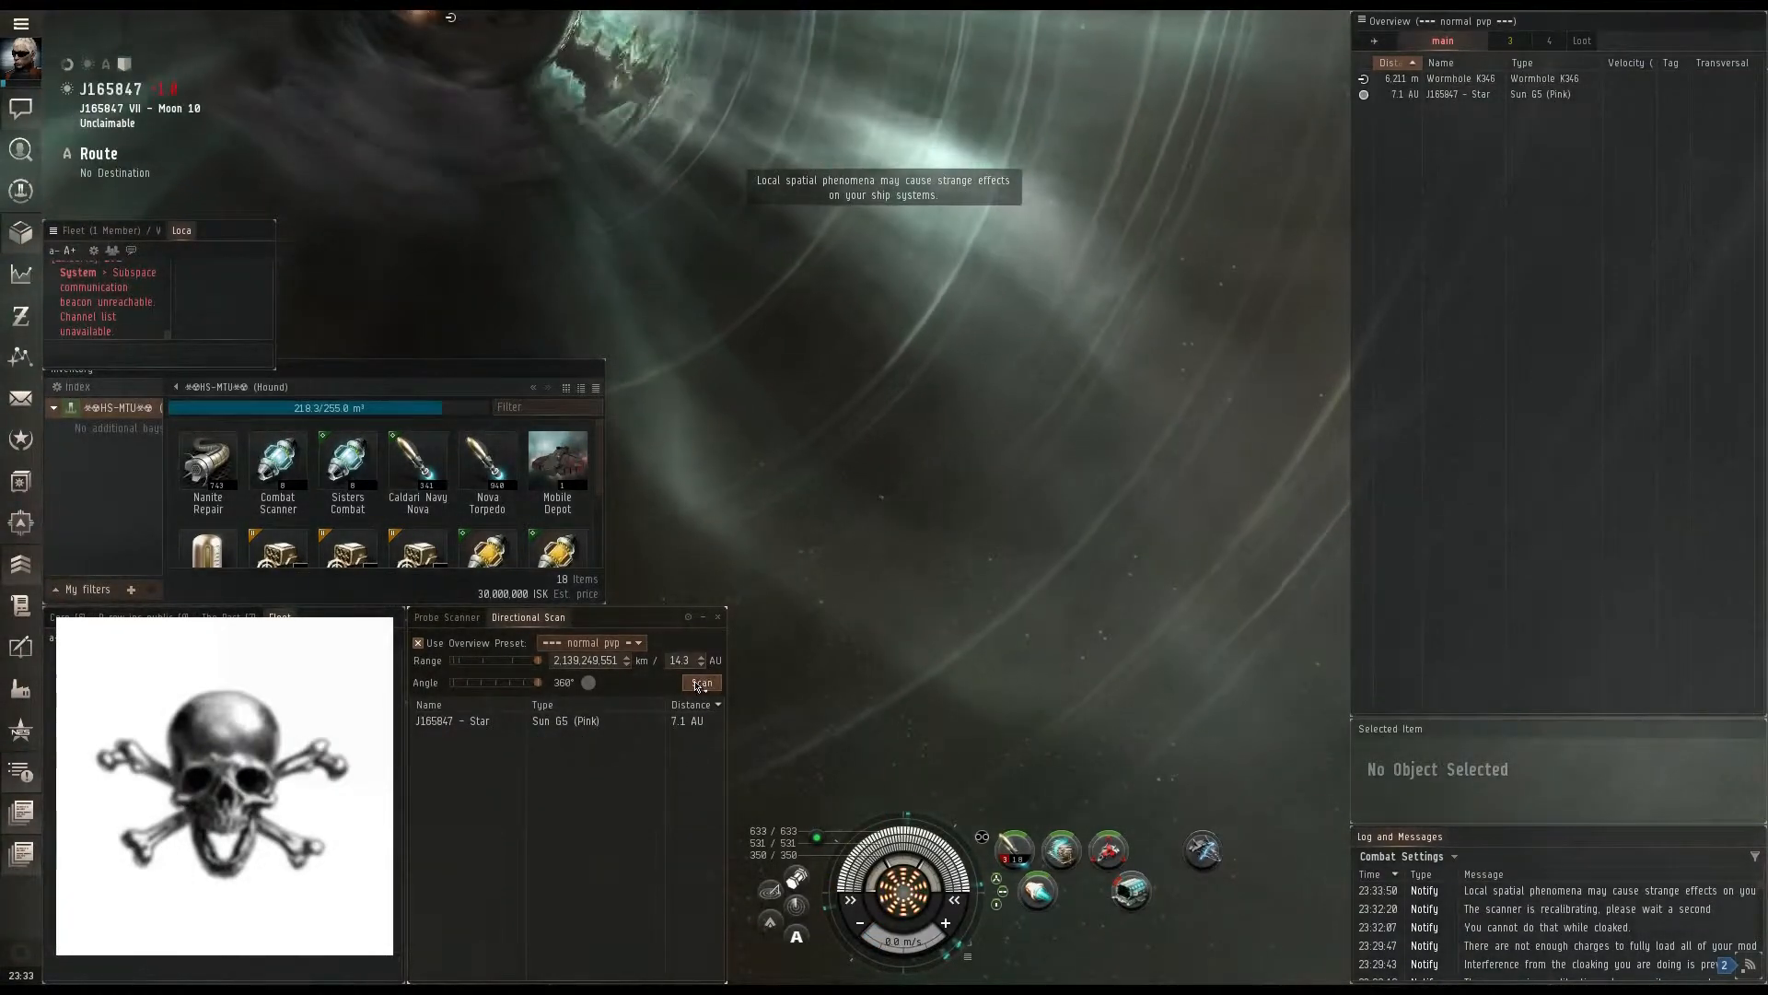
{"action": "left_click", "coordinate": [700, 682]}
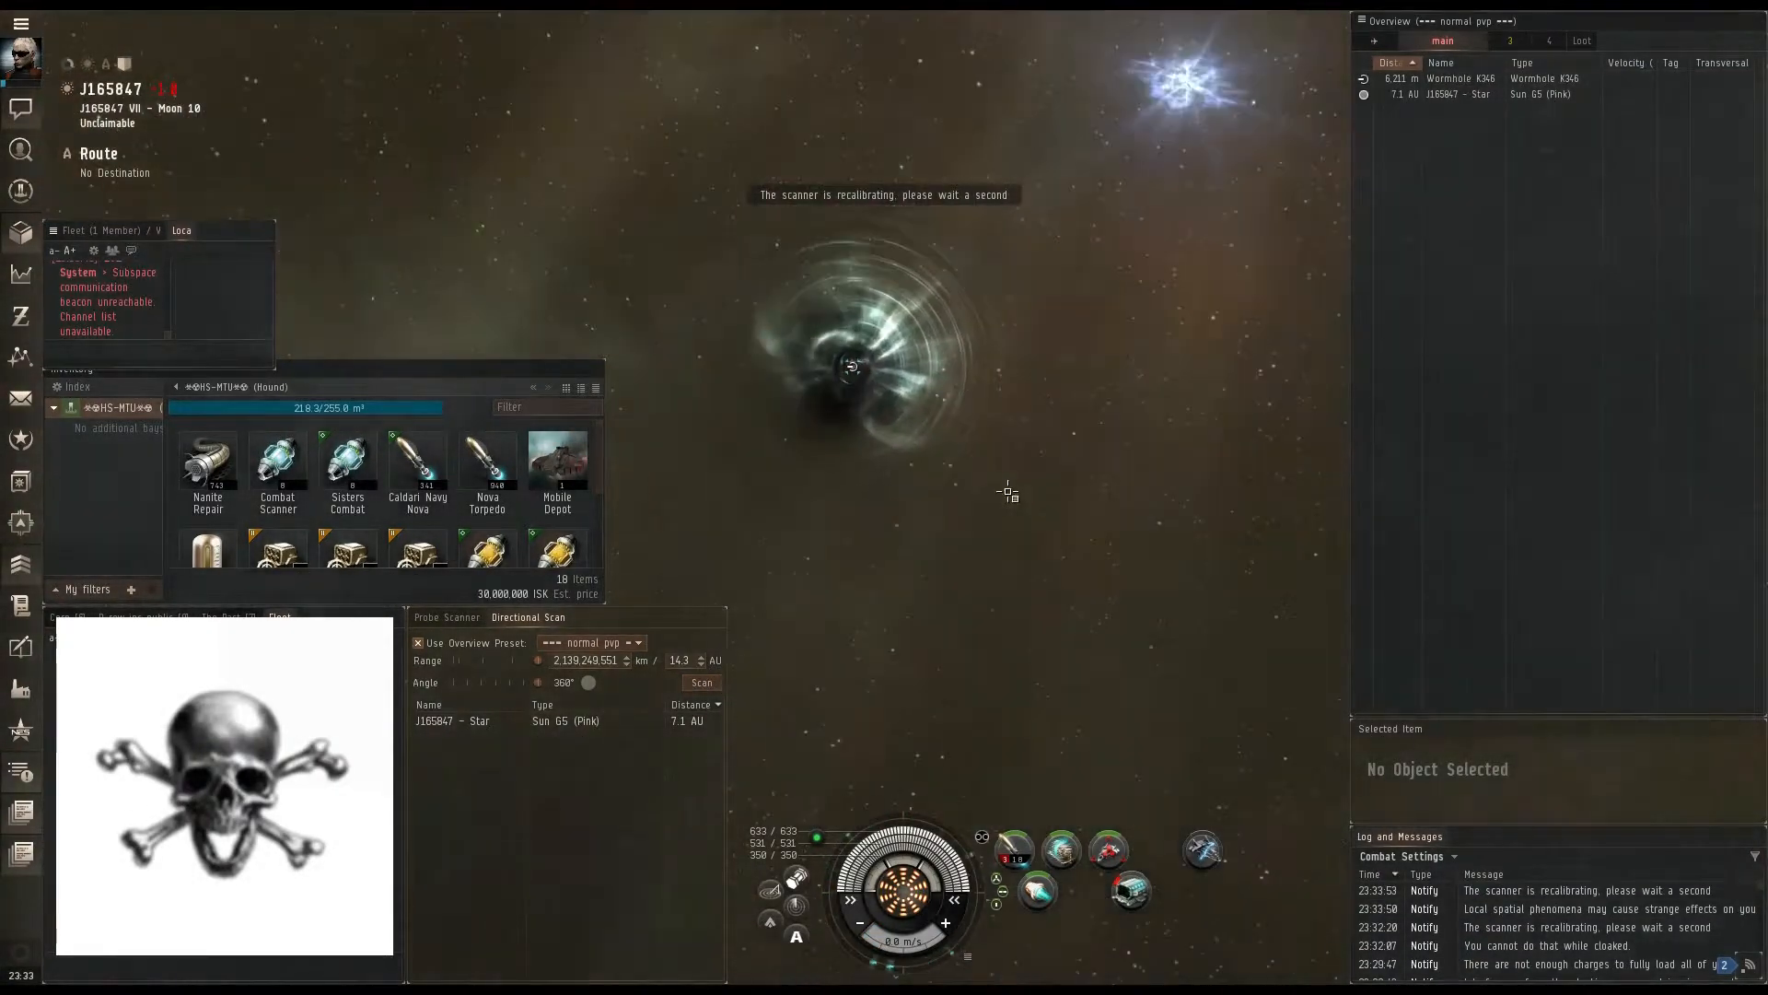
{"action": "left_click", "coordinate": [1467, 78]}
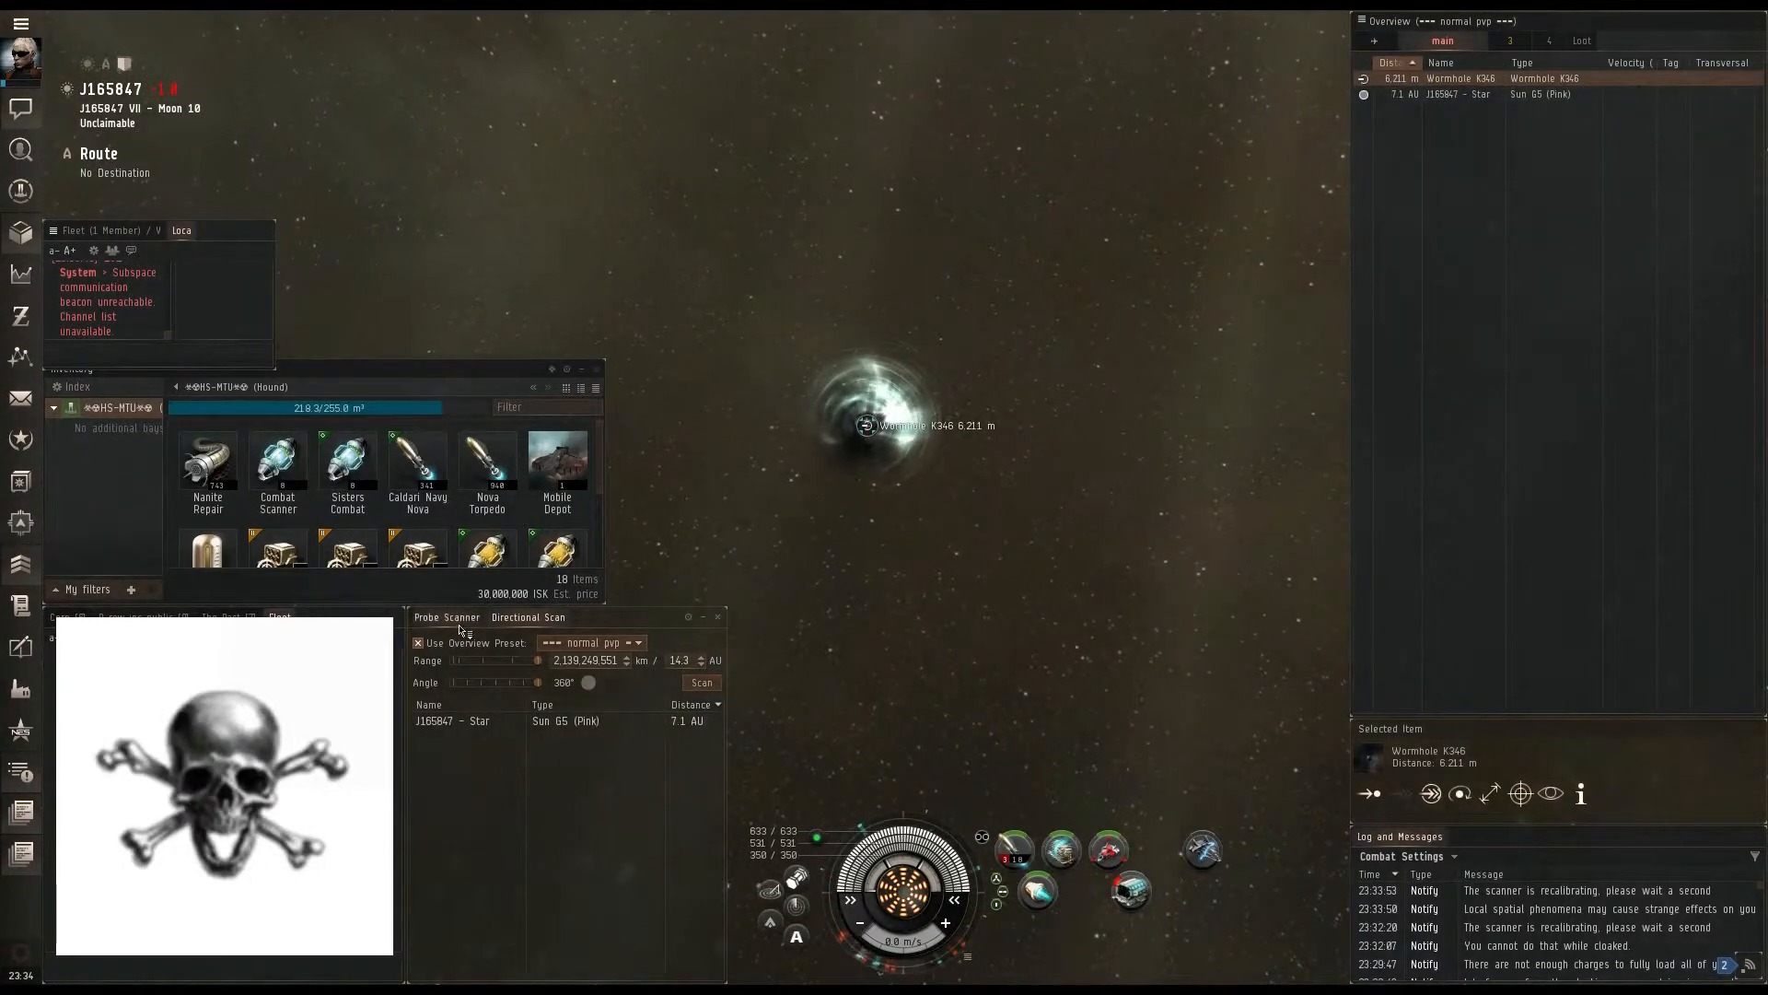
{"action": "left_click", "coordinate": [447, 617]}
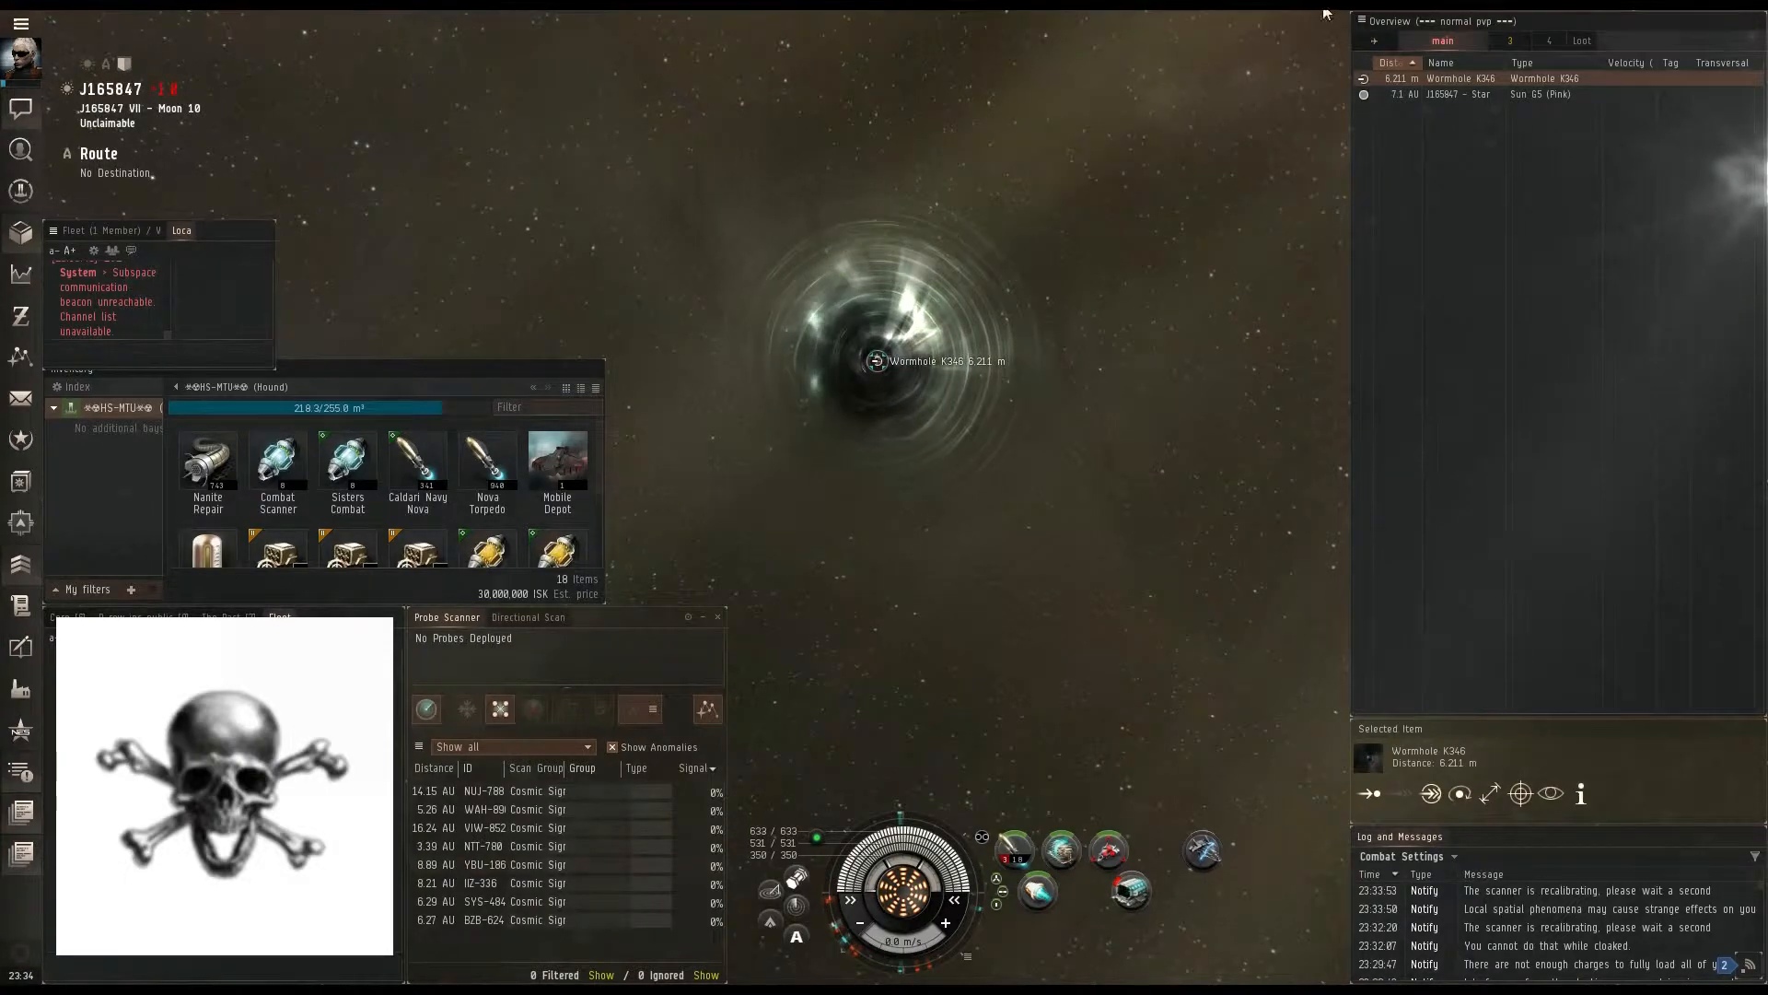
{"action": "left_click", "coordinate": [1447, 78]}
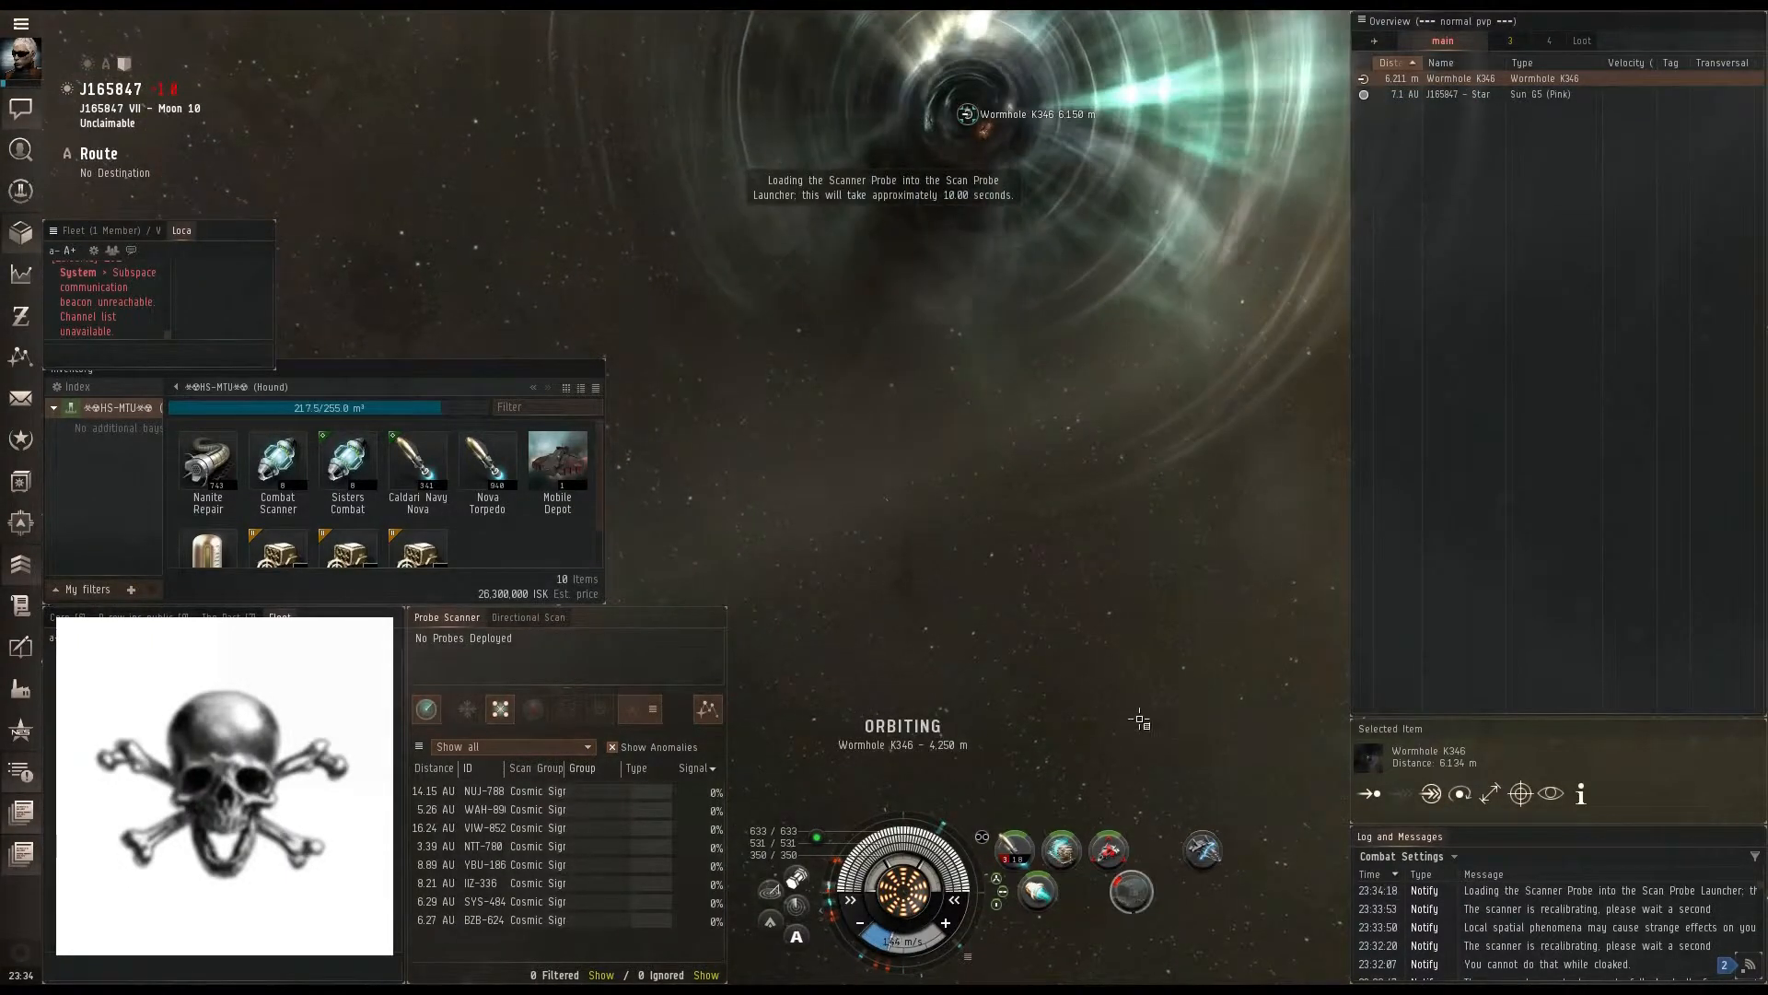
{"action": "left_click", "coordinate": [527, 617]}
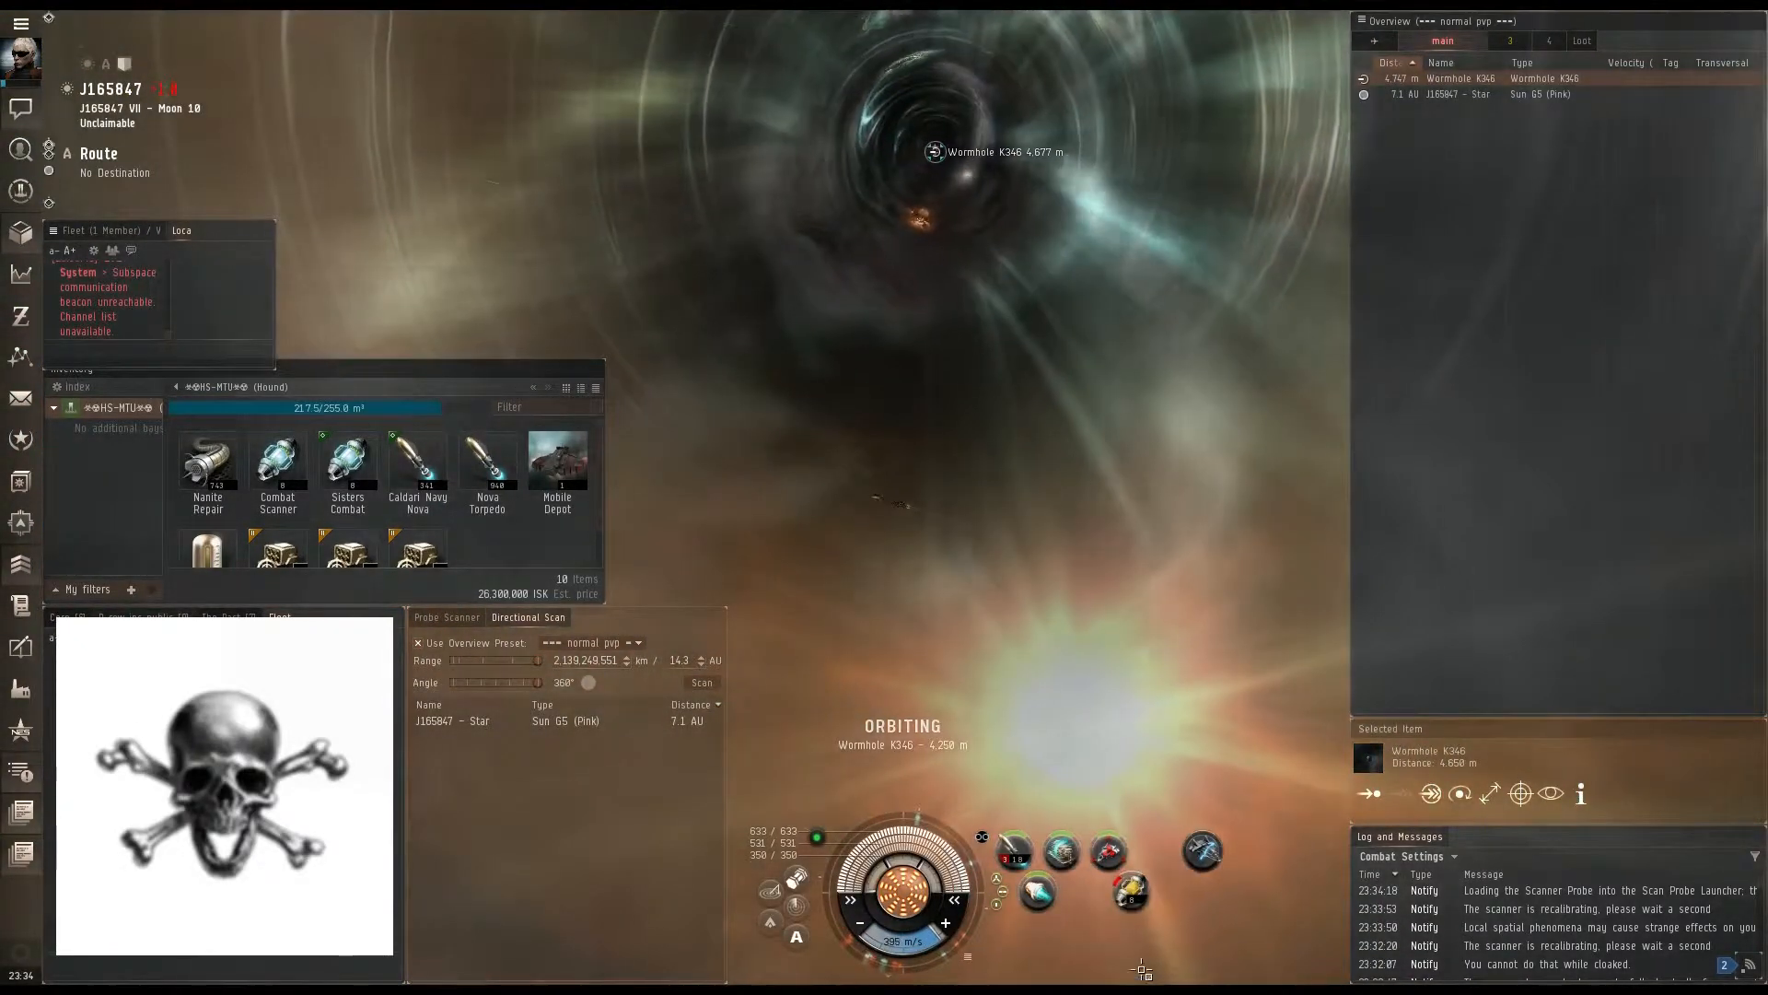
{"action": "mouse_move", "coordinate": [1201, 851]}
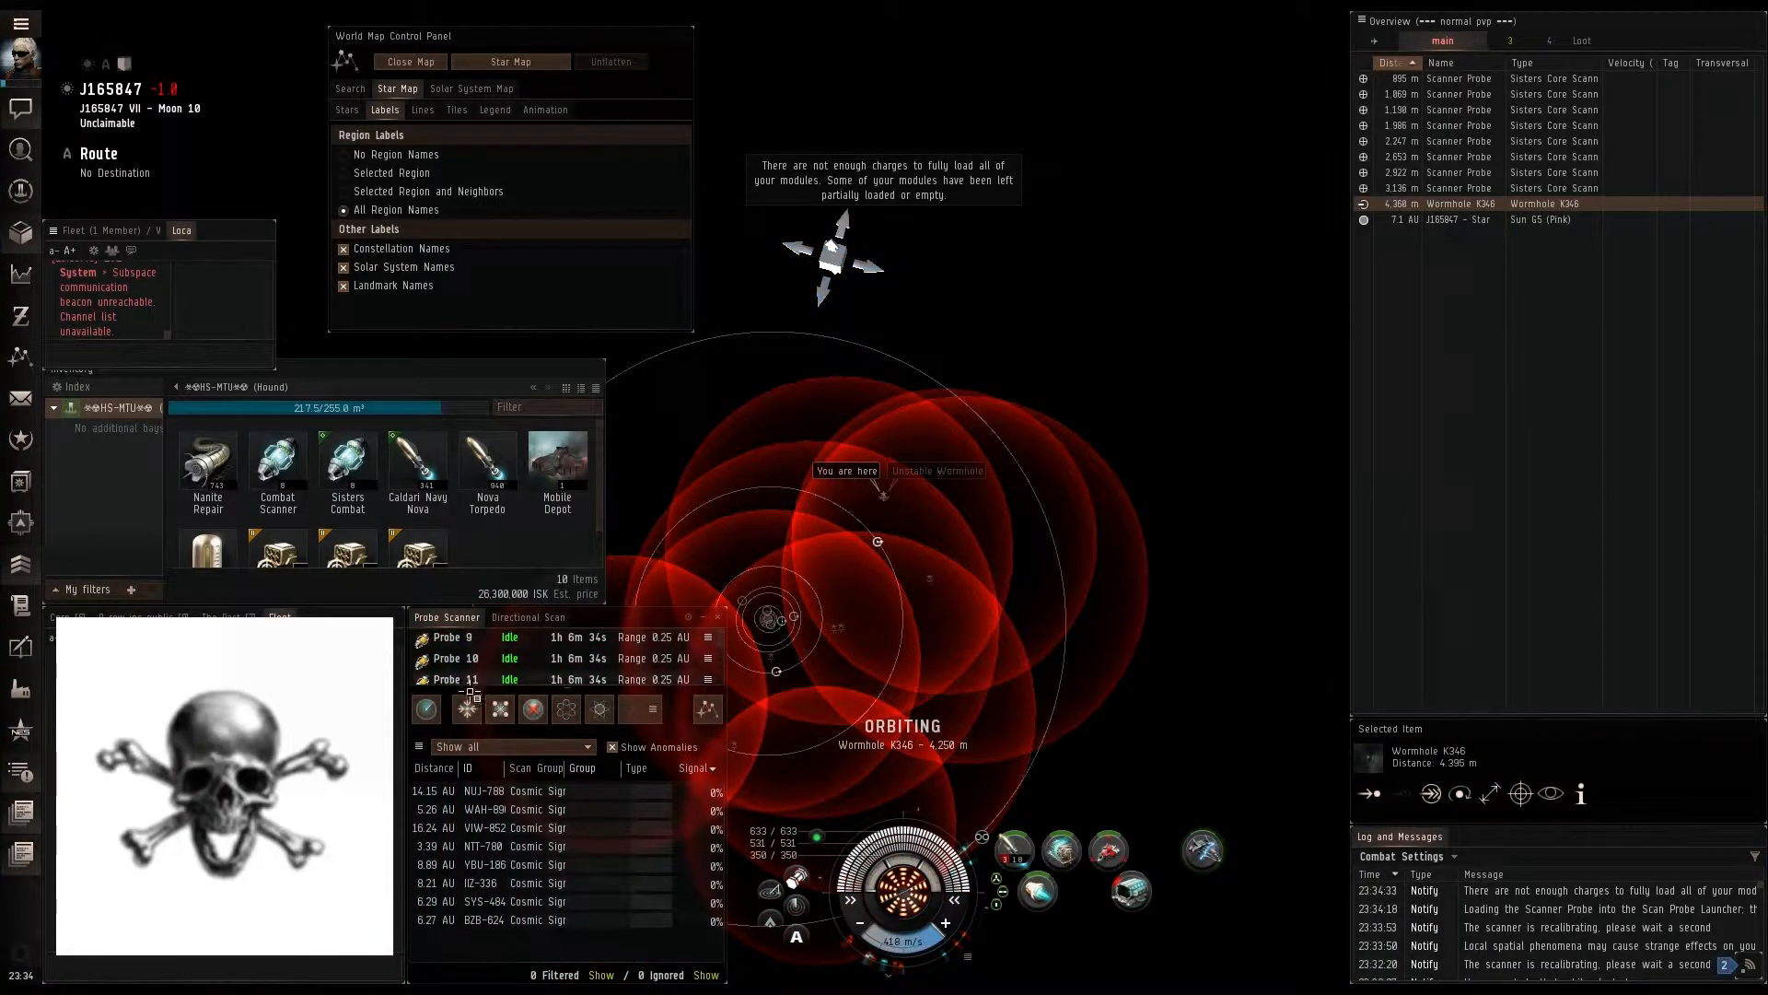
{"action": "left_click", "coordinate": [426, 708]}
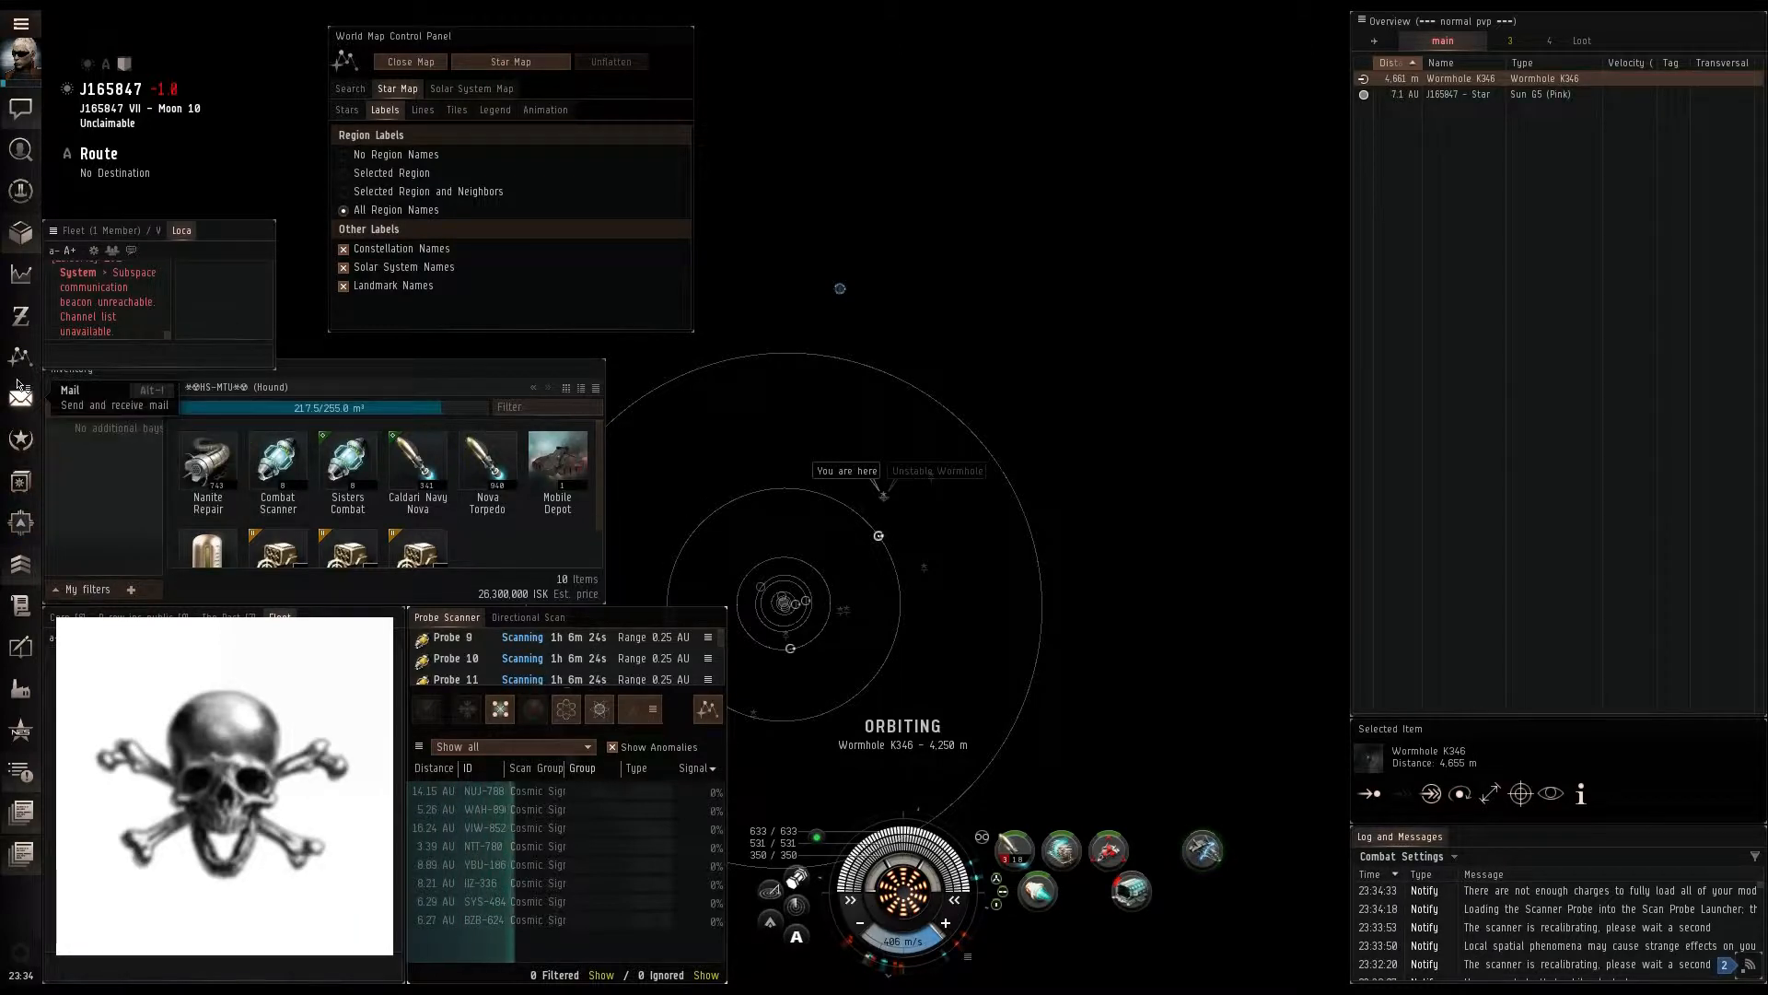
Step: Close the map and run a directional scan showing only the star and probes
{"action": "left_click", "coordinate": [408, 62]}
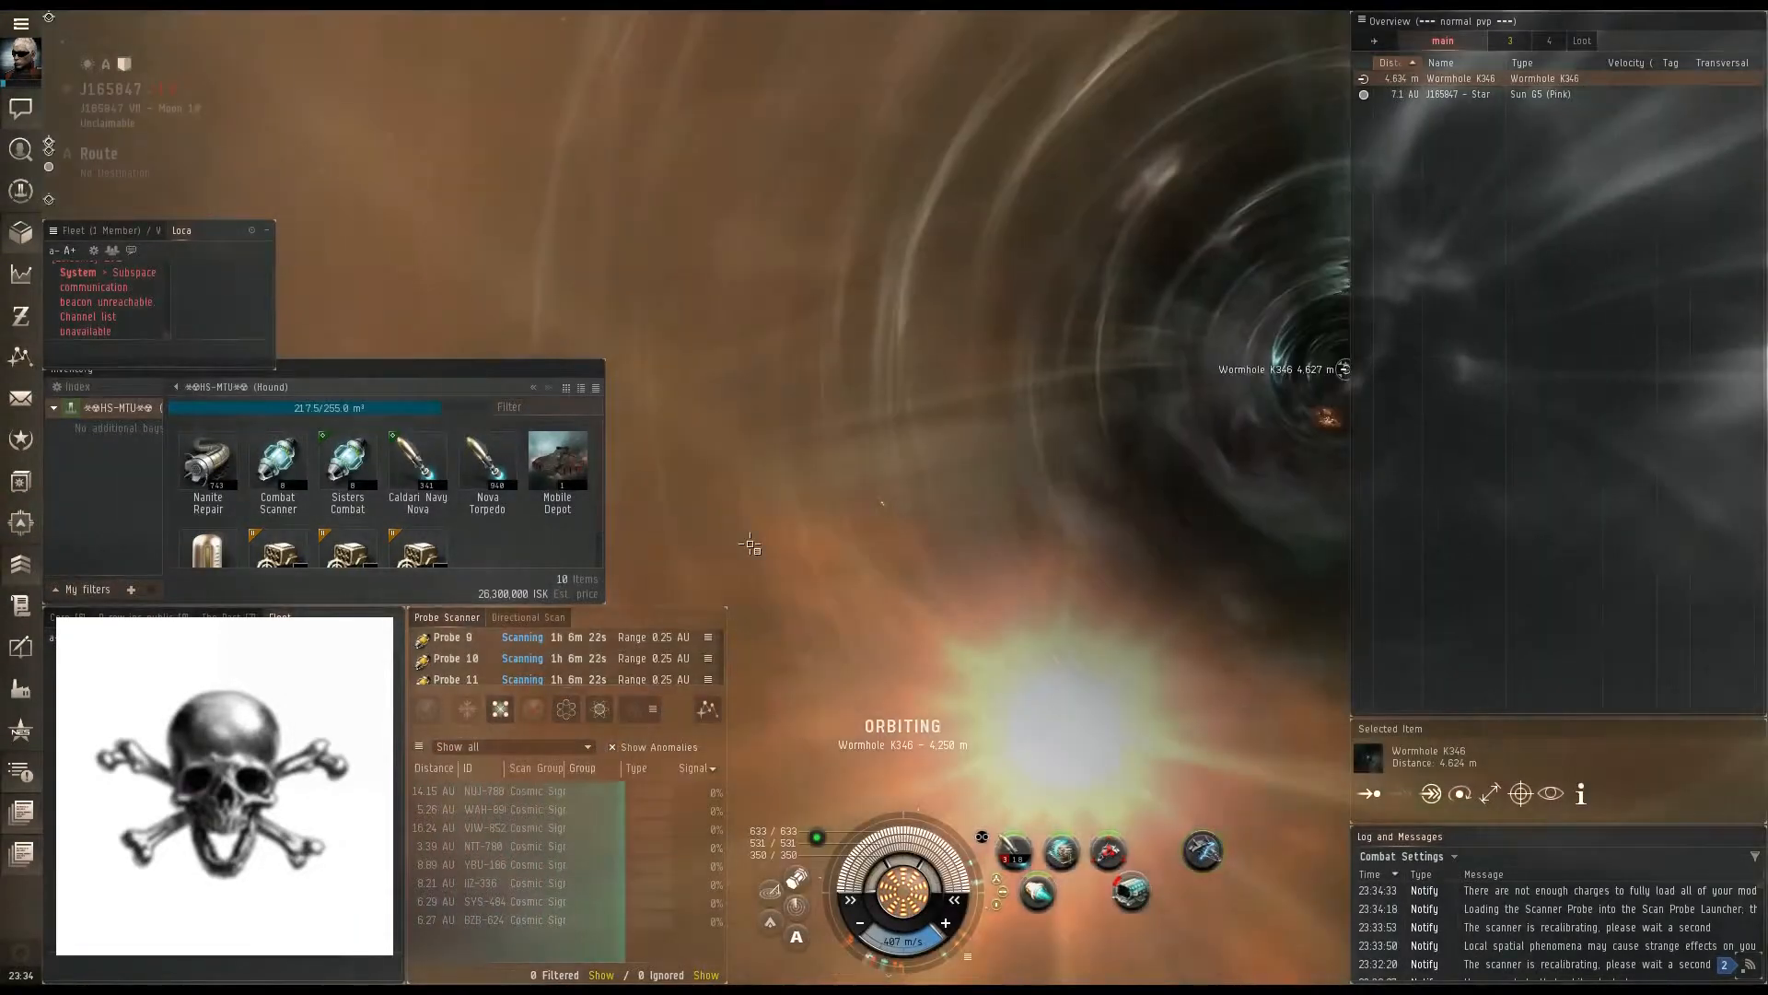
{"action": "left_click", "coordinate": [528, 617]}
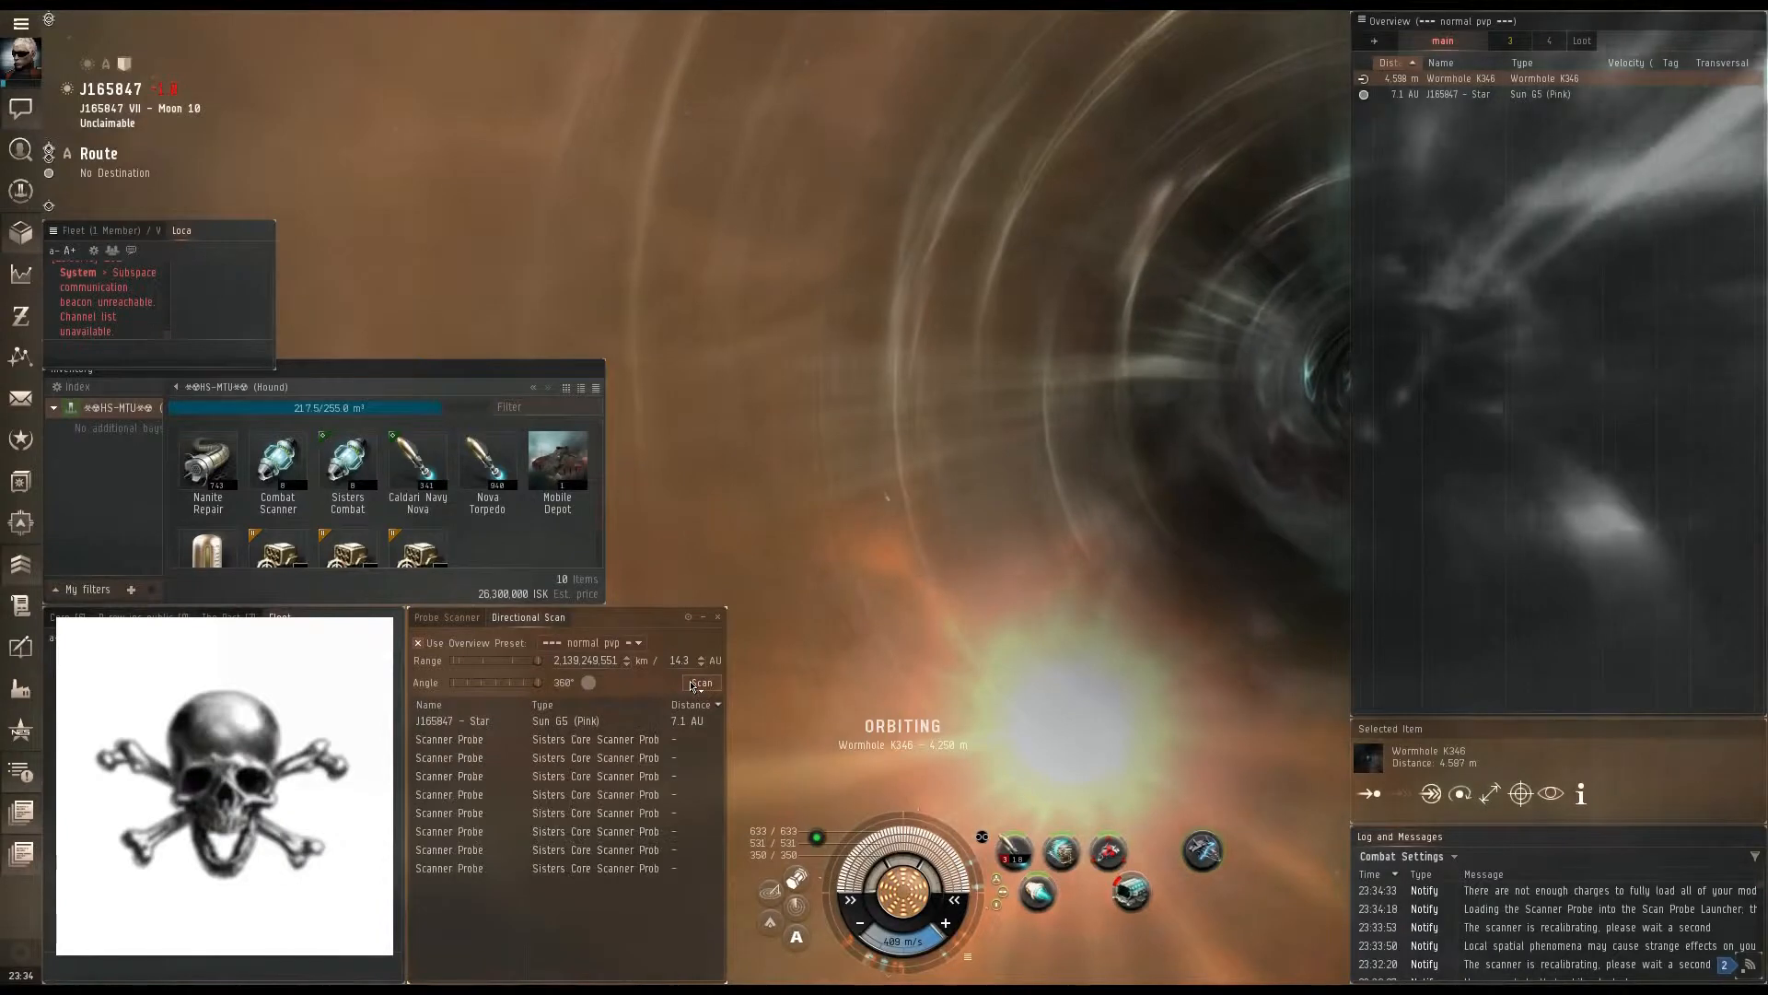
{"action": "left_click", "coordinate": [700, 682]}
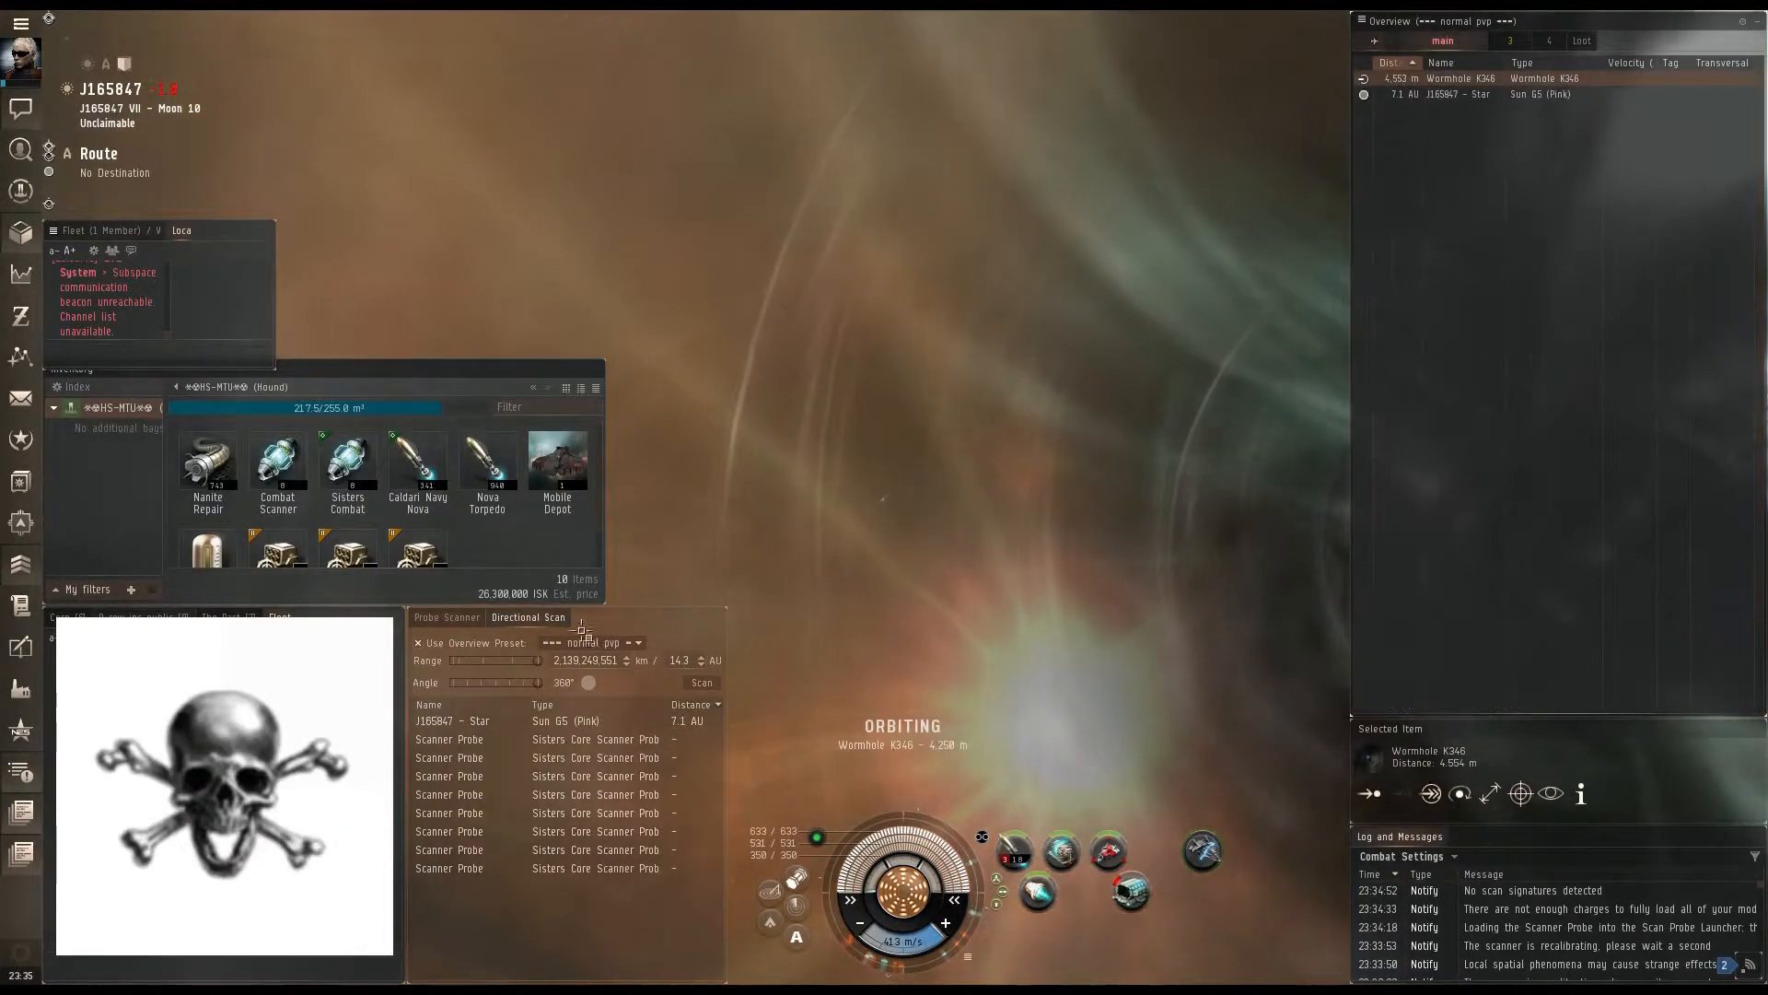
Step: Rescan with a broader preset to list planets, customs offices and structures
{"action": "left_click", "coordinate": [592, 642]}
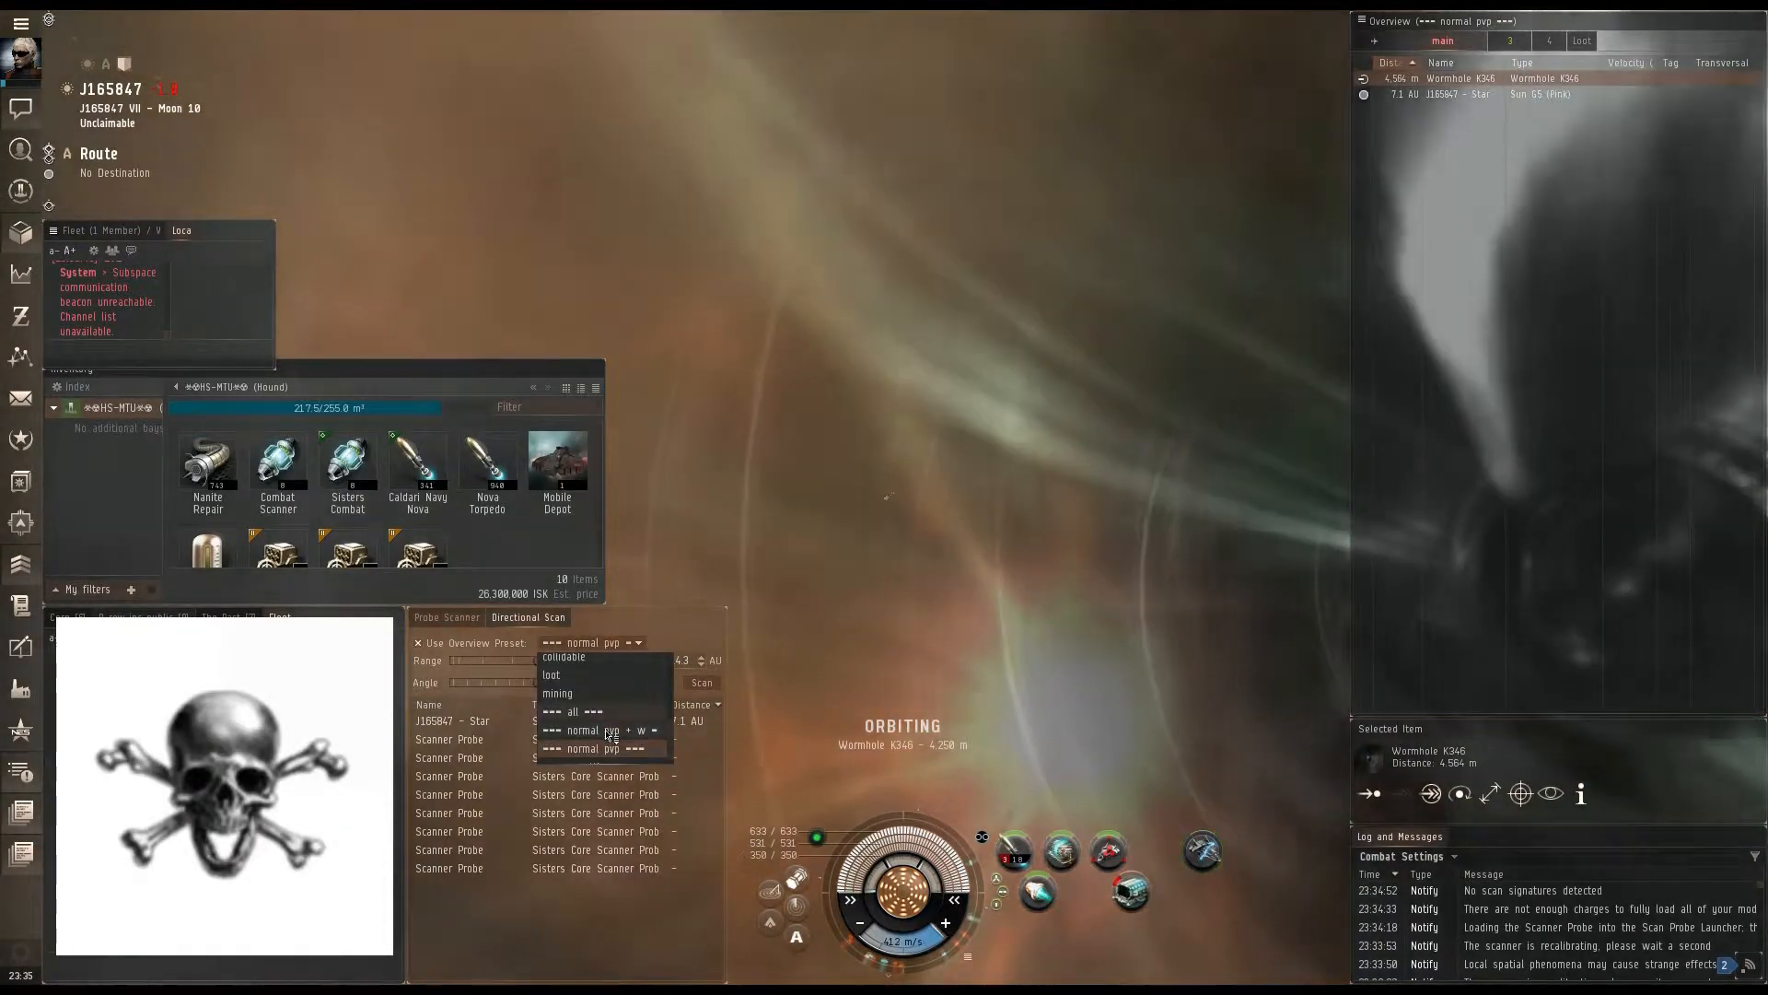
{"action": "left_click", "coordinate": [595, 729]}
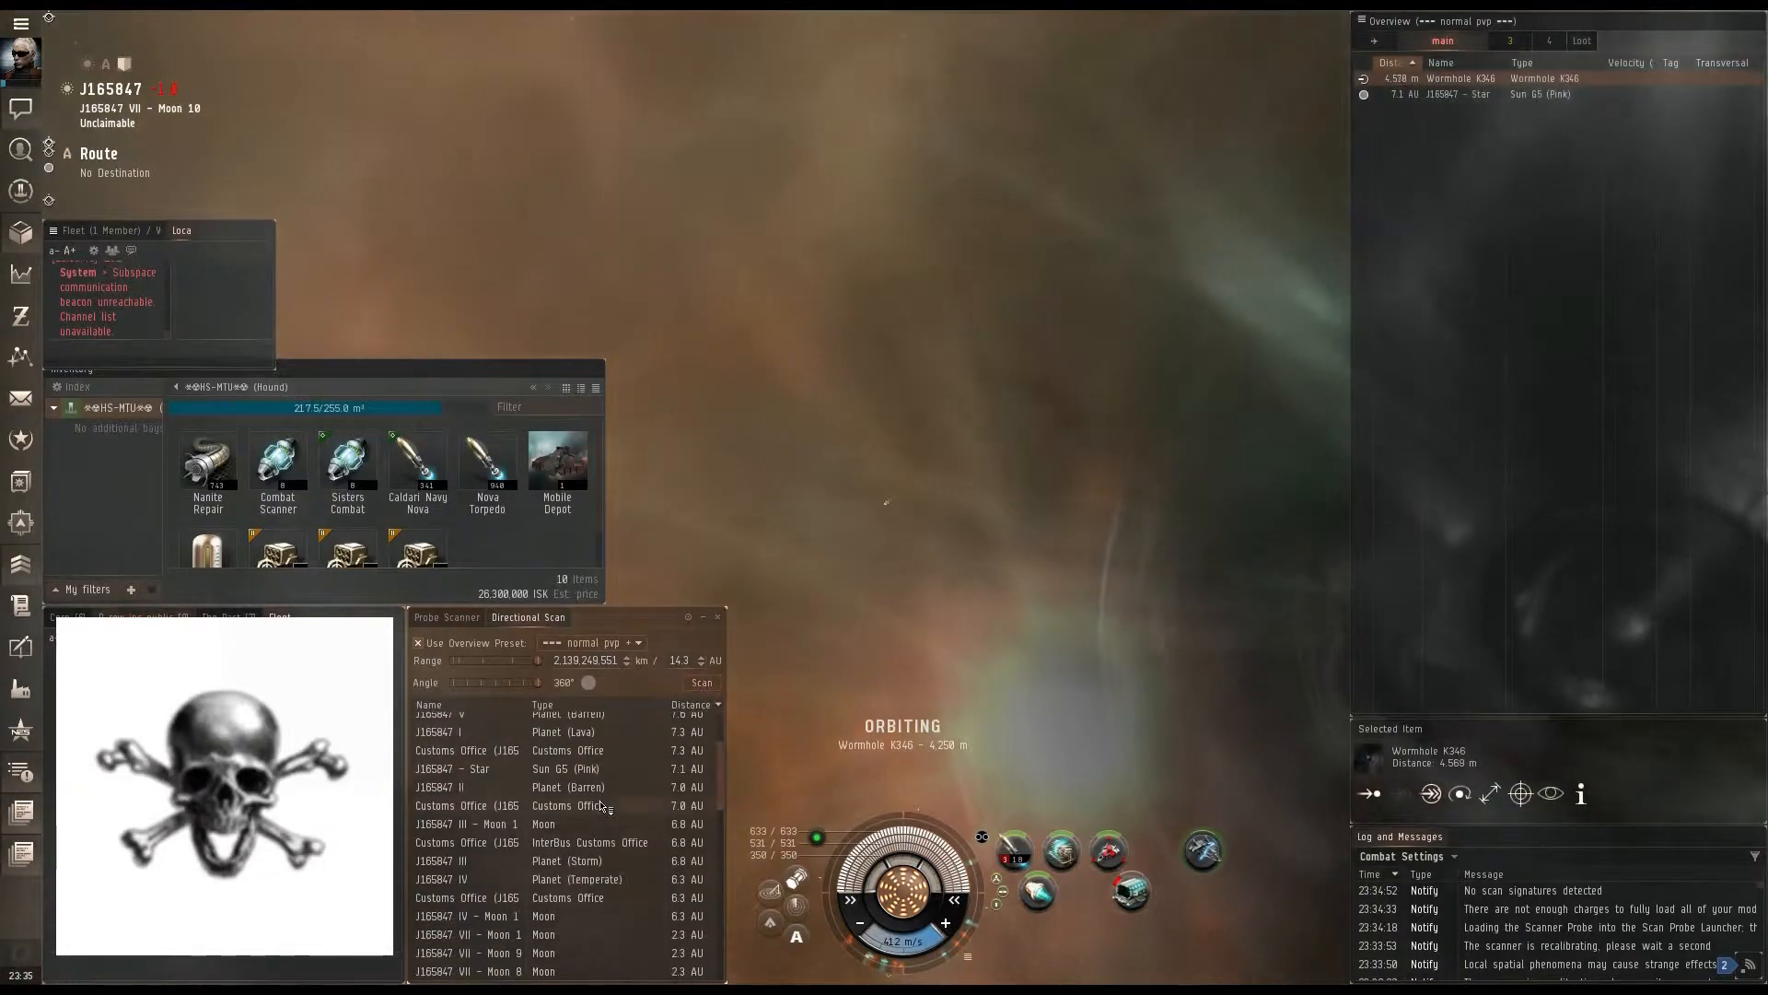
{"action": "scroll", "scroll_direction": "up", "scroll_amount": 3}
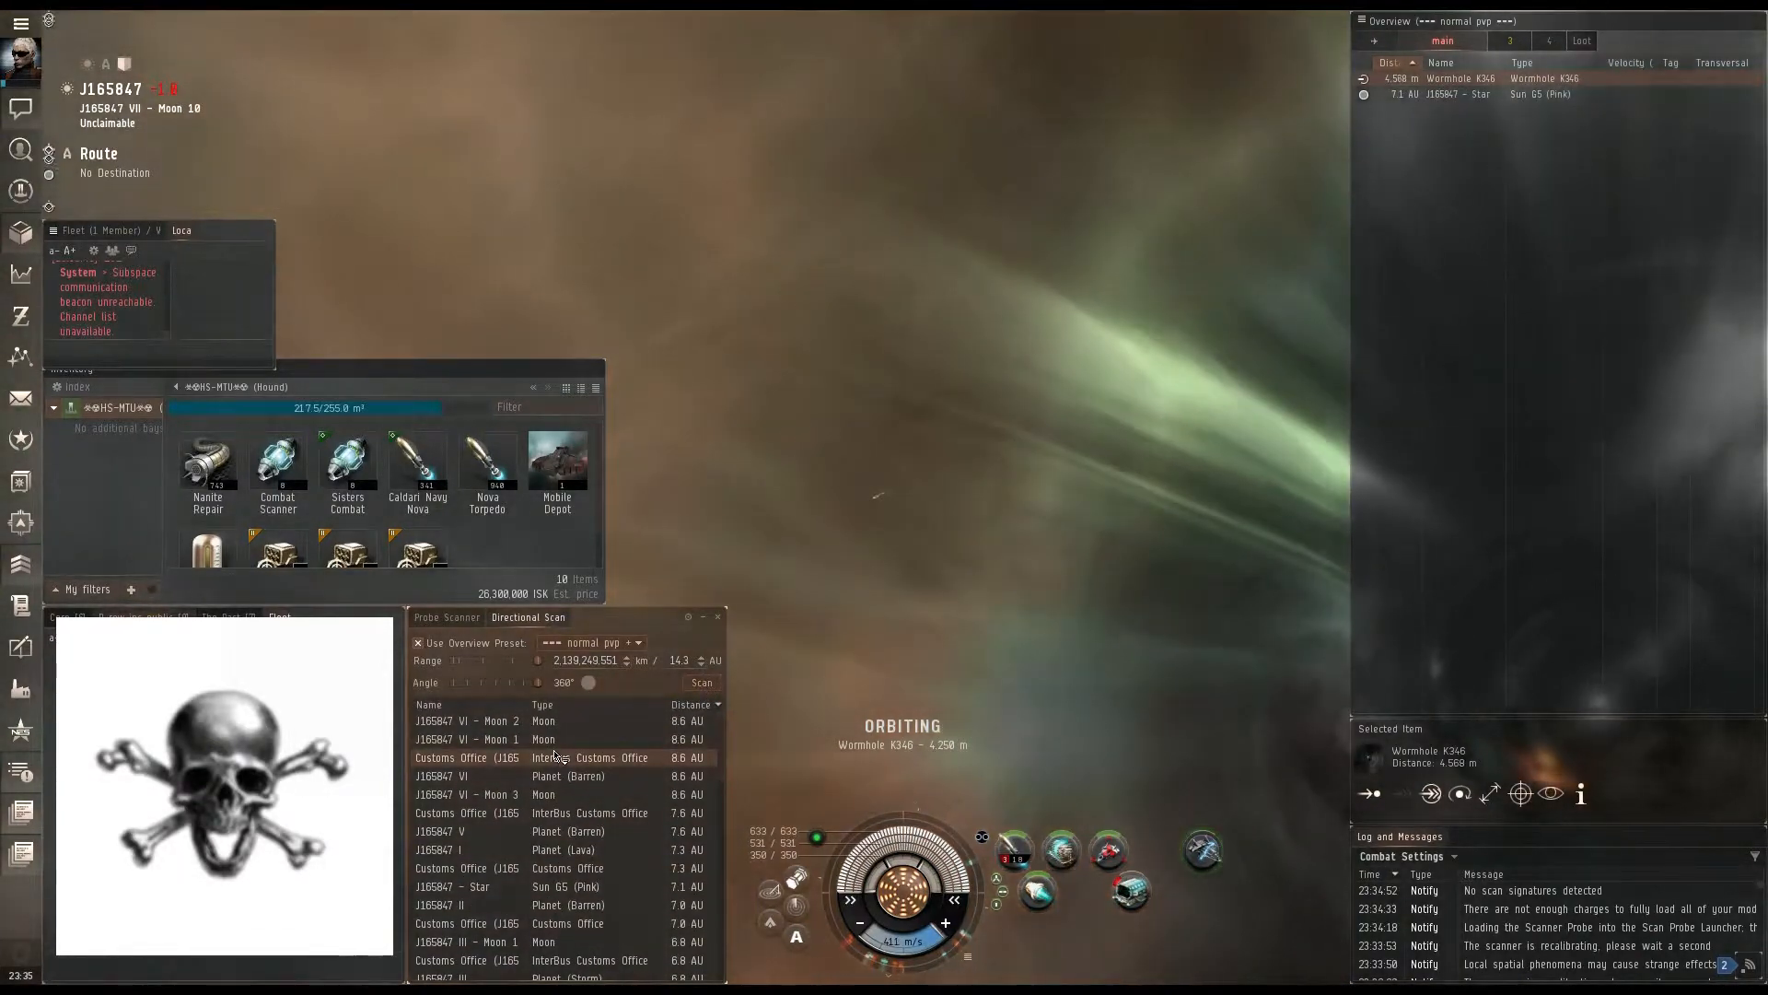
{"action": "left_click", "coordinate": [700, 682]}
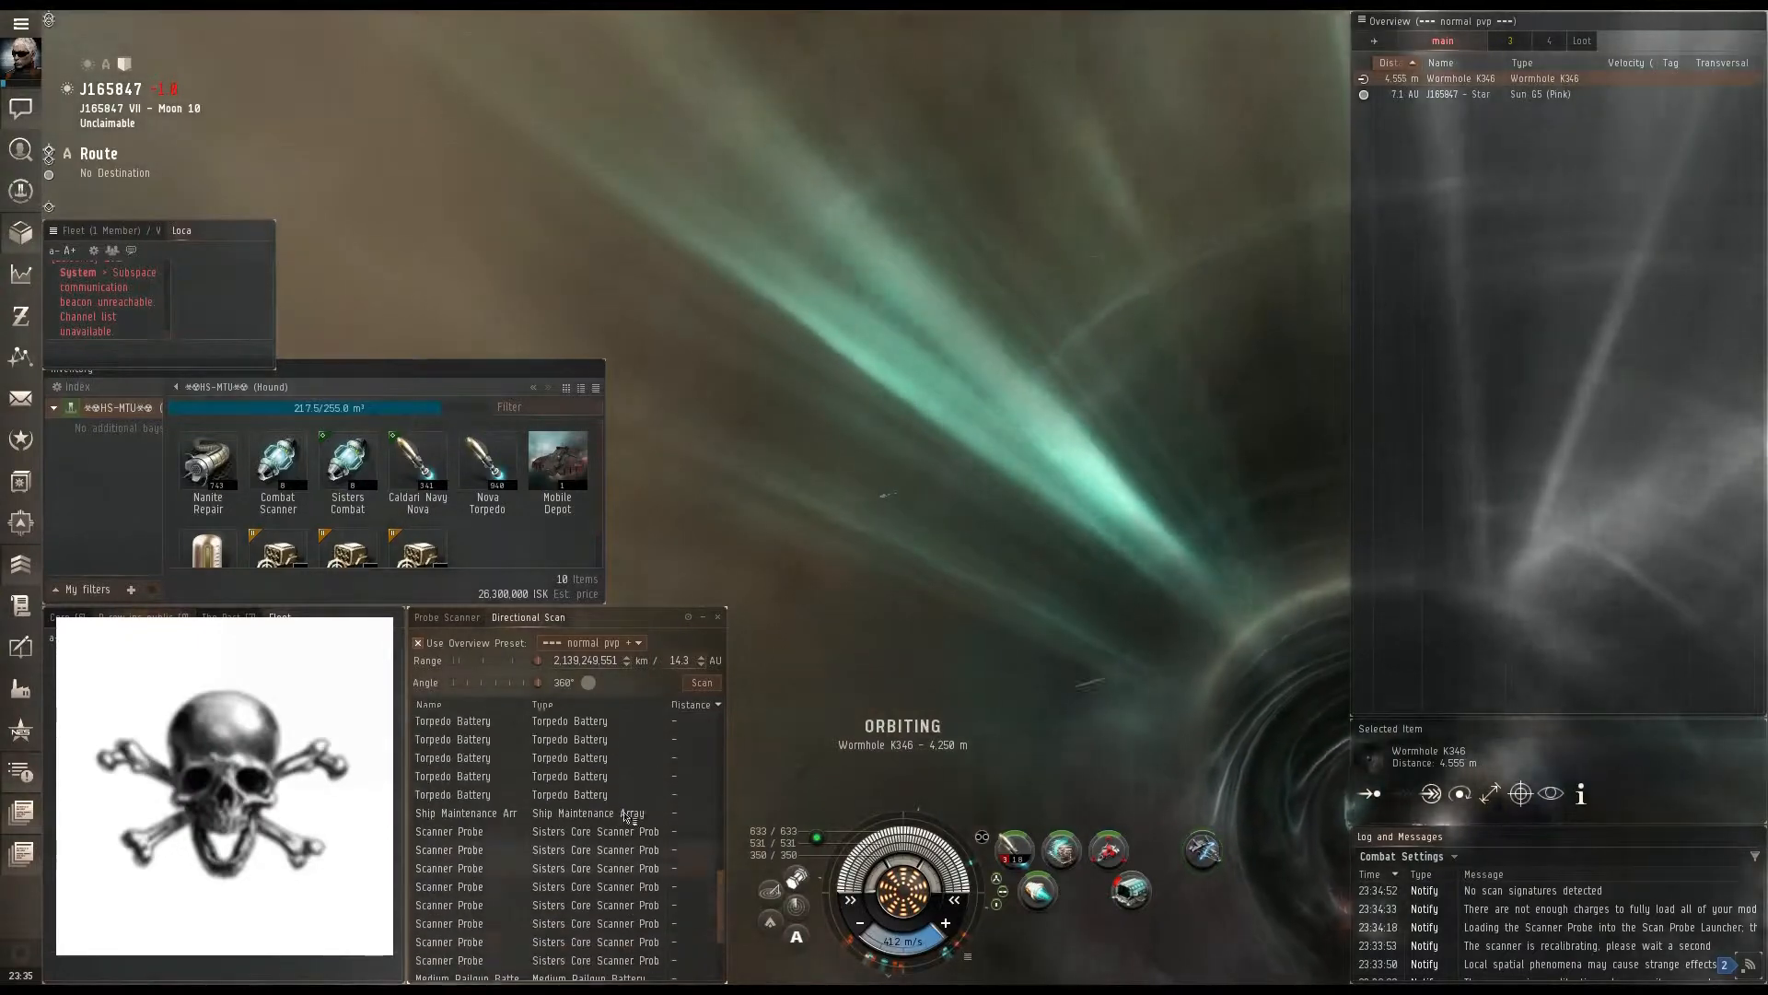
{"action": "scroll", "scroll_direction": "down", "scroll_amount": 3}
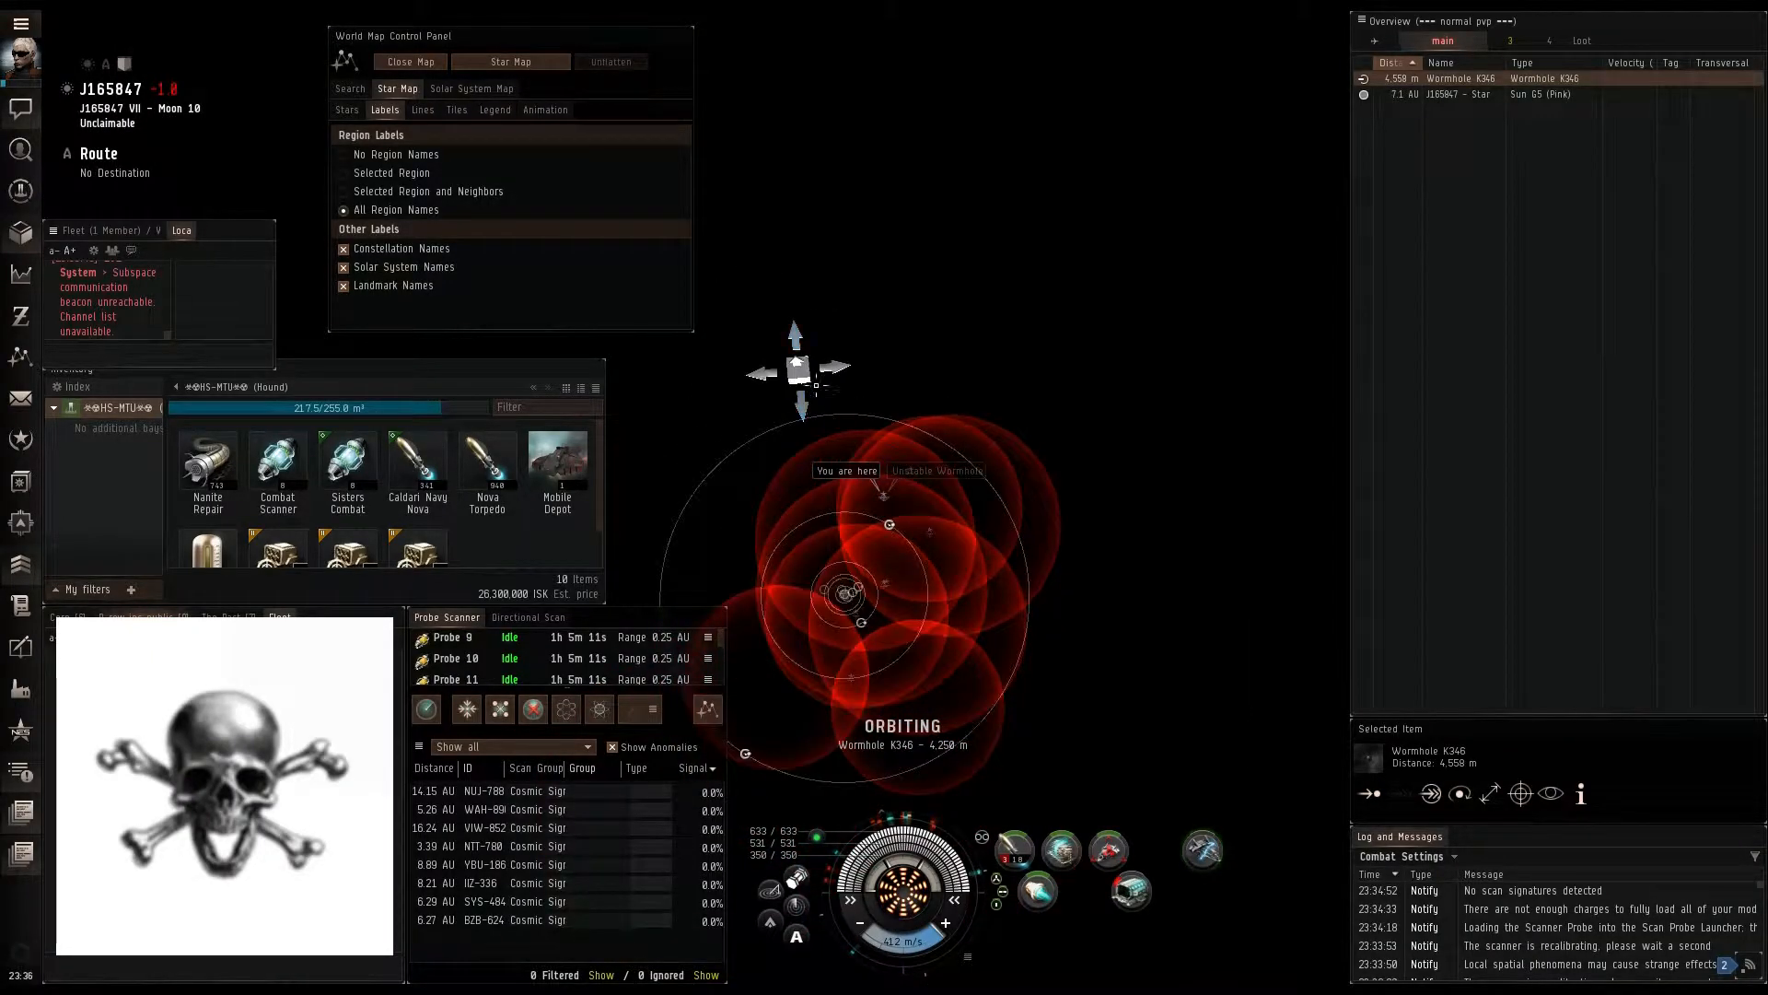
{"action": "mouse_move", "coordinate": [948, 357]}
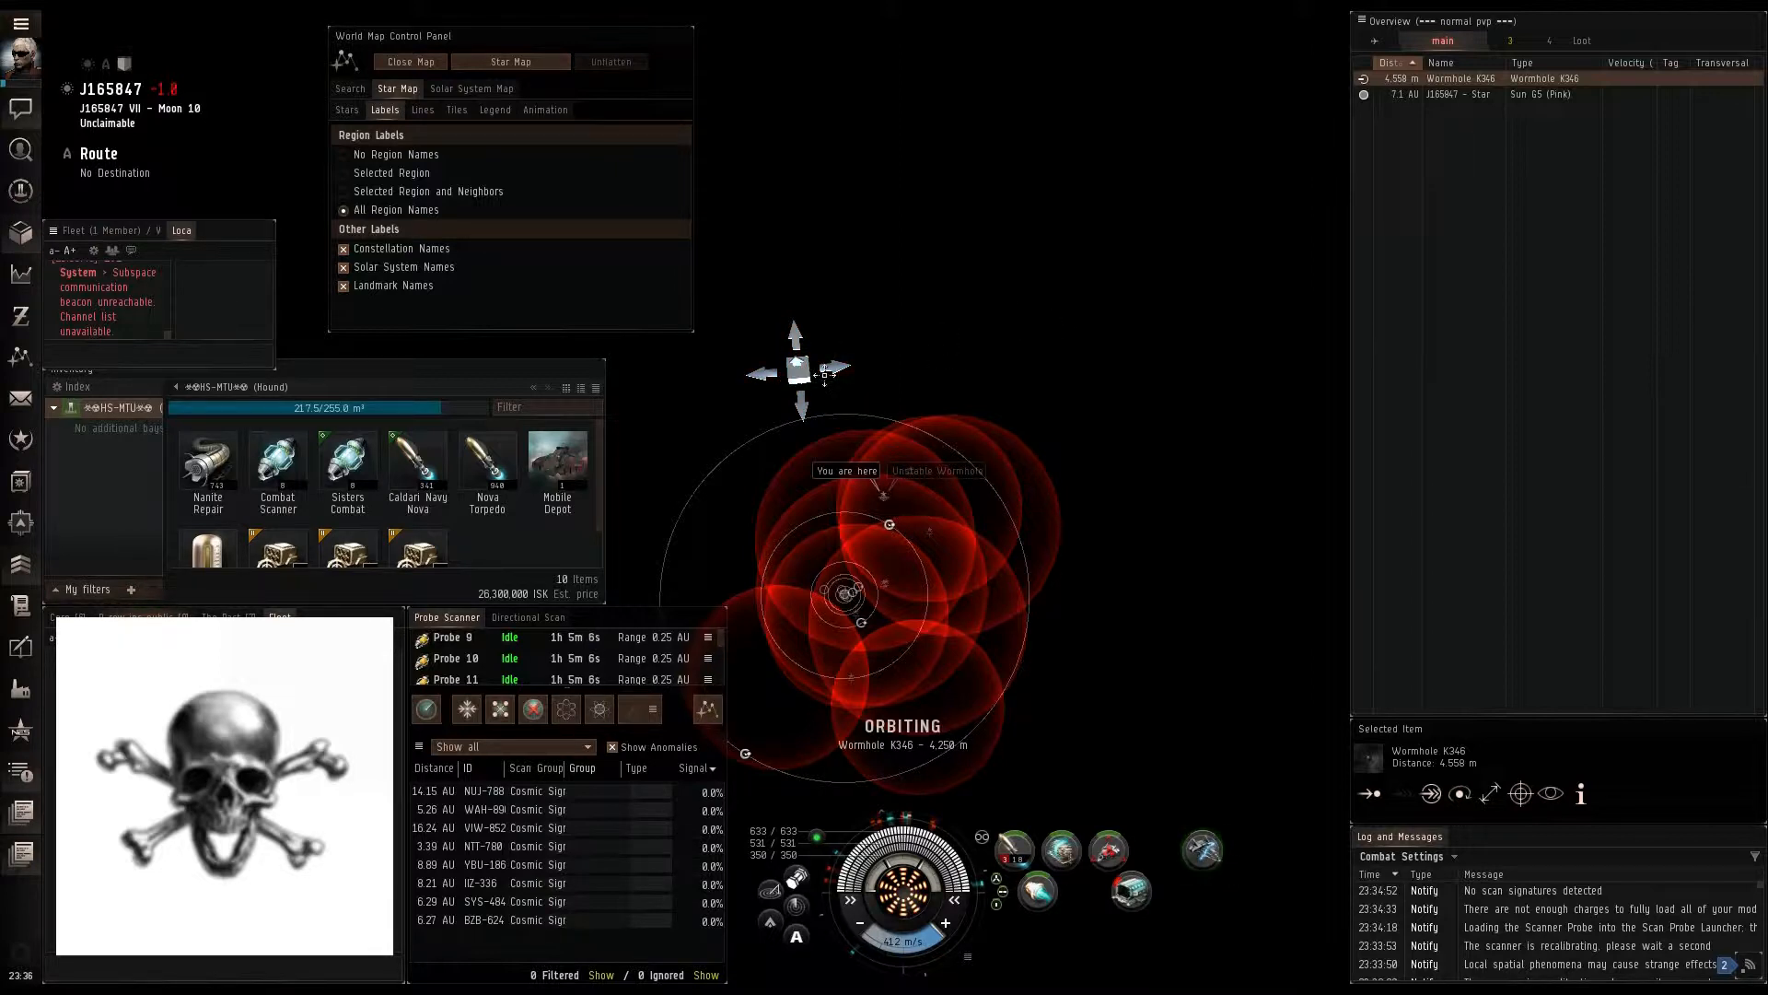
{"action": "mouse_move", "coordinate": [936, 471]}
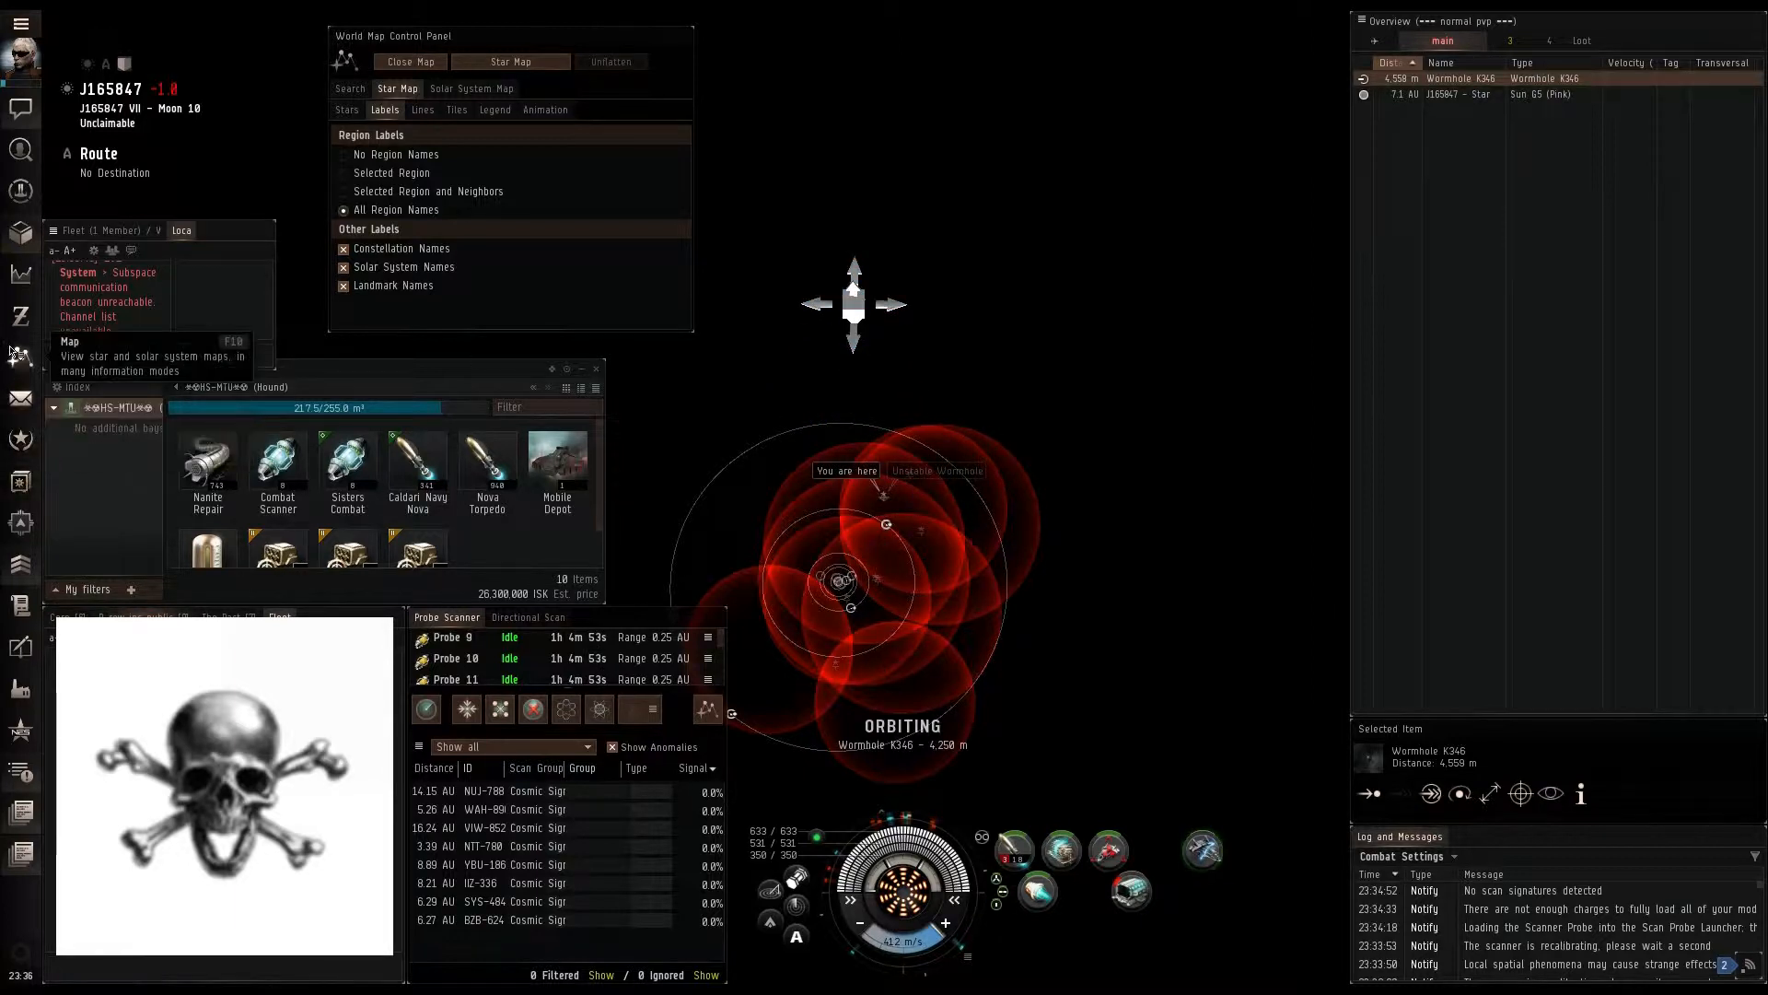
Step: Close the star map from the Neocom Map button to see space around the ship
{"action": "left_click", "coordinate": [408, 61]}
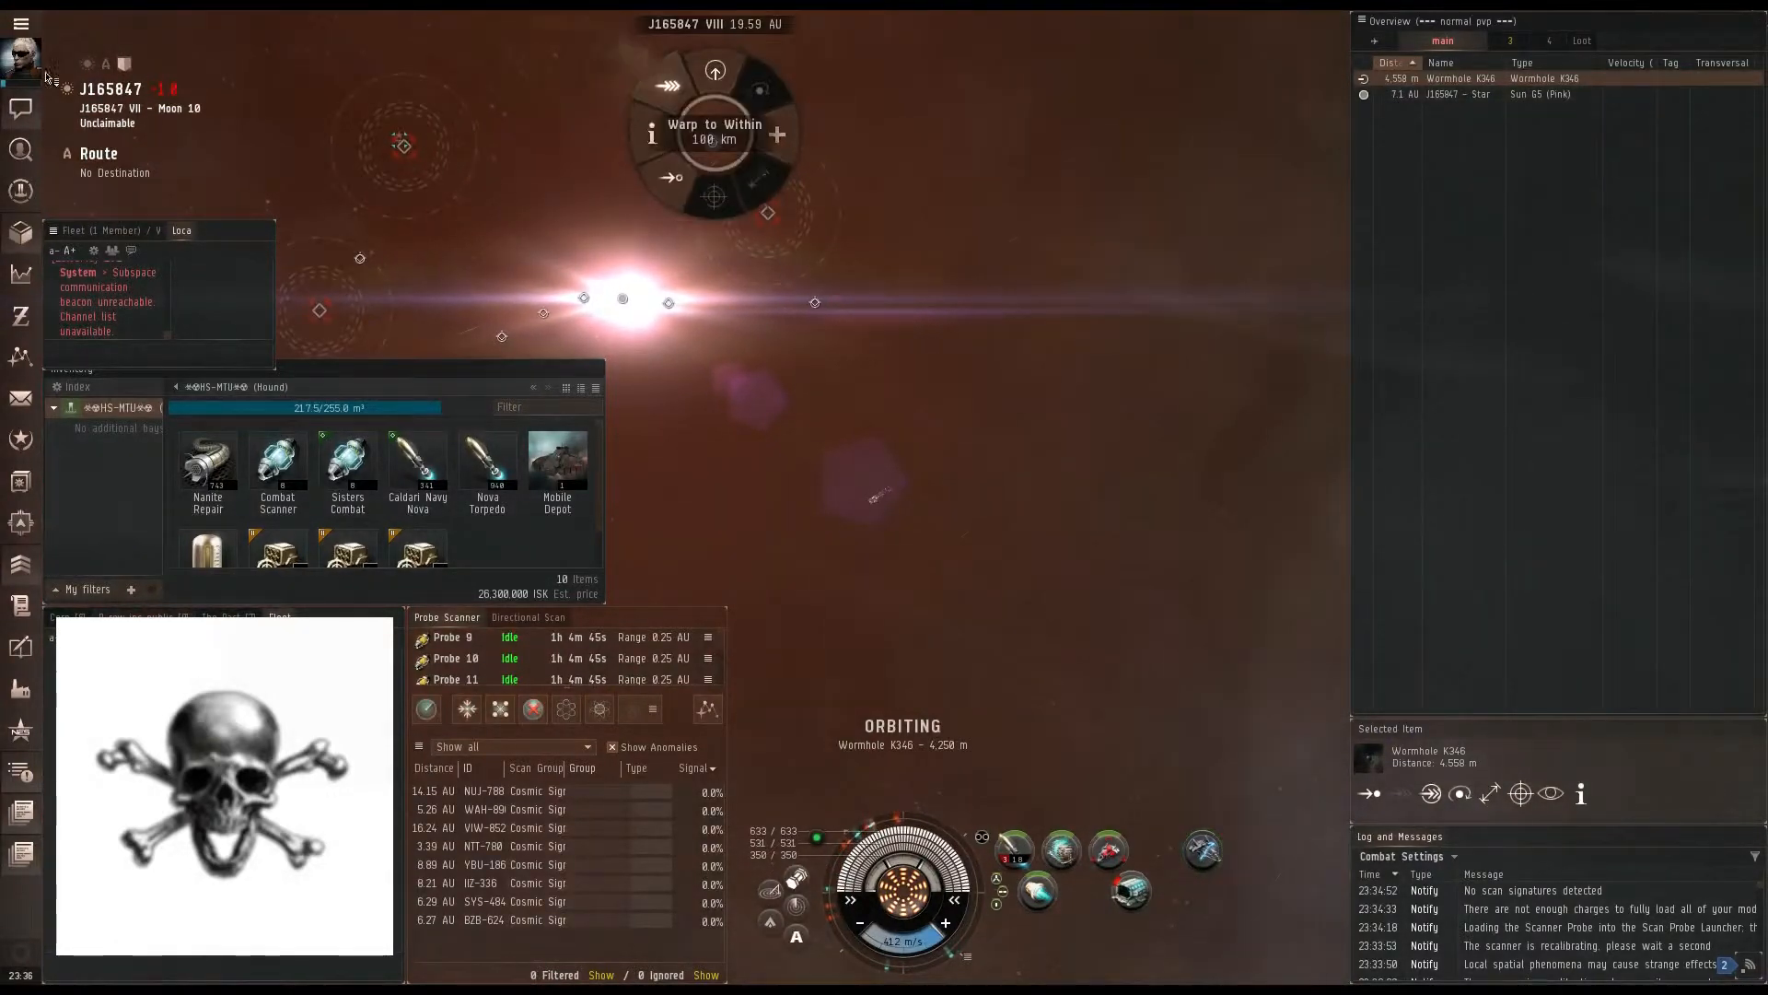
Step: Warp to within 100 km of planet J165847 VIII
{"action": "left_click", "coordinate": [715, 125]}
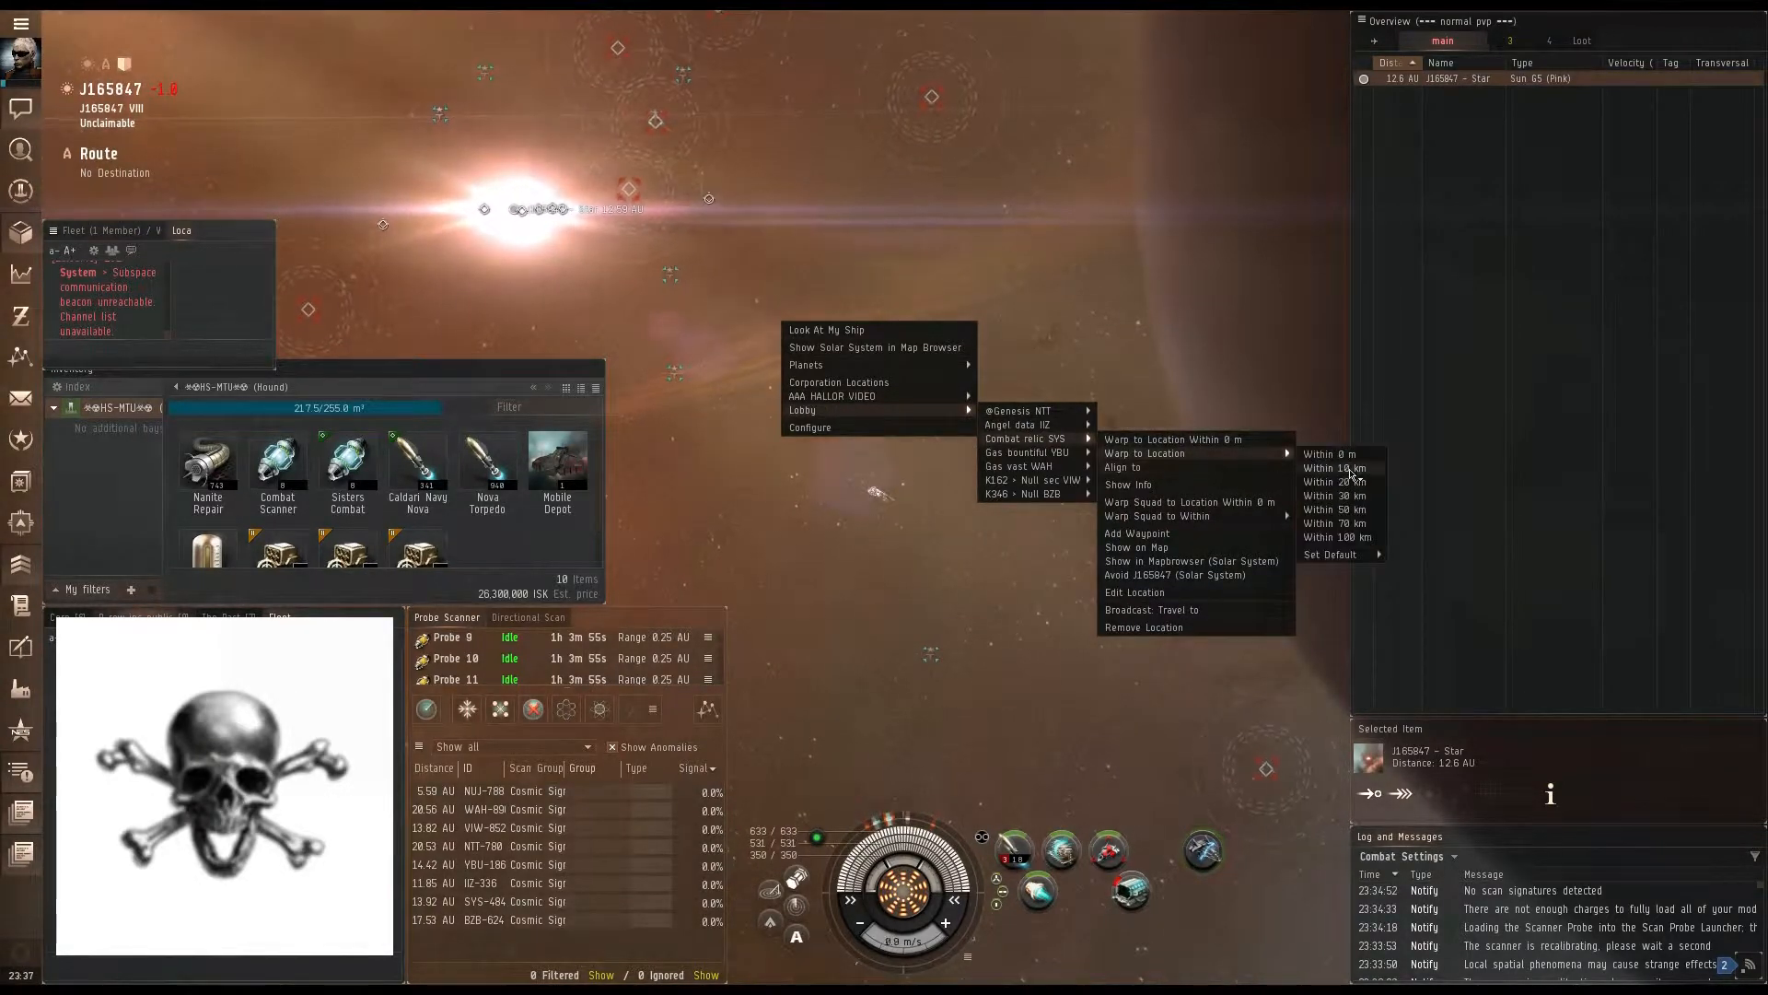
Step: Warp to the Combat relic SYS bookmark at 10 km and dismiss the site description popup
{"action": "left_click", "coordinate": [1126, 483]}
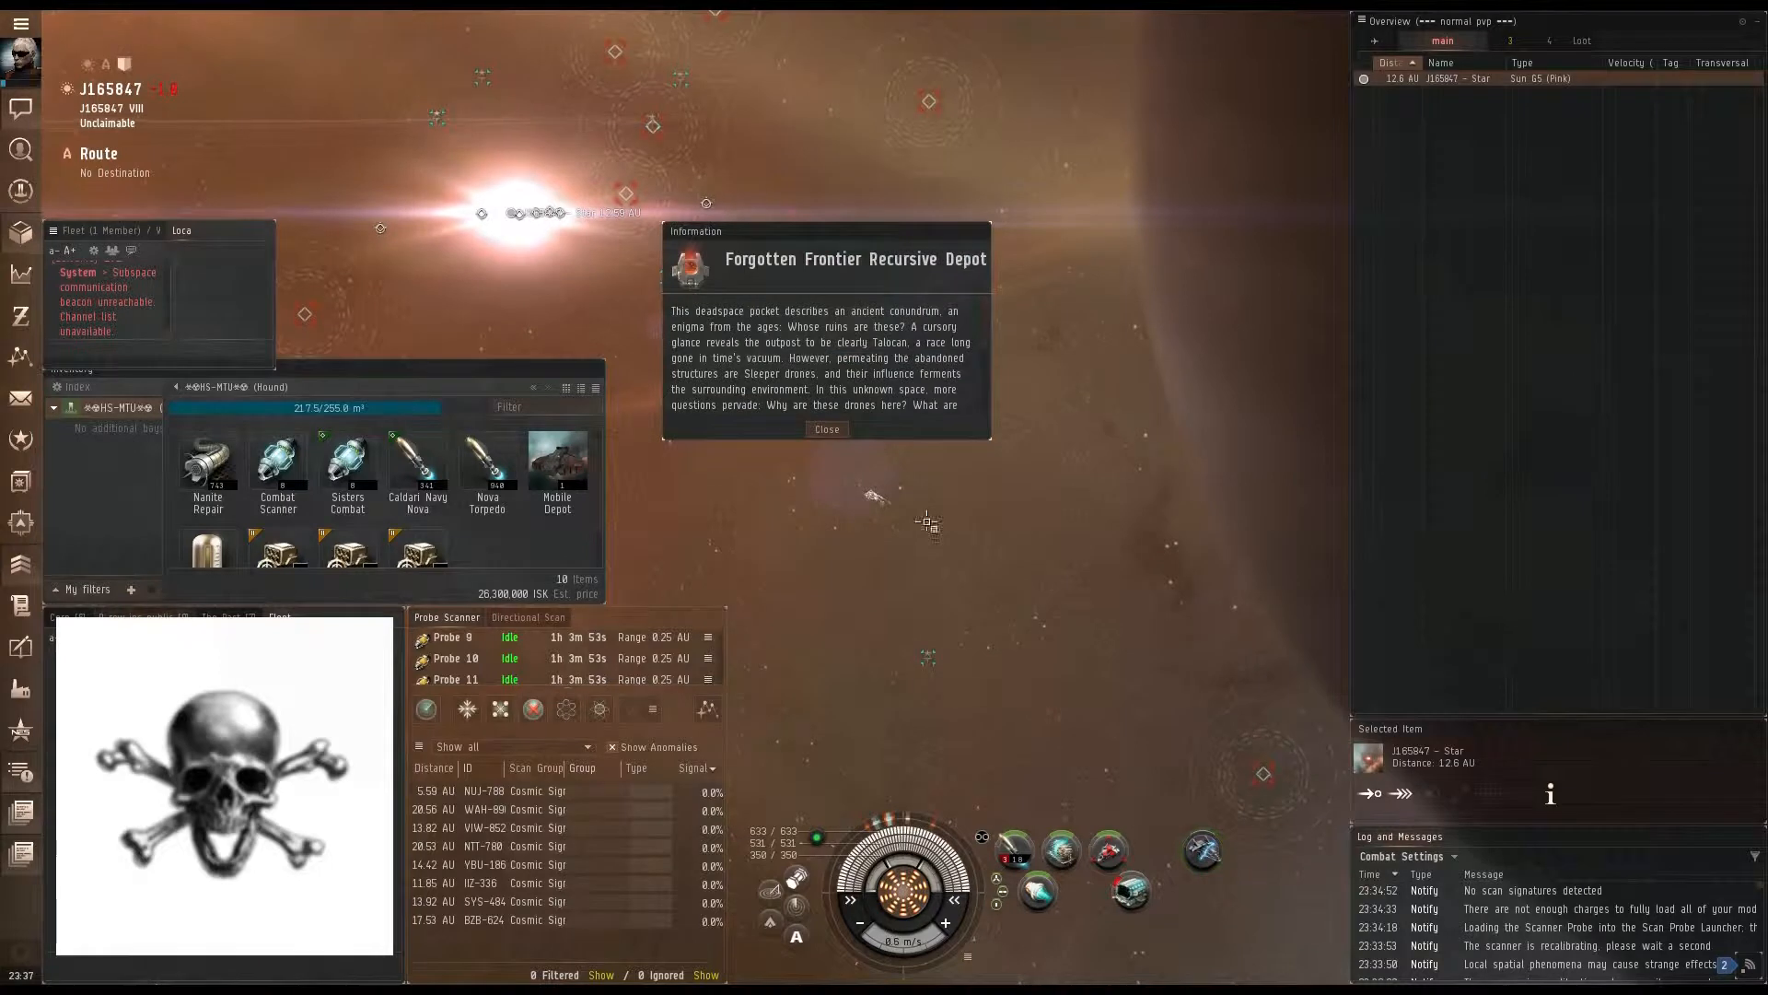
{"action": "left_click", "coordinate": [827, 428]}
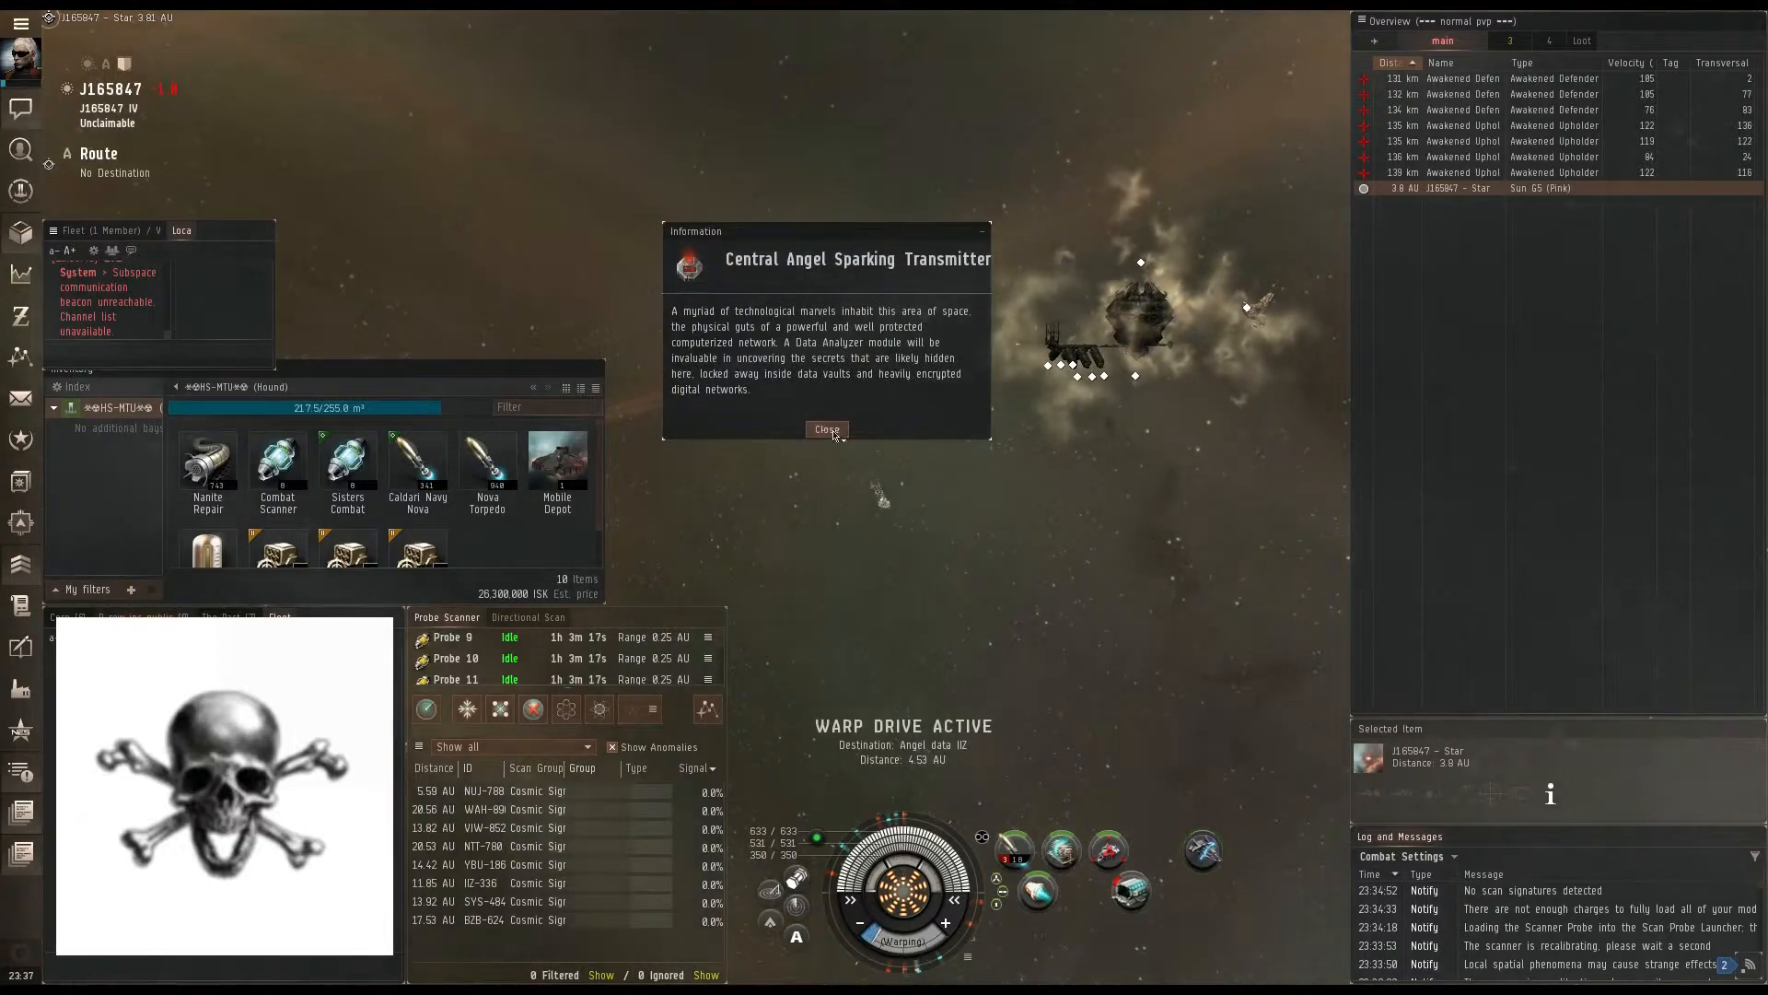
Step: Close the Angel data site information window and, on arrival near J165847 VI, open the scatter container
{"action": "left_click", "coordinate": [827, 431]}
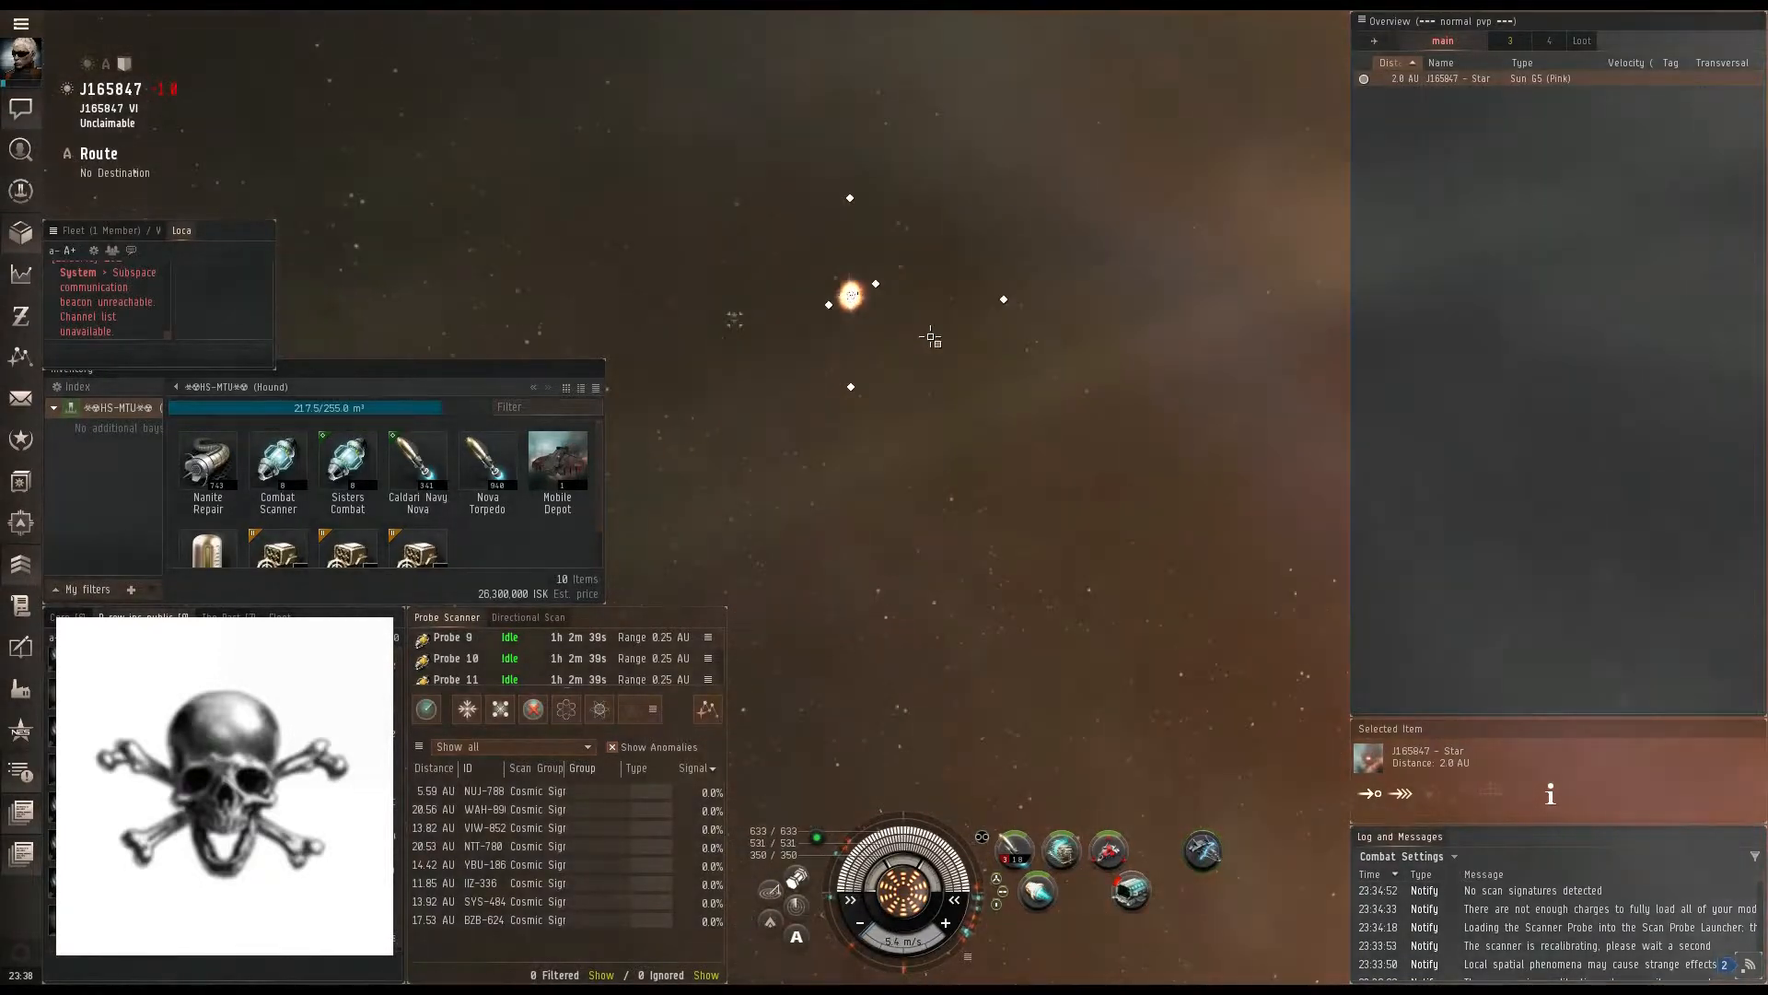
{"action": "left_click", "coordinate": [1003, 319]}
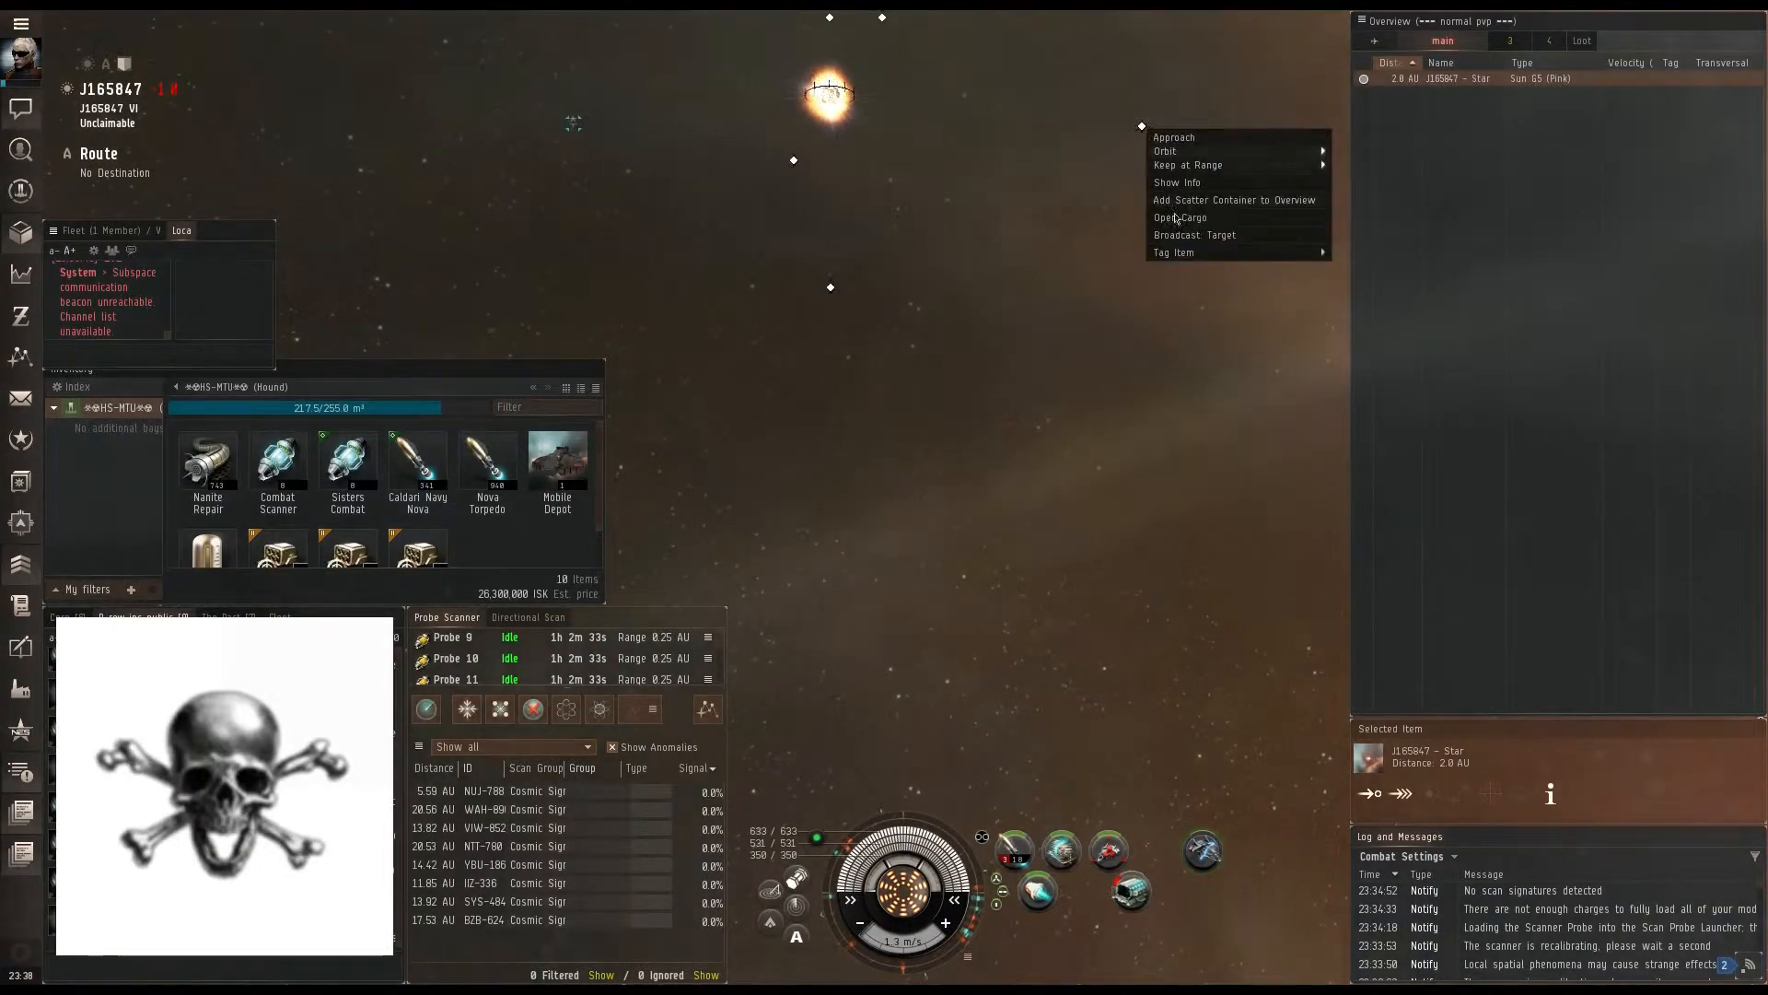
Step: Dismiss the container menu and select the Elemental Transmutation Field 95 km away
{"action": "left_click", "coordinate": [828, 92]}
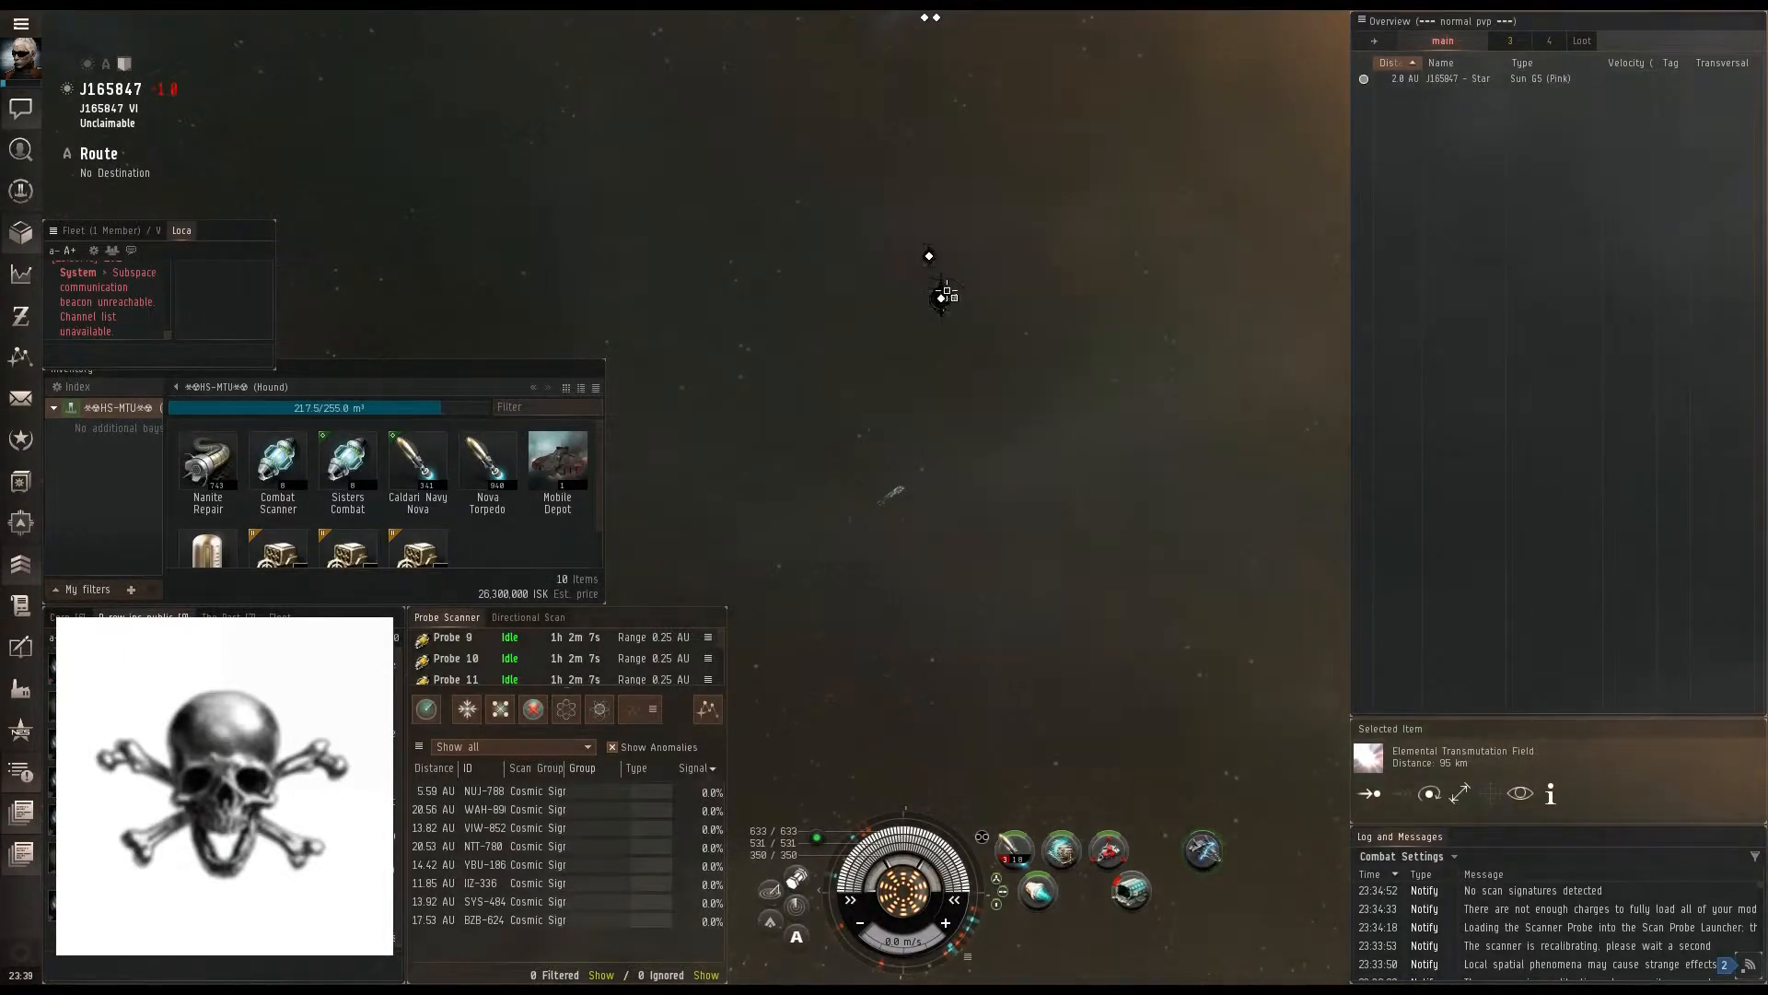
{"action": "mouse_move", "coordinate": [939, 301]}
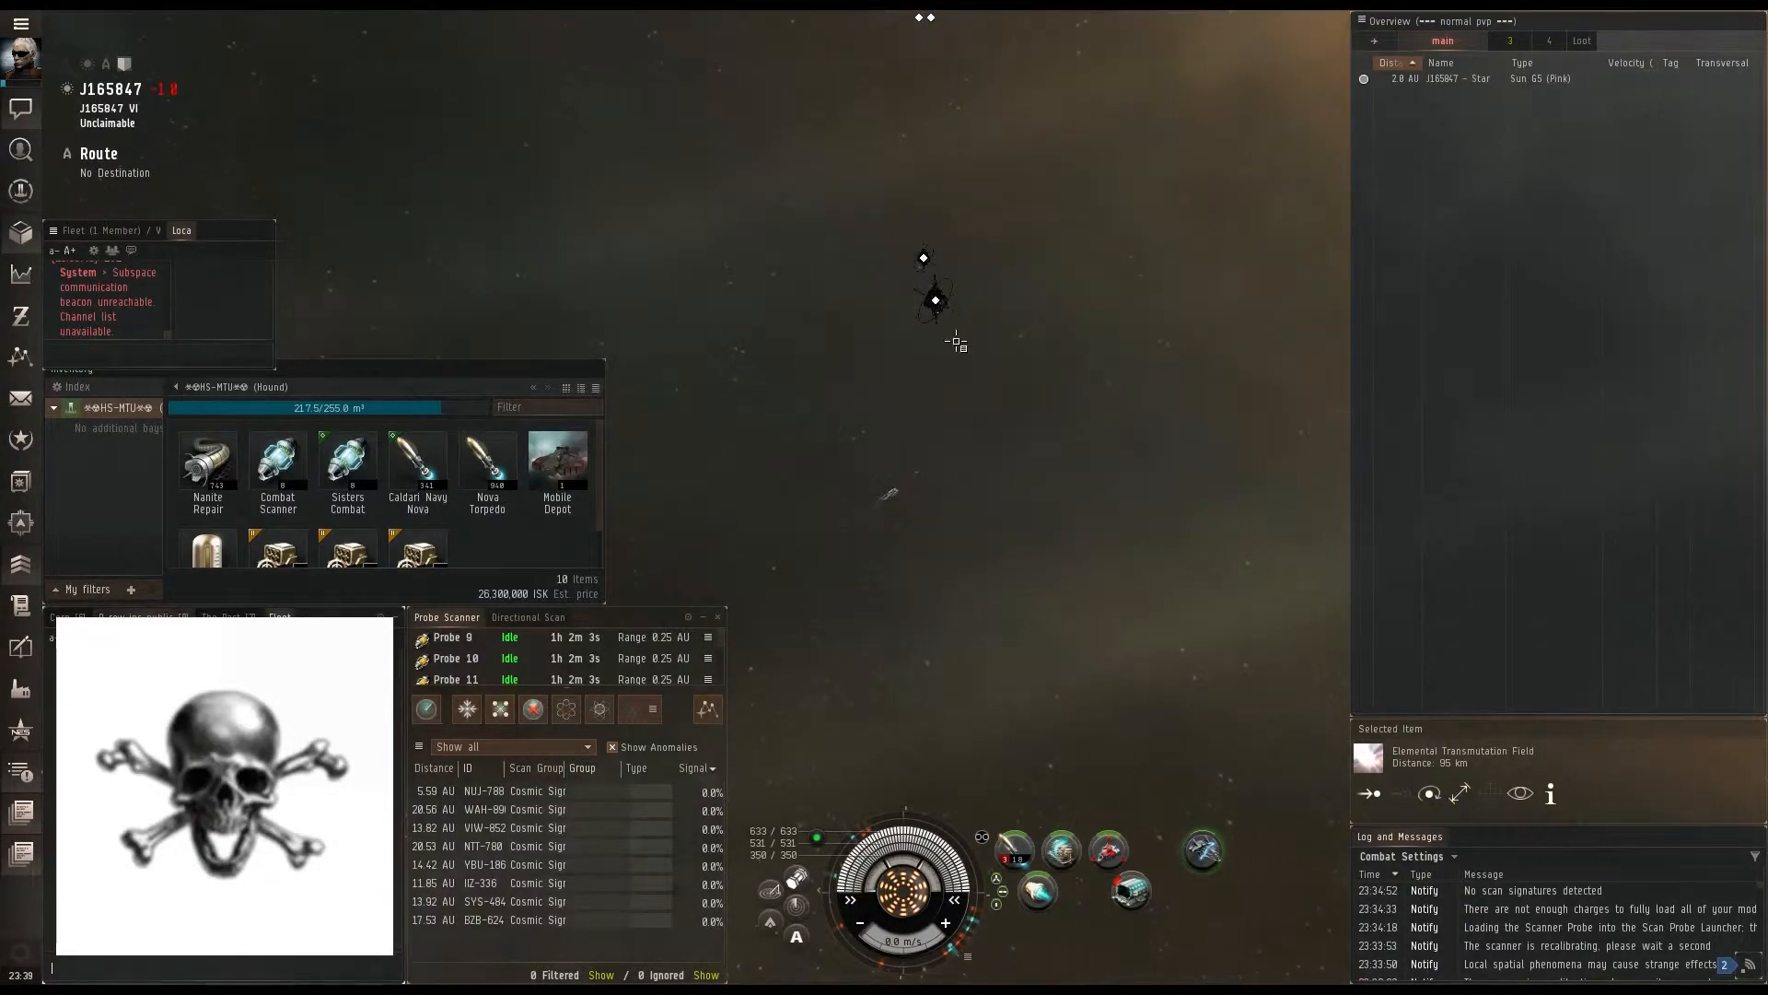
{"action": "mouse_move", "coordinate": [934, 298]}
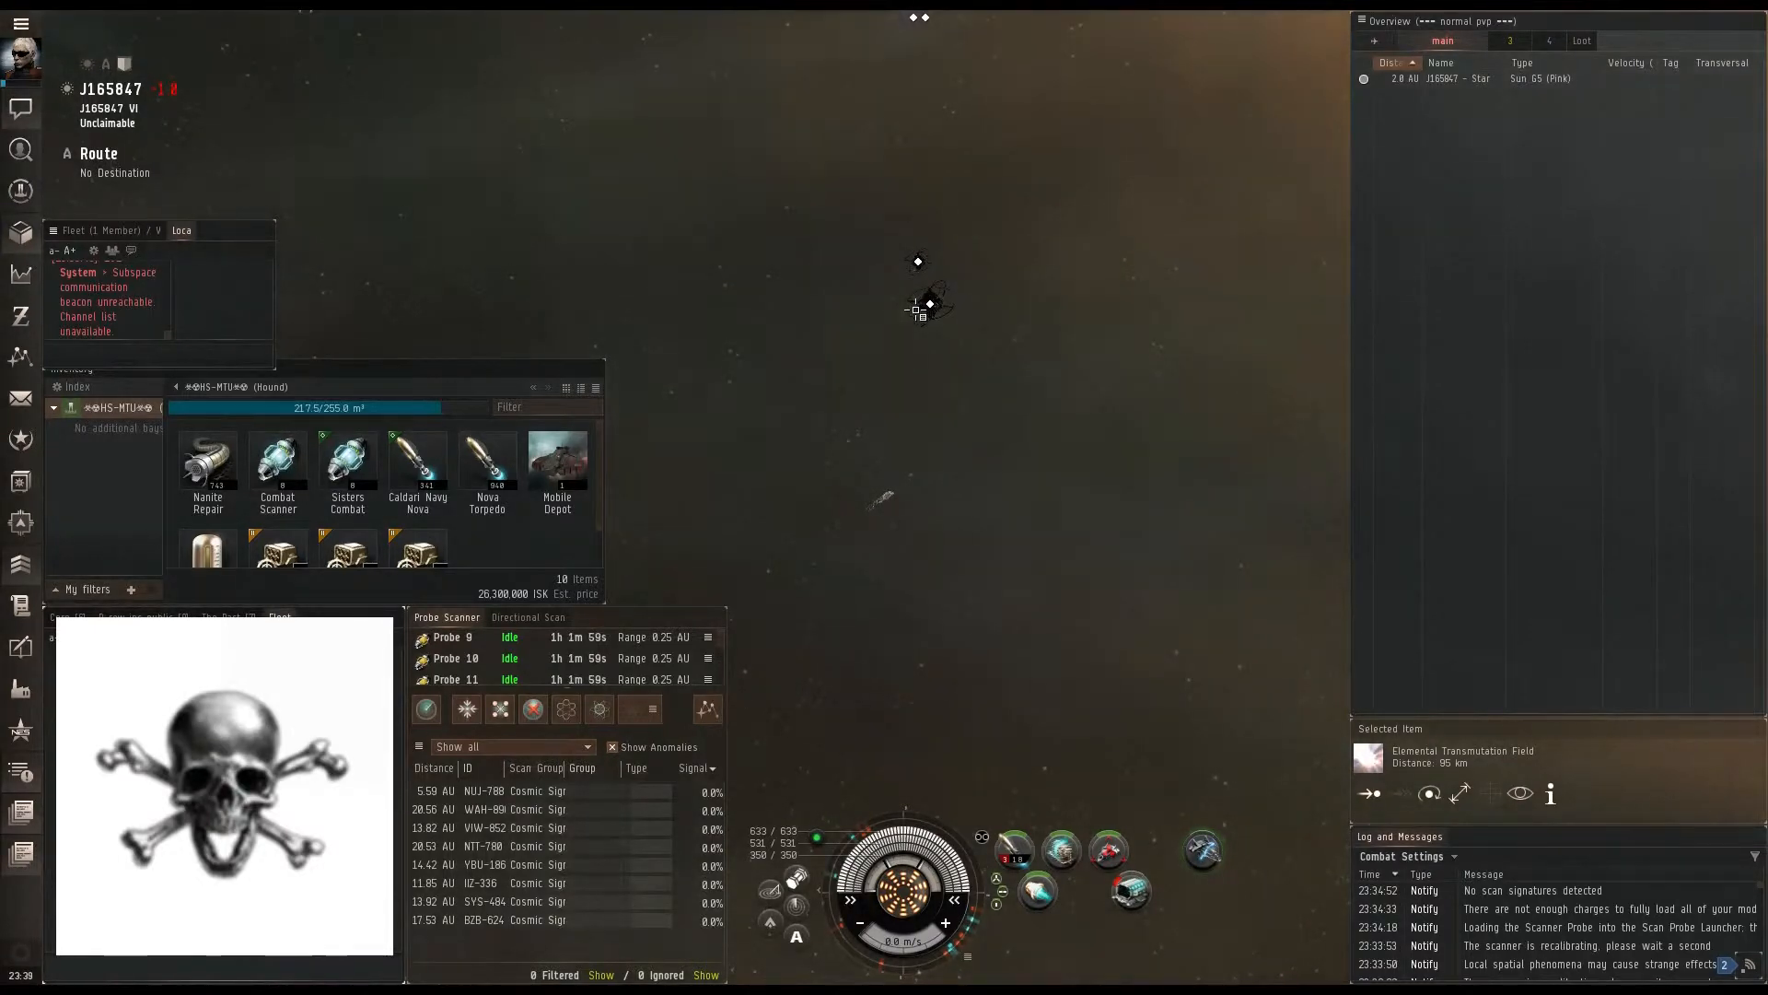
{"action": "mouse_move", "coordinate": [1015, 251]}
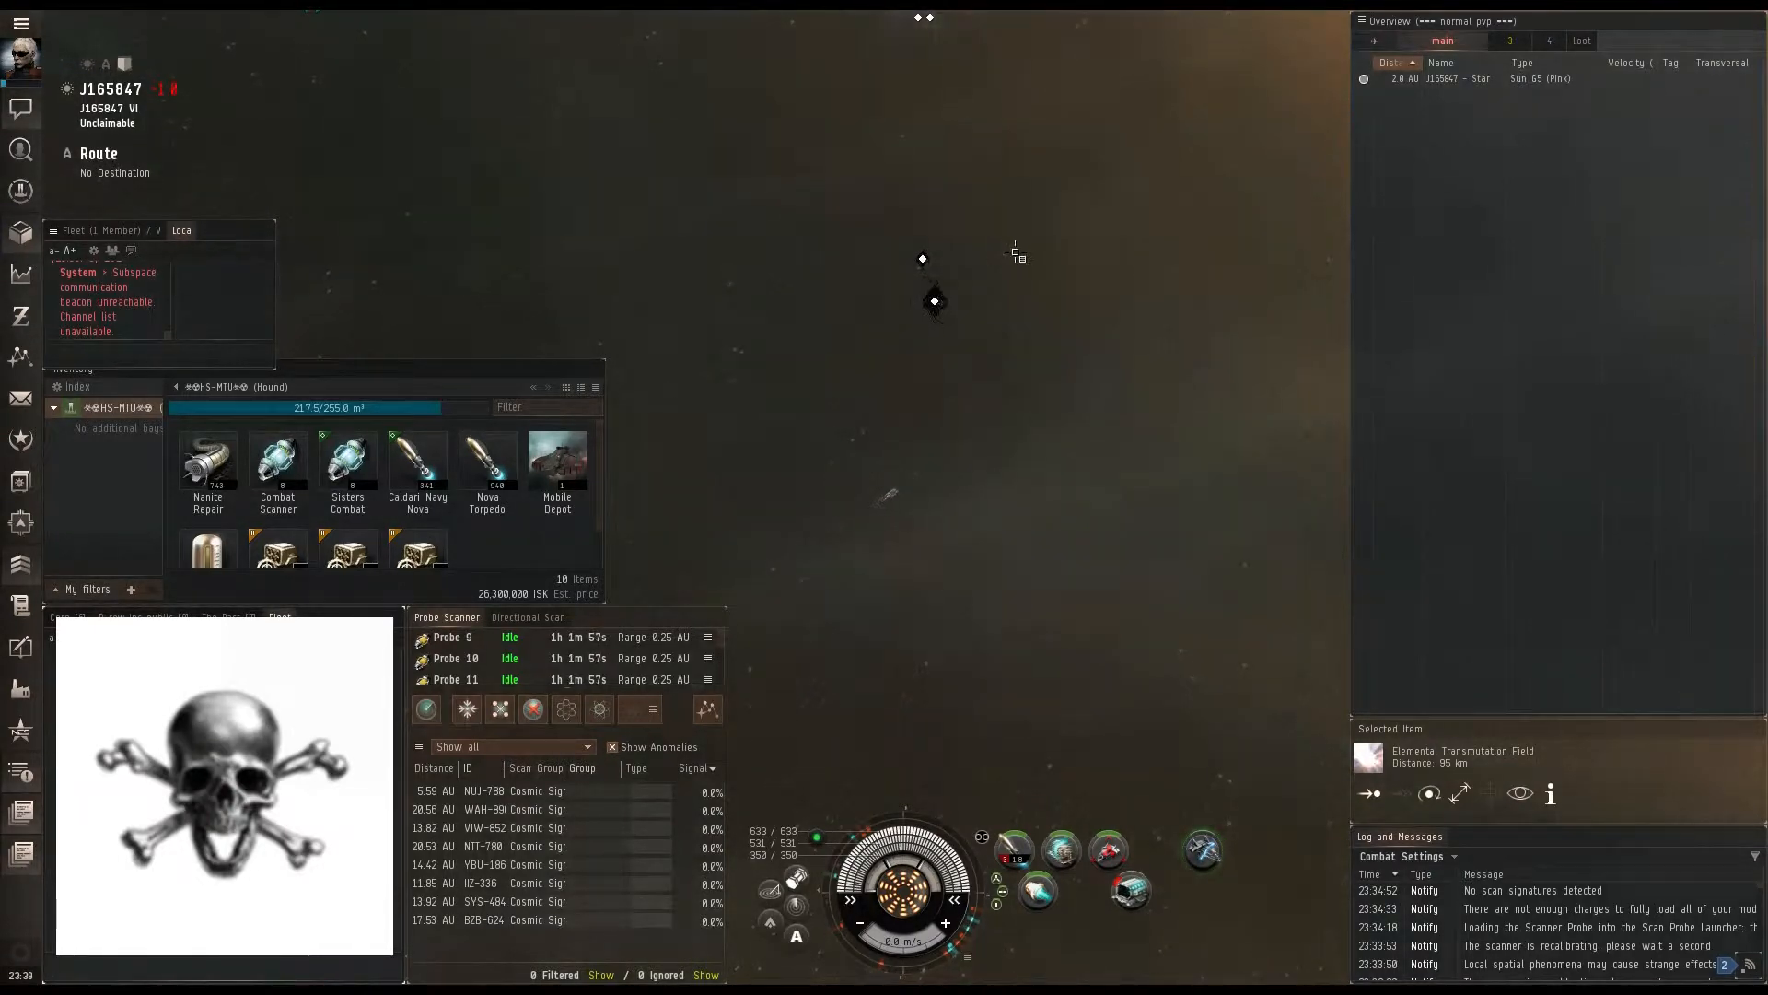
{"action": "mouse_move", "coordinate": [1099, 564]}
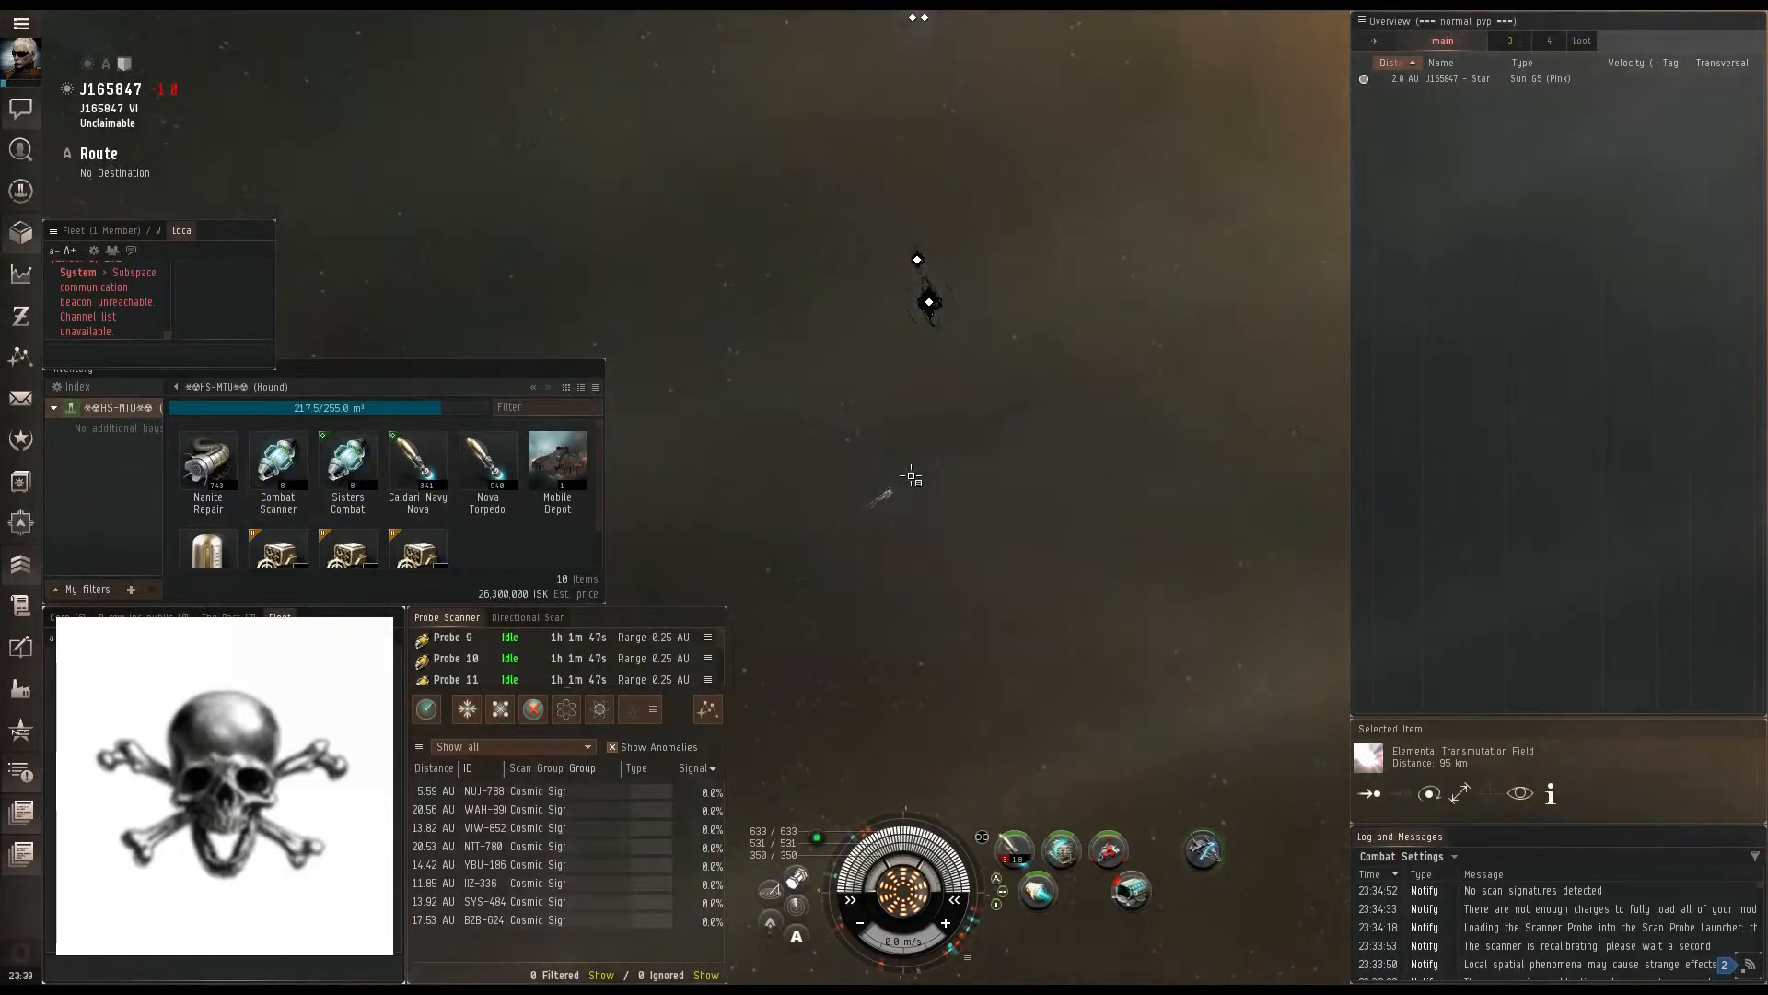
{"action": "mouse_move", "coordinate": [929, 302]}
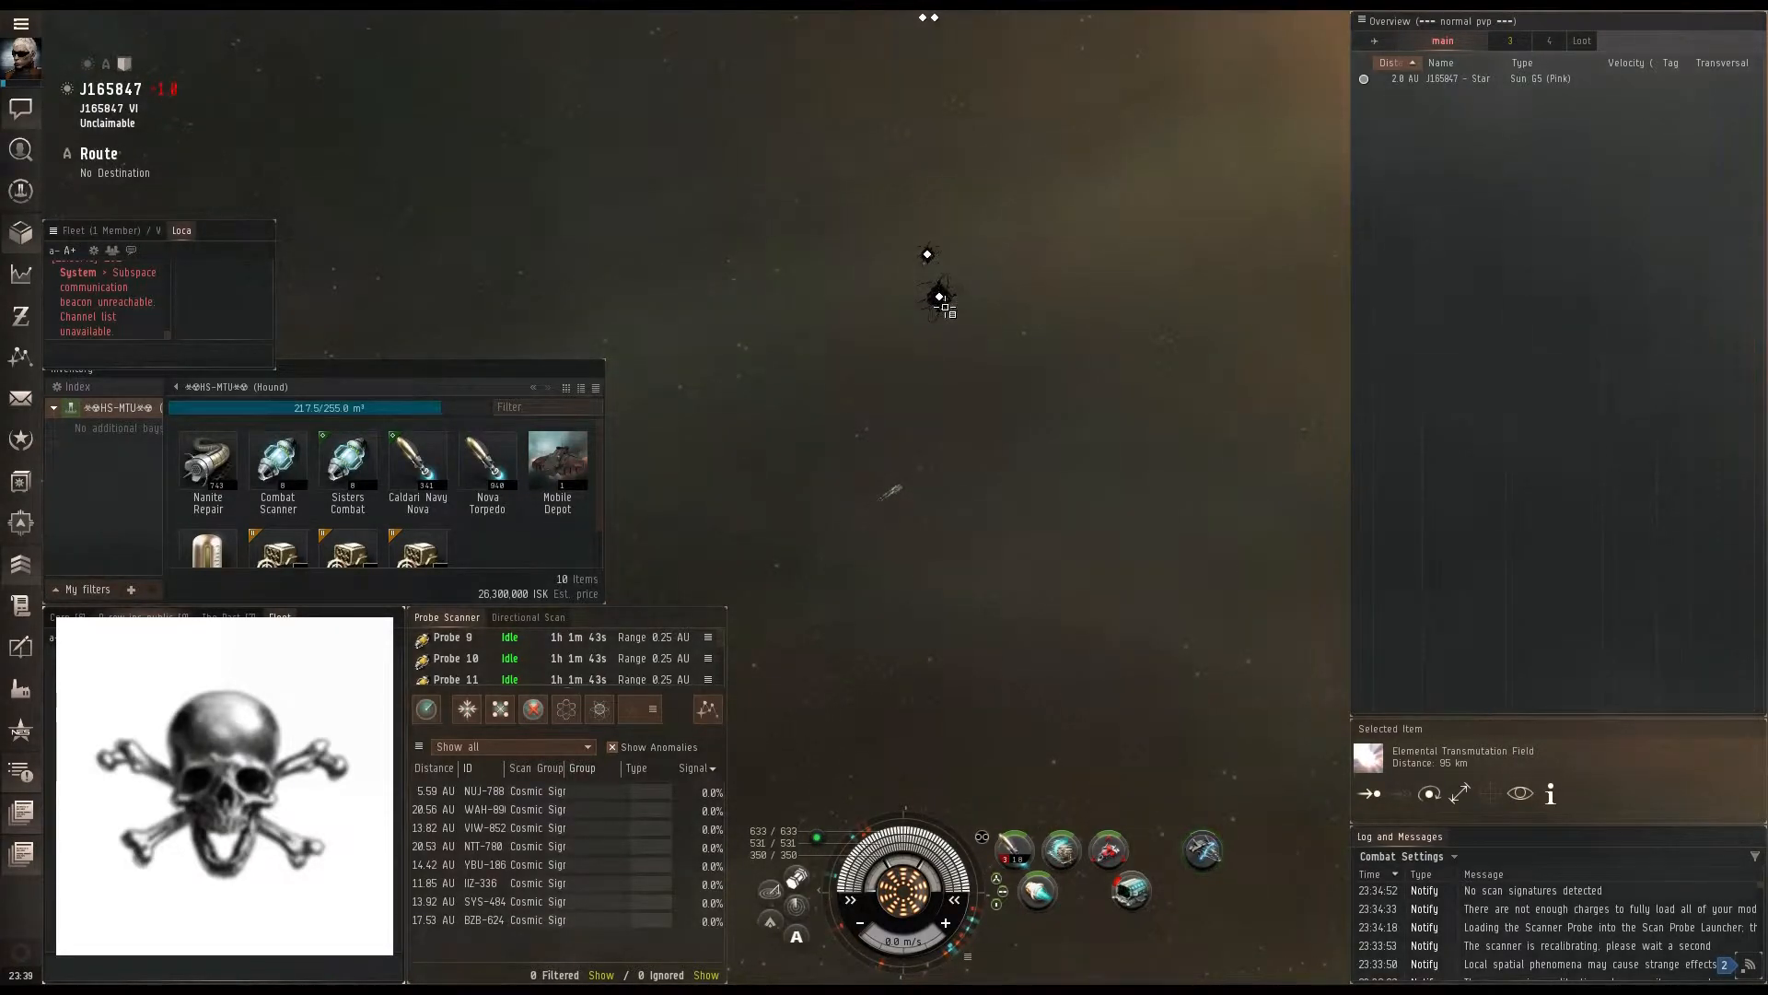
{"action": "mouse_move", "coordinate": [942, 301]}
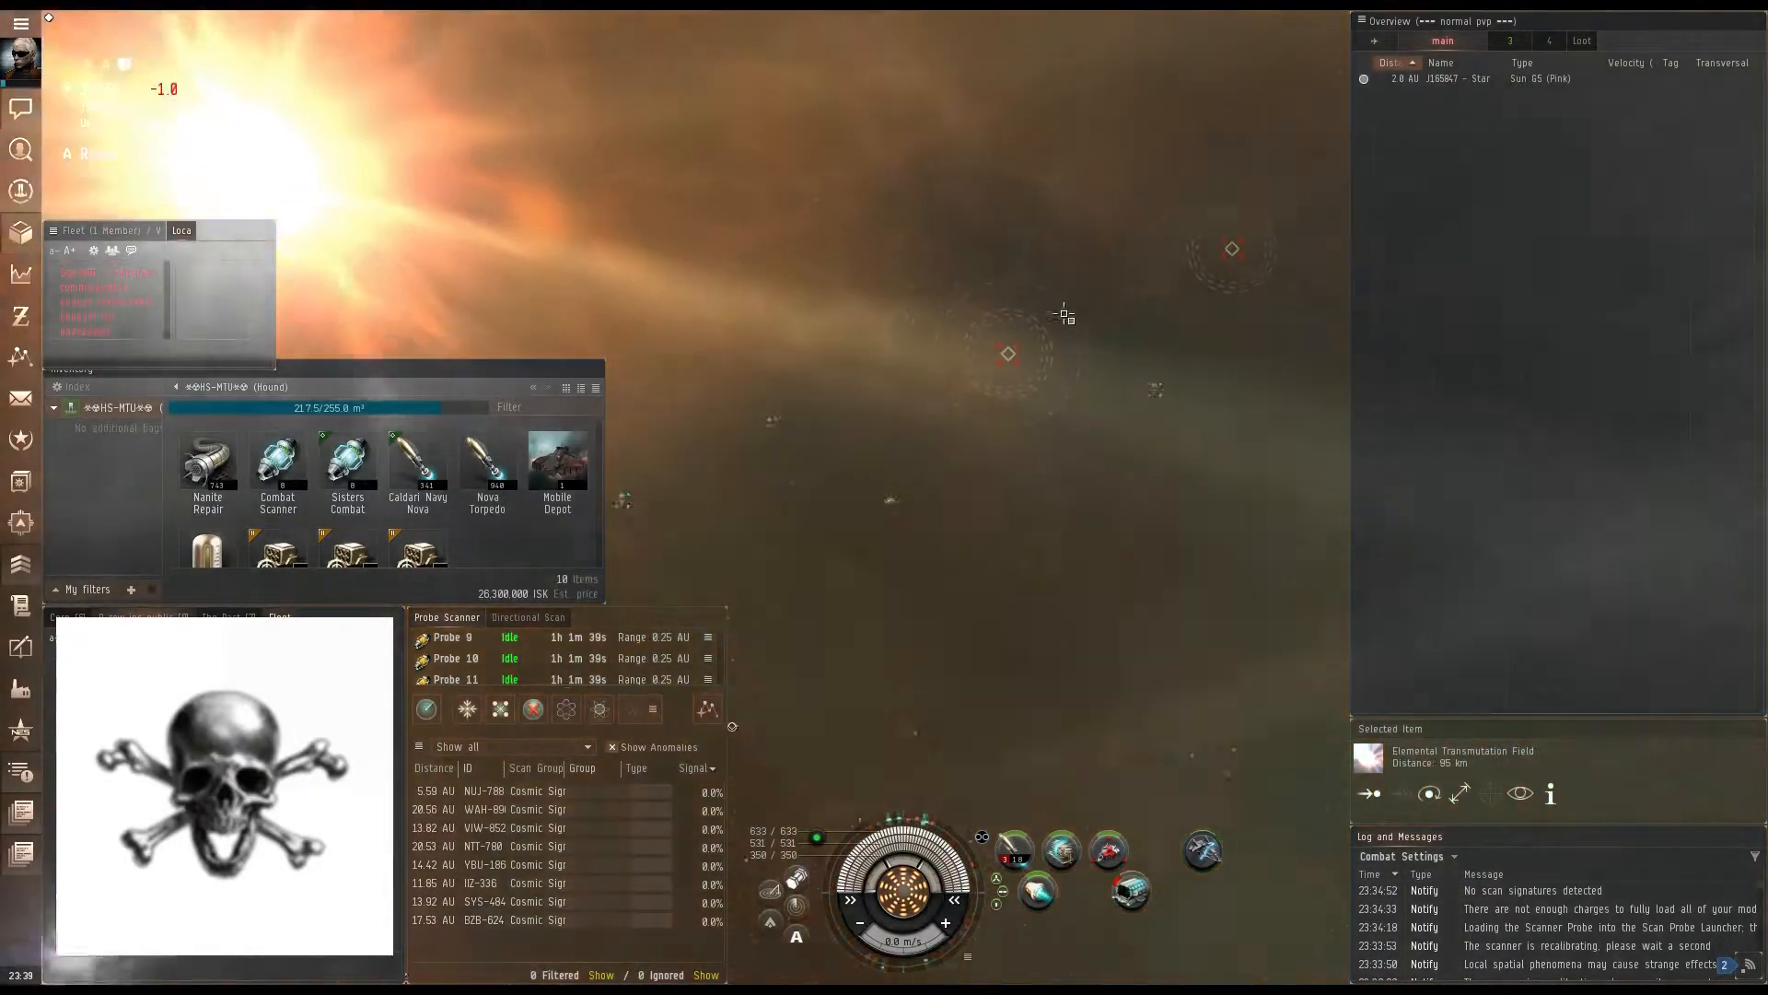
{"action": "left_click", "coordinate": [527, 617]}
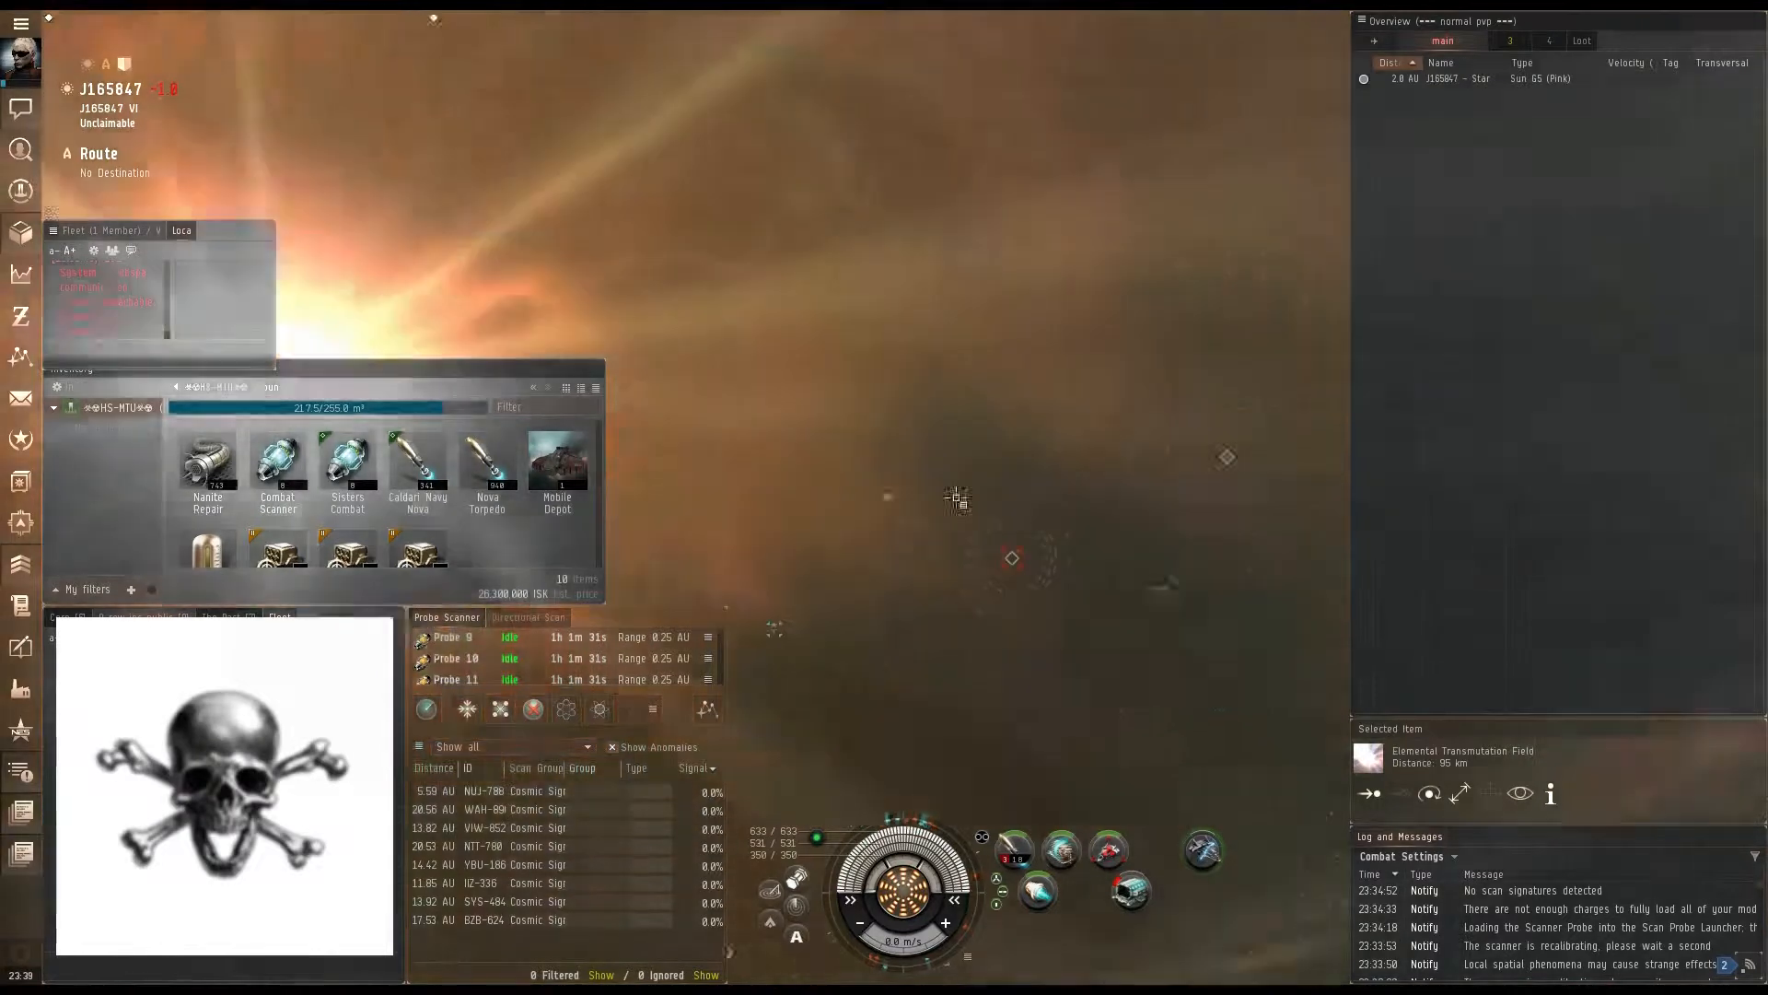
{"action": "left_click", "coordinate": [527, 618]}
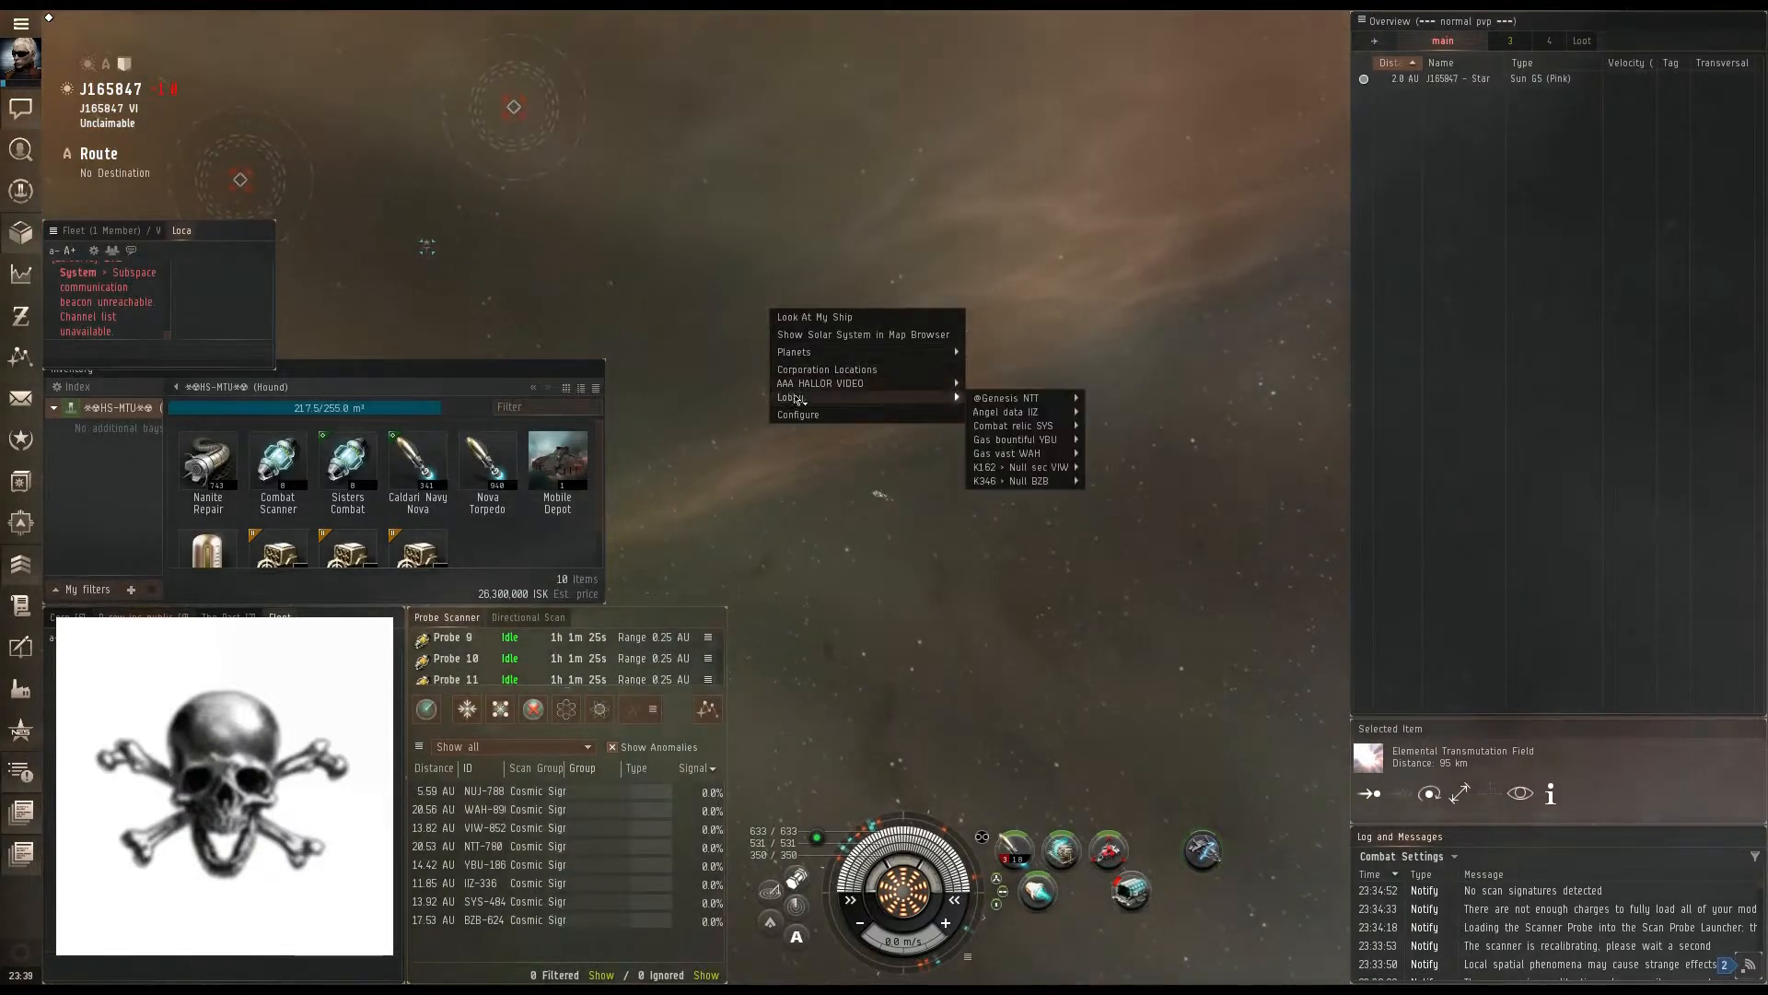
{"action": "mouse_move", "coordinate": [1007, 453]}
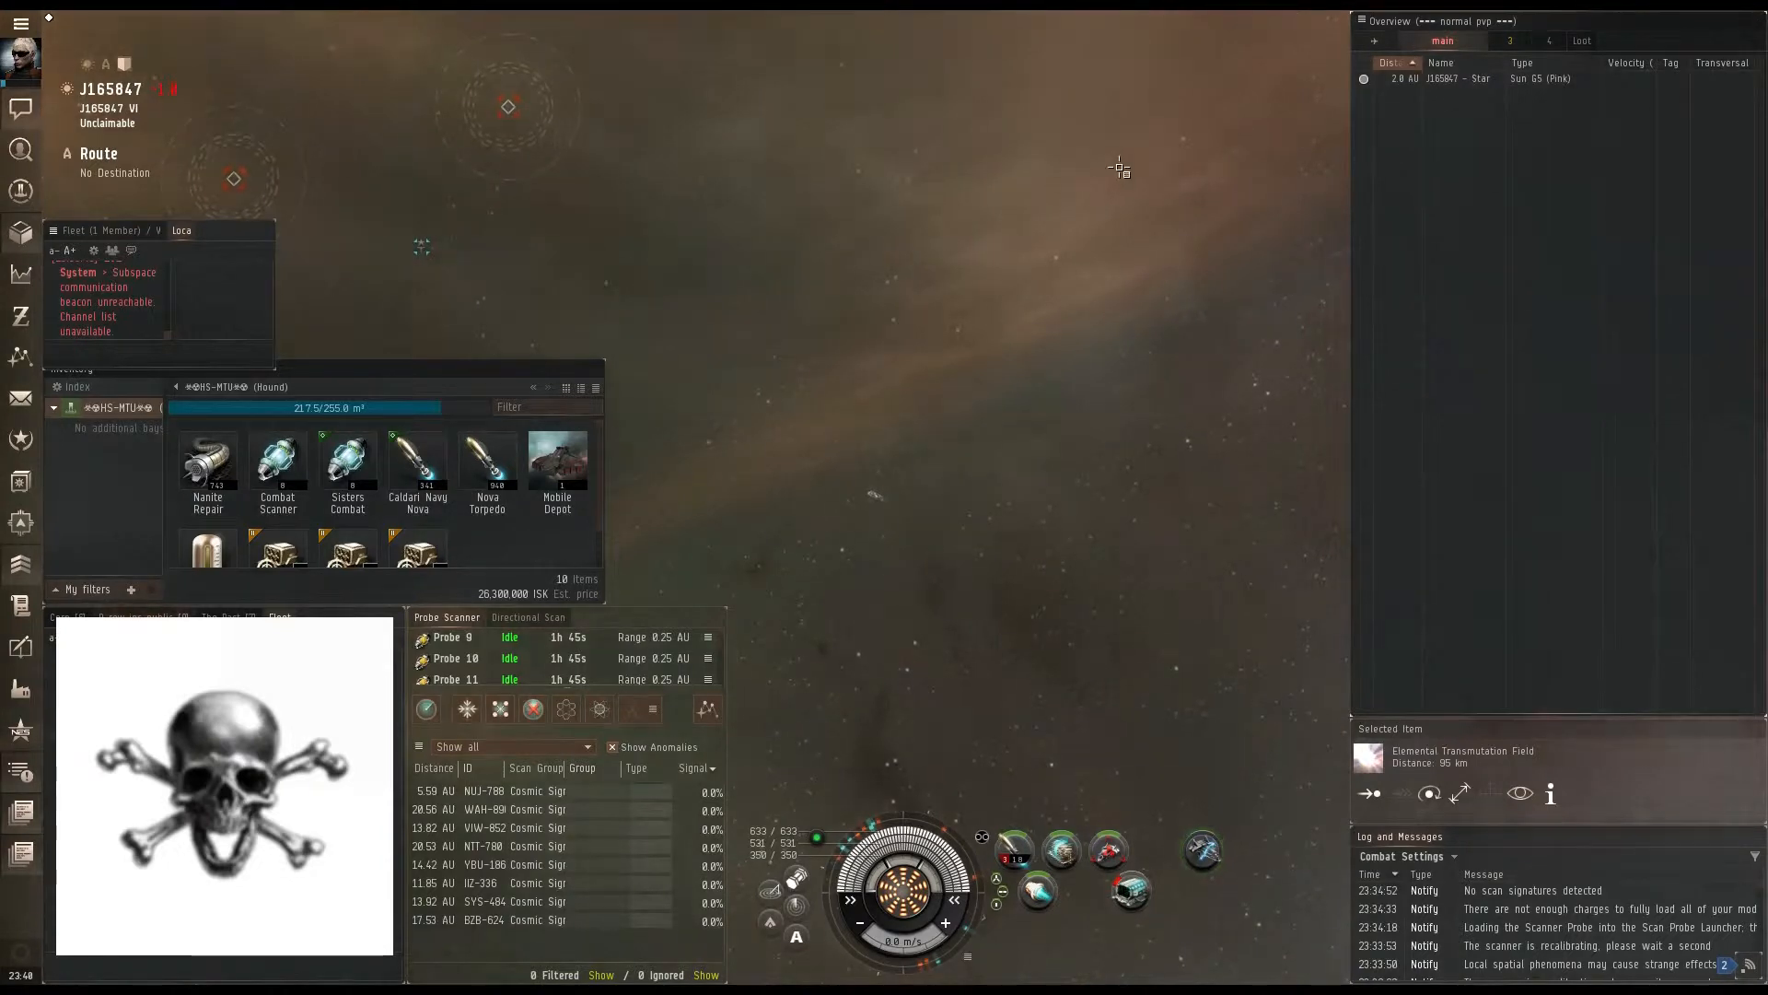
{"action": "mouse_move", "coordinate": [960, 312]}
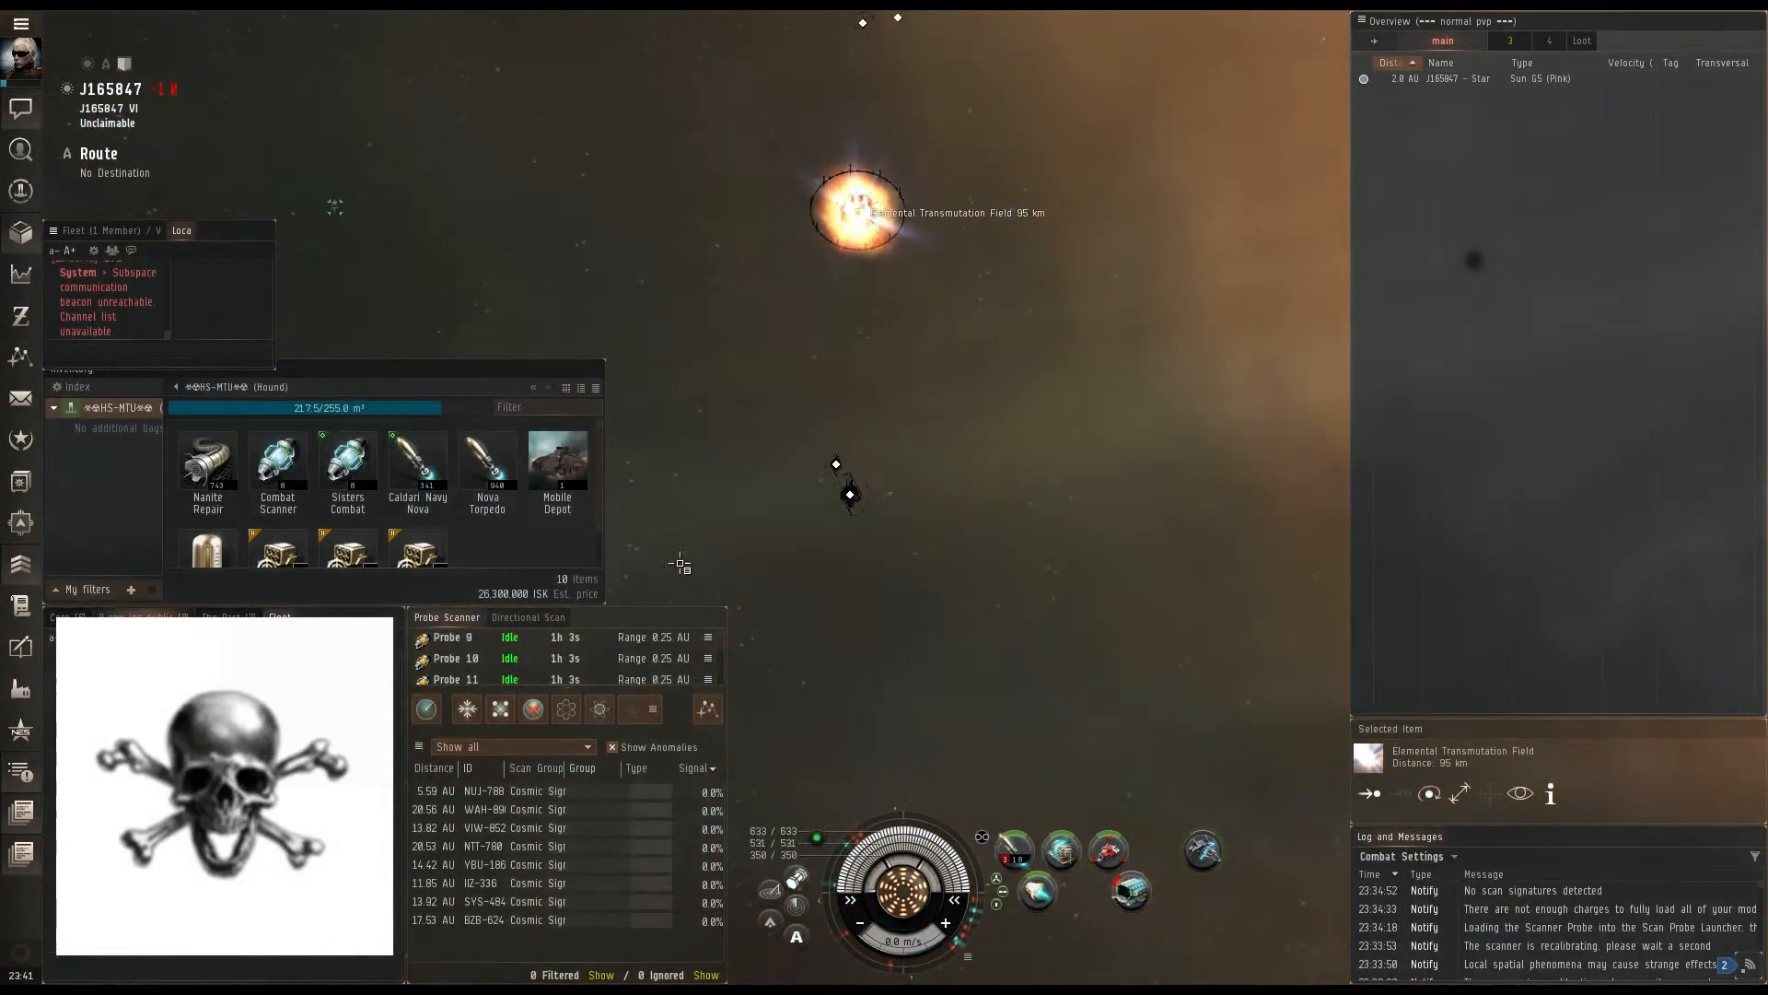
Step: Directional-scan with a different filter preset, then submit the mid-warp safe-spot bookmark
{"action": "left_click", "coordinate": [528, 617]}
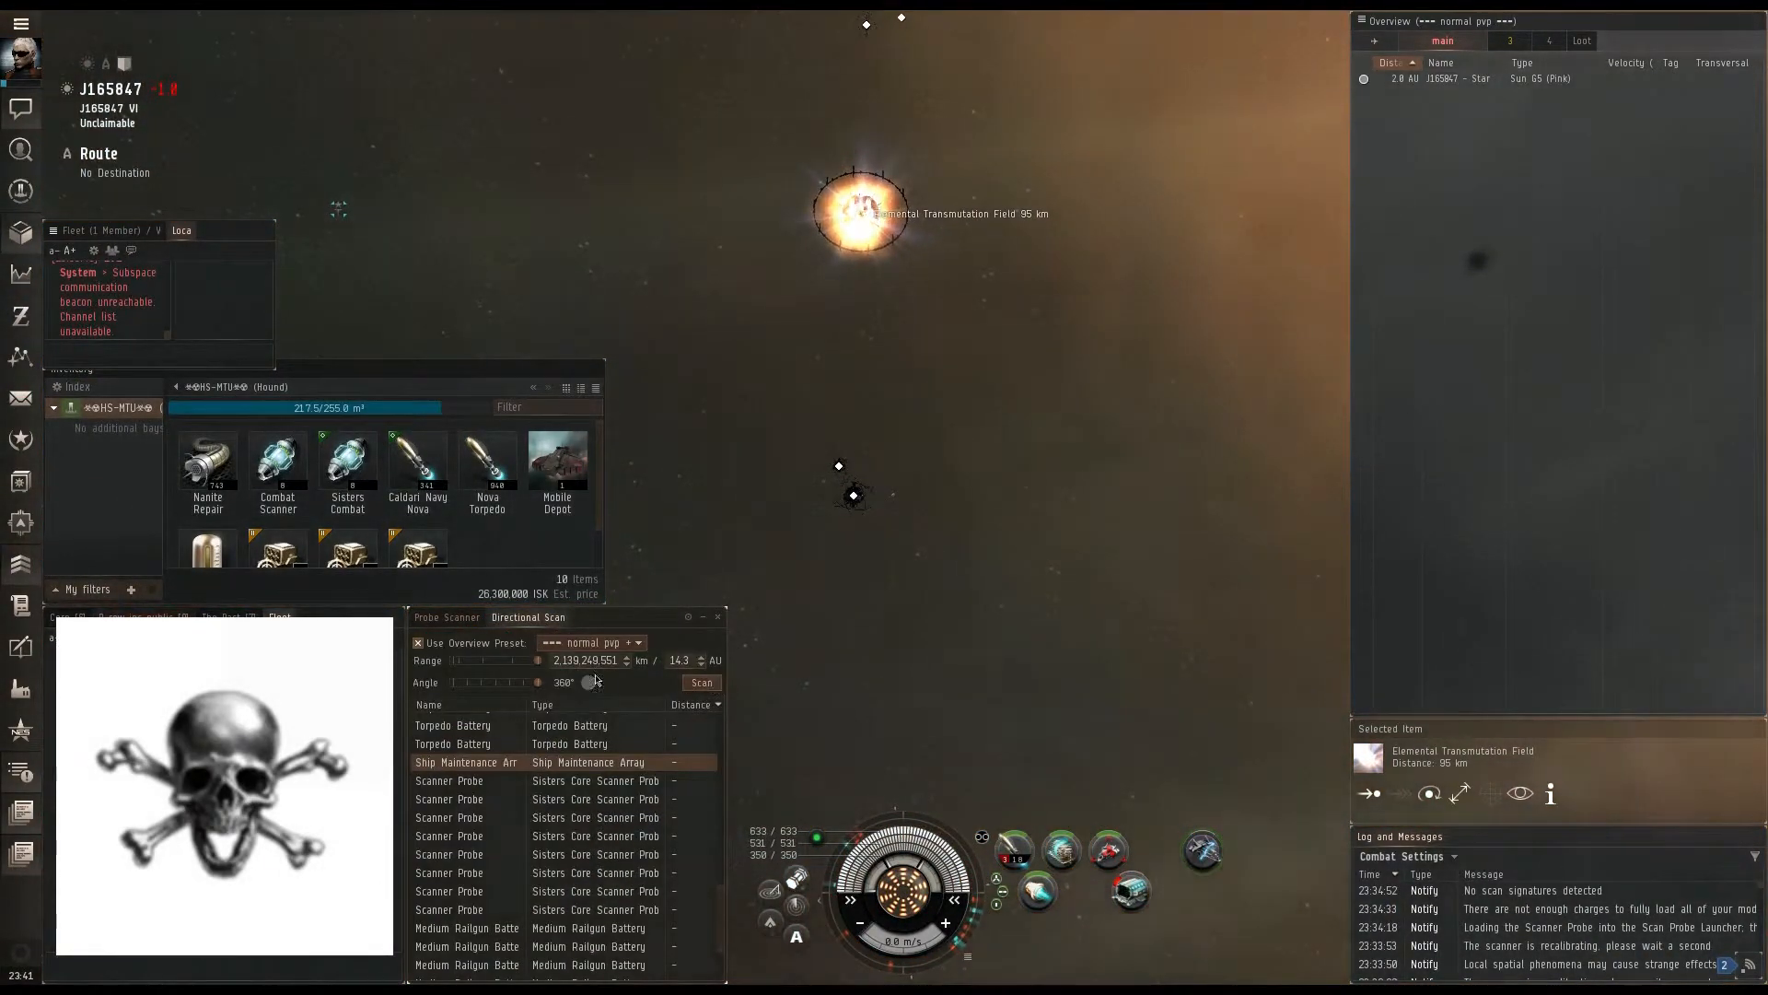
{"action": "left_click", "coordinate": [638, 641]}
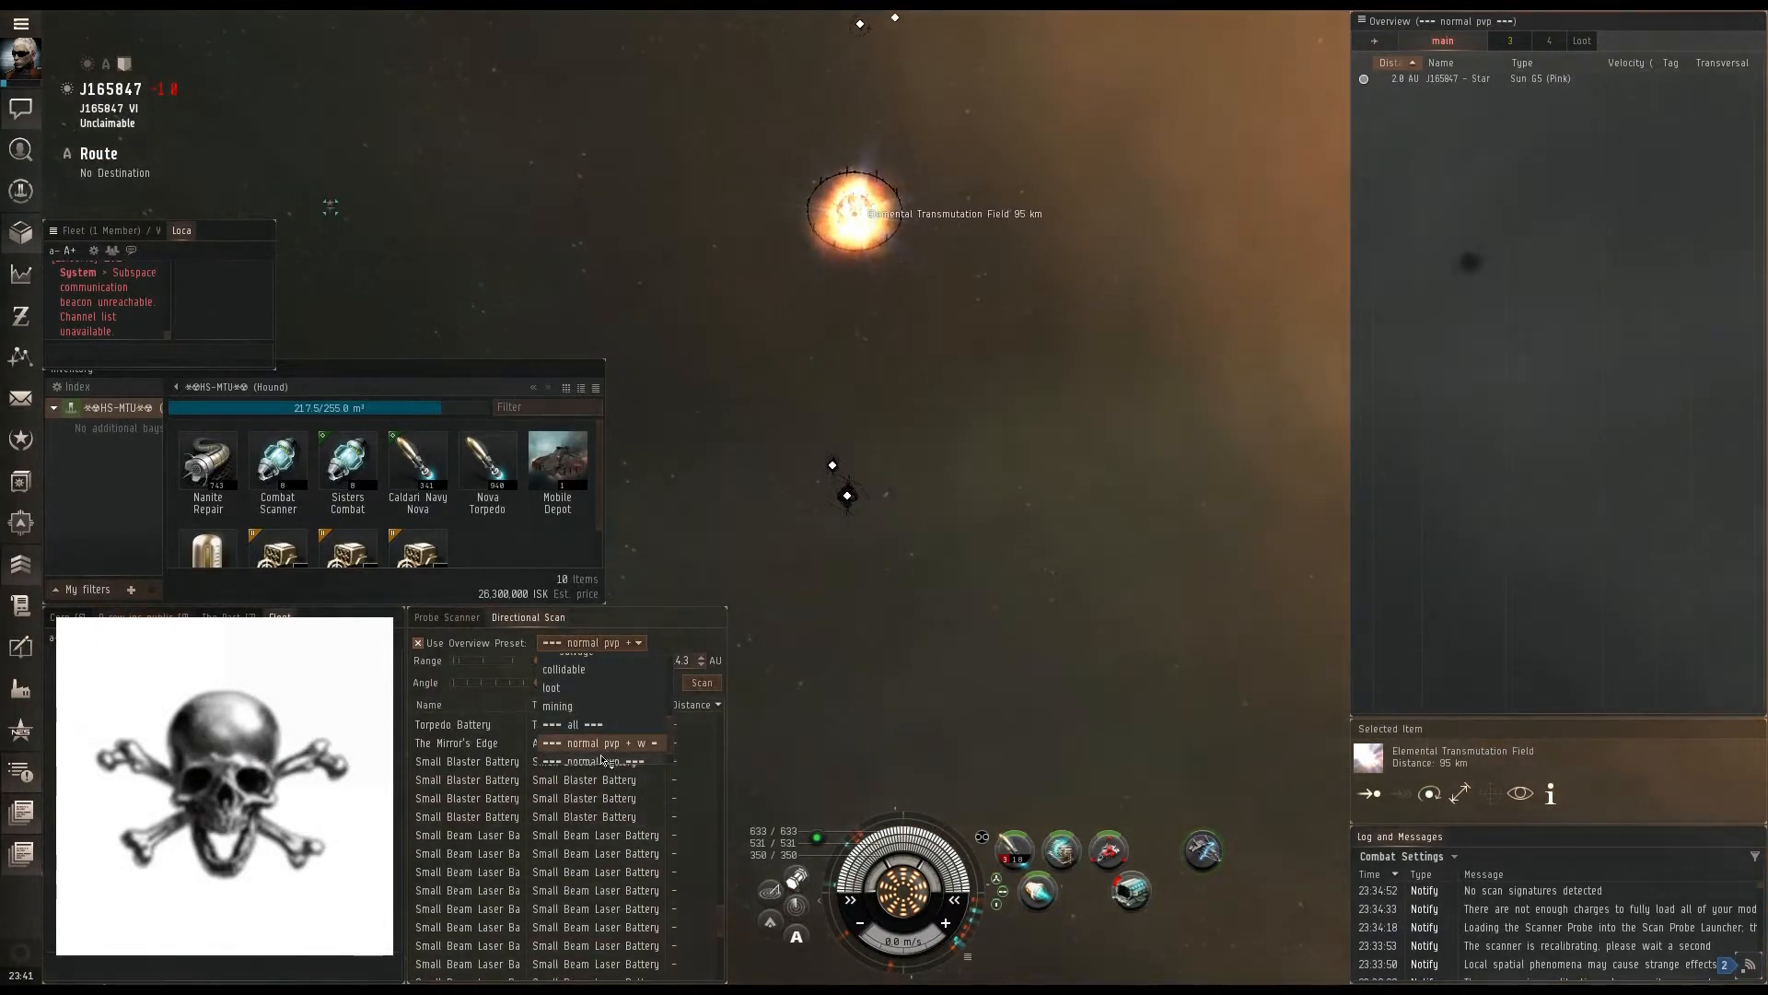
{"action": "left_click", "coordinate": [700, 683]}
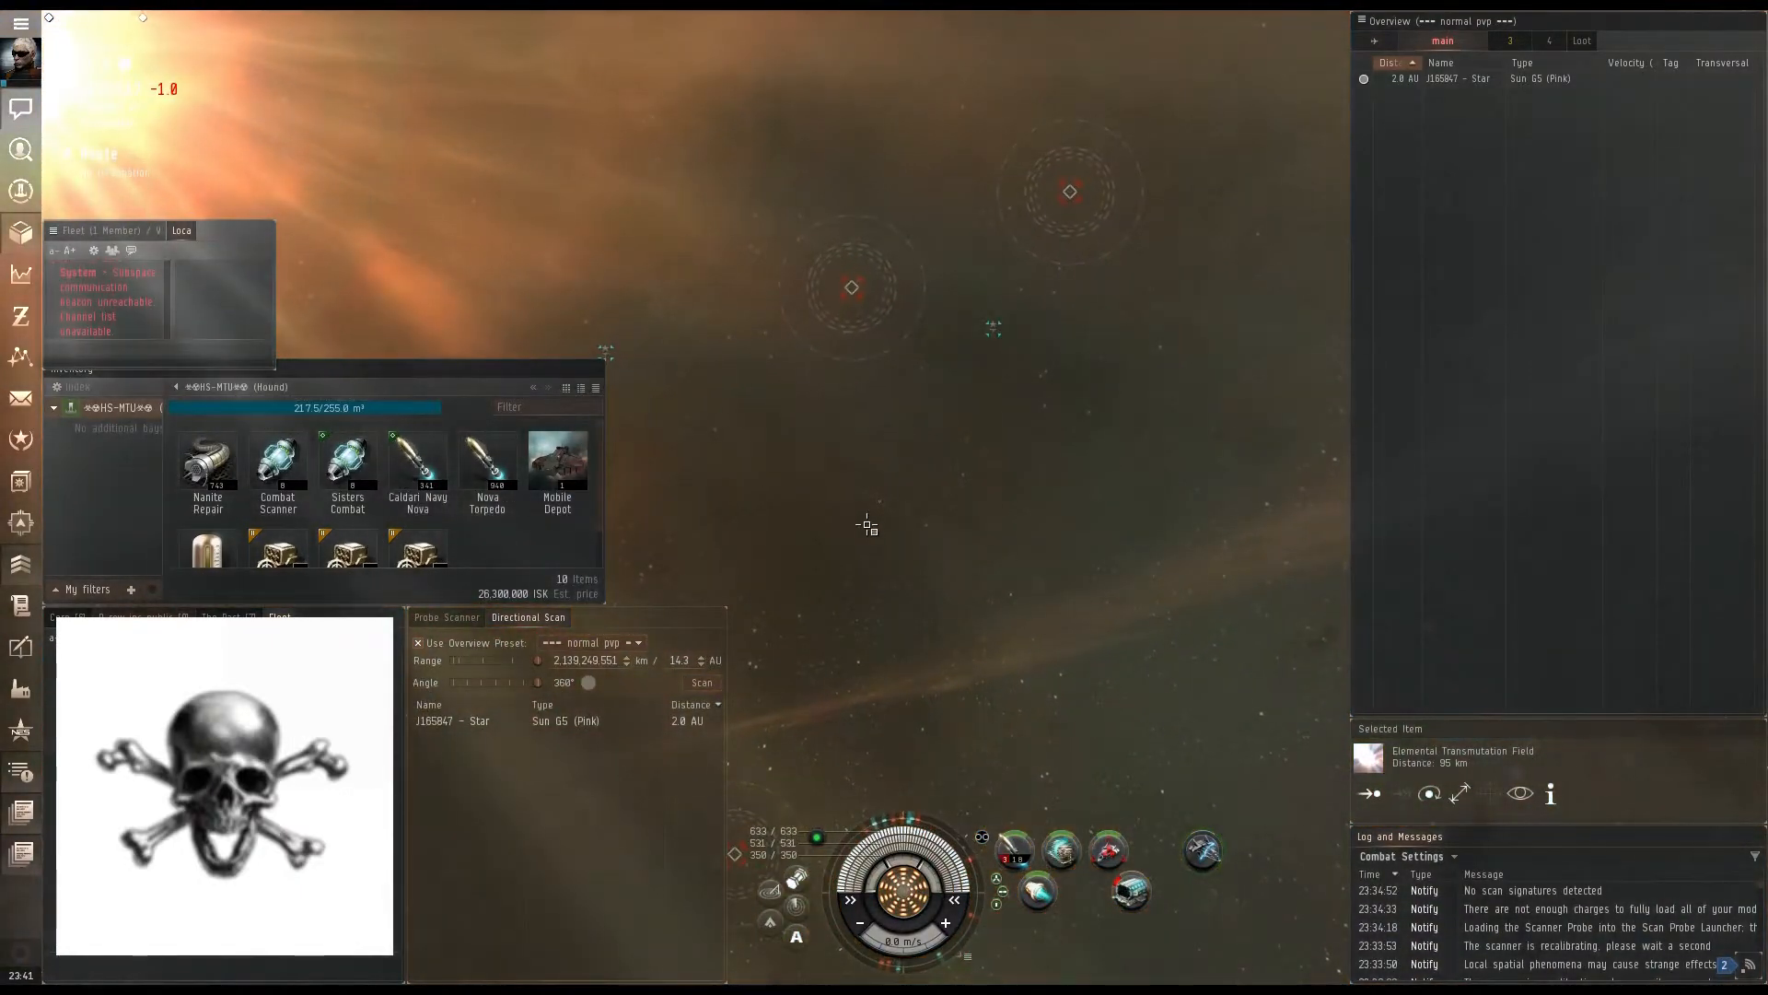
{"action": "mouse_move", "coordinate": [994, 330]}
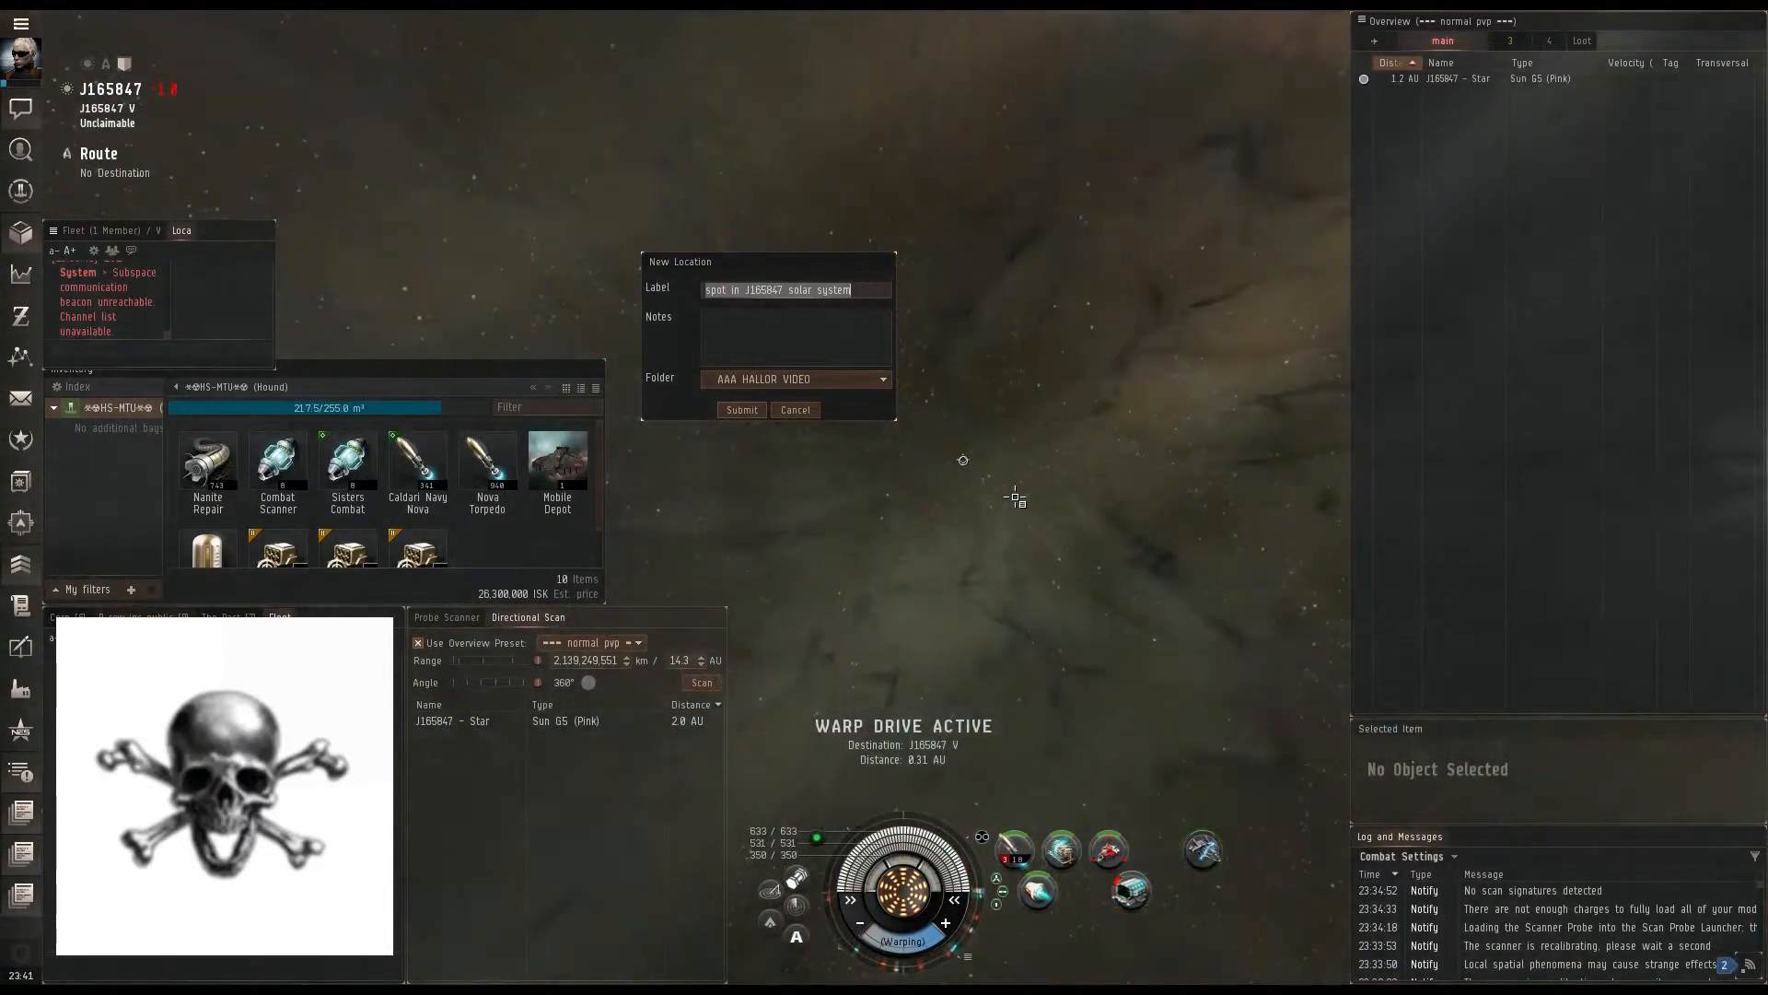
{"action": "left_click", "coordinate": [739, 409]}
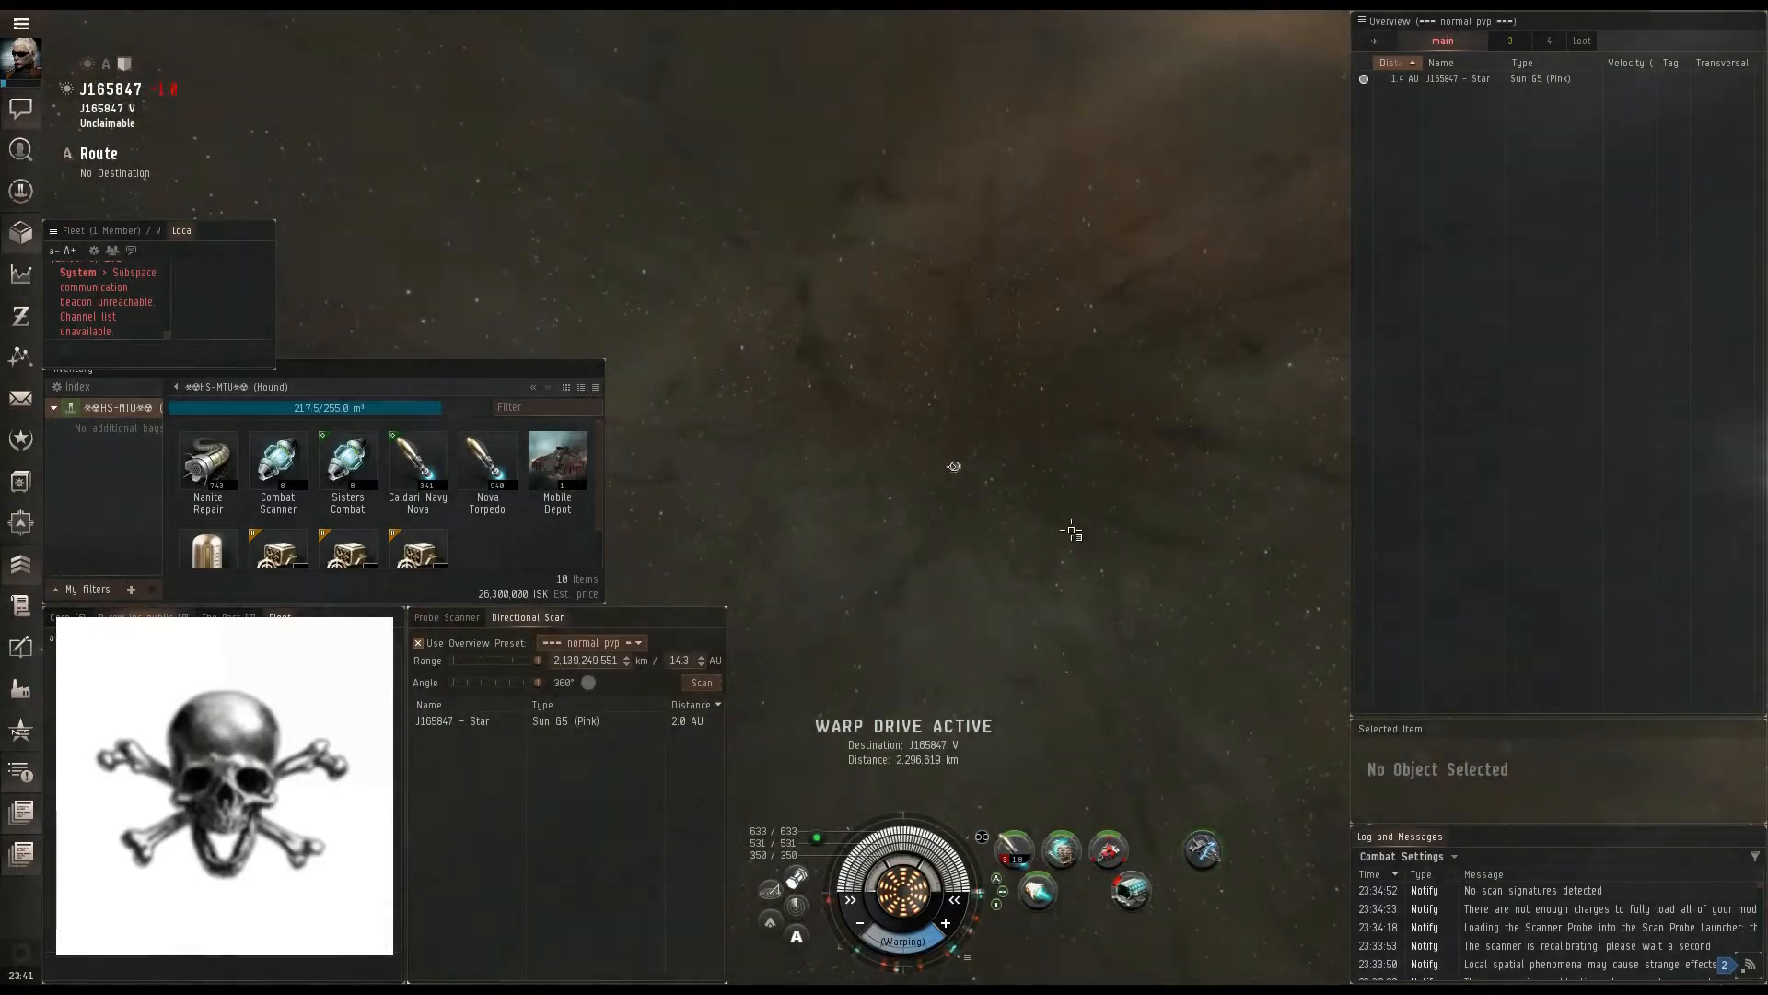